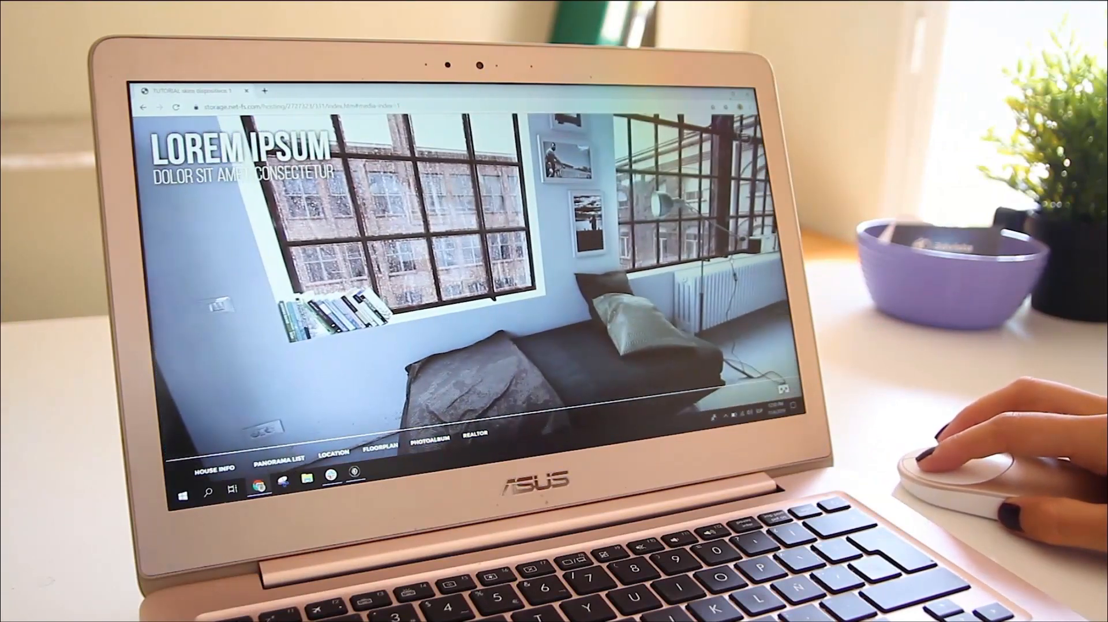
# Step: Show the HOUSE INFO popup from the published tour's bottom menu bar
pyautogui.click(217, 451)
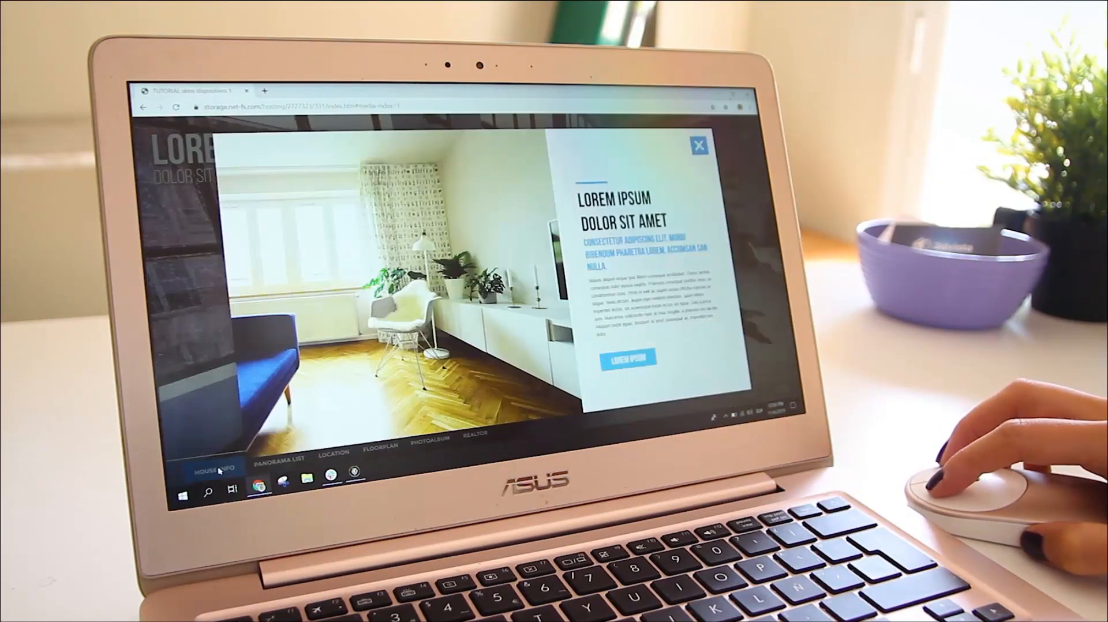
pyautogui.scroll(-3)
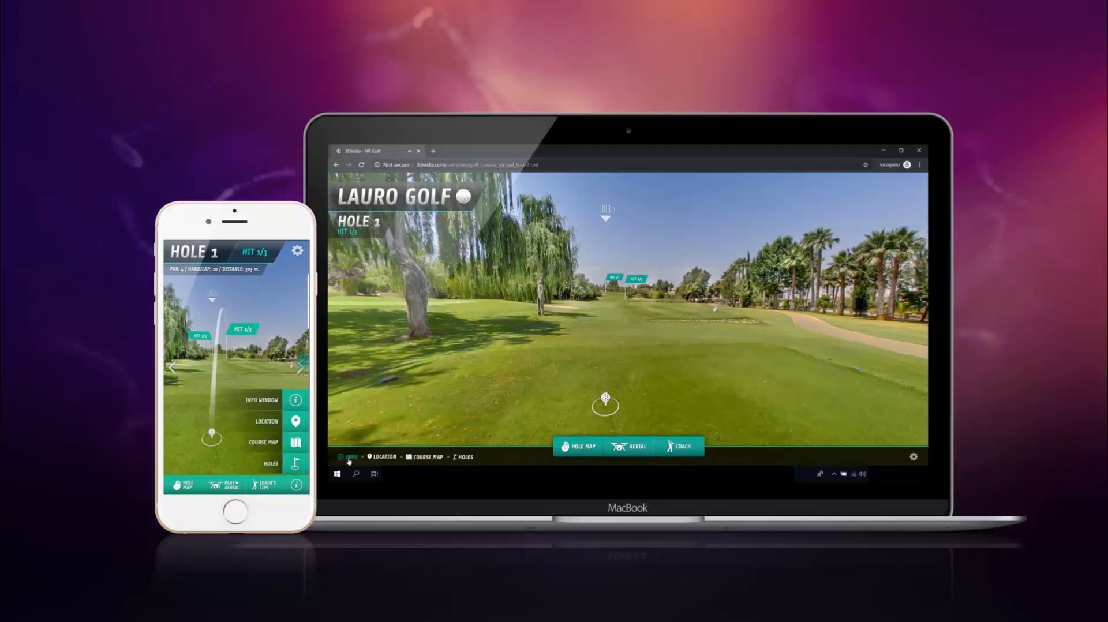
pyautogui.click(349, 457)
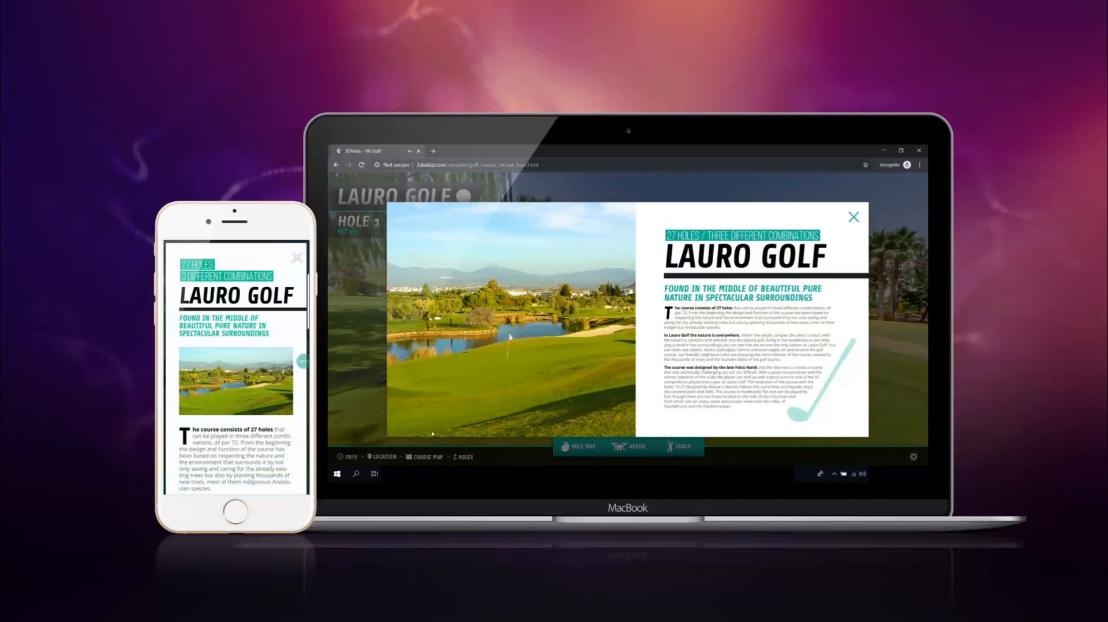
pyautogui.scroll(-3)
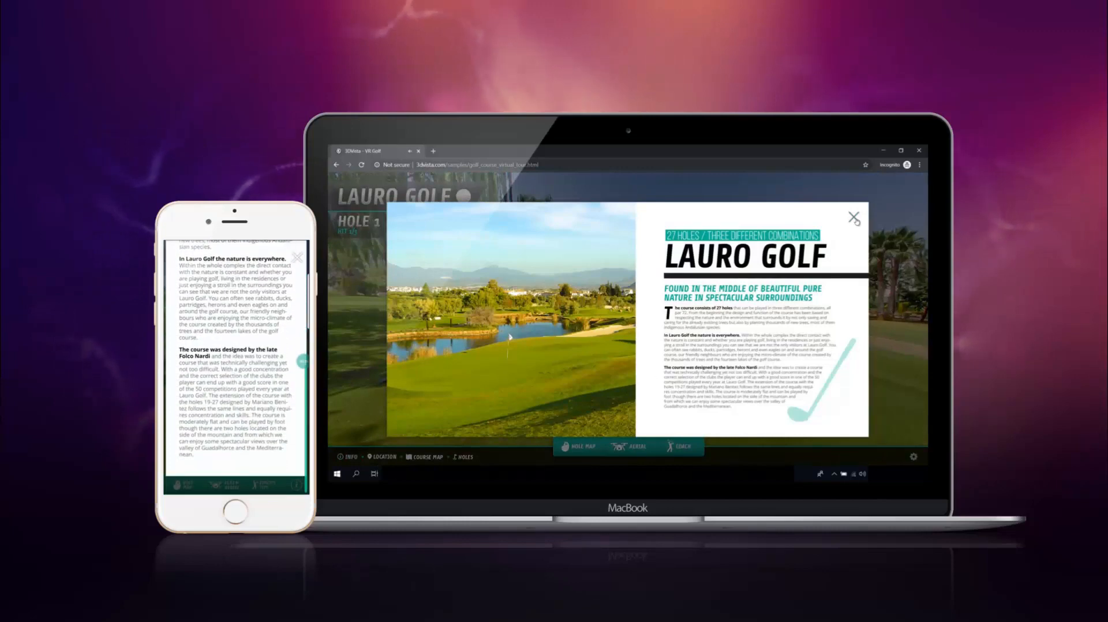
pyautogui.click(854, 217)
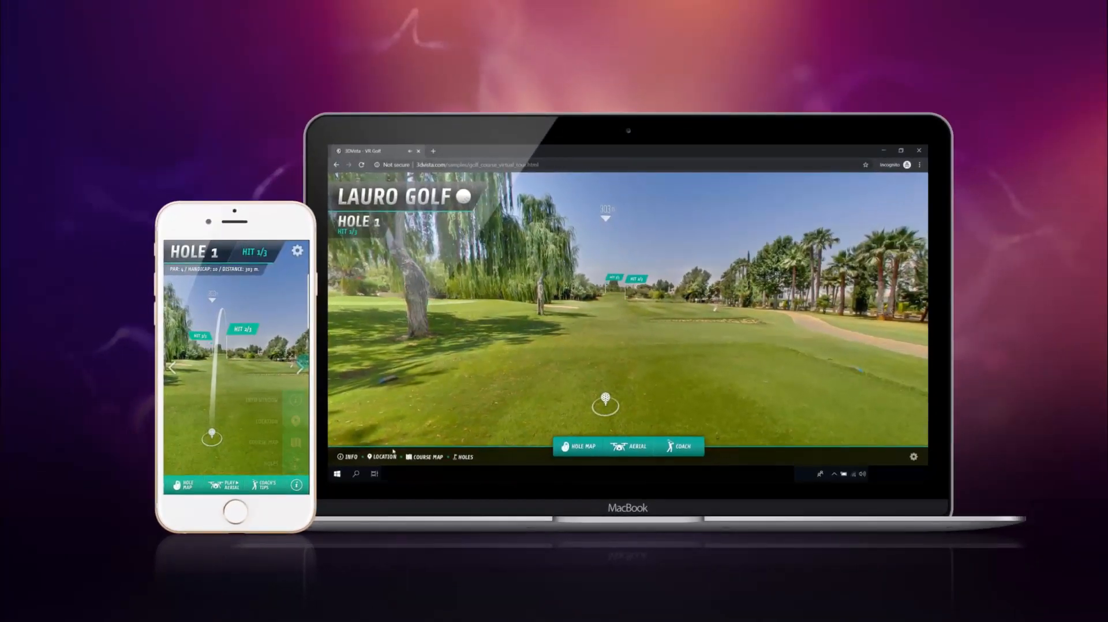
pyautogui.click(382, 456)
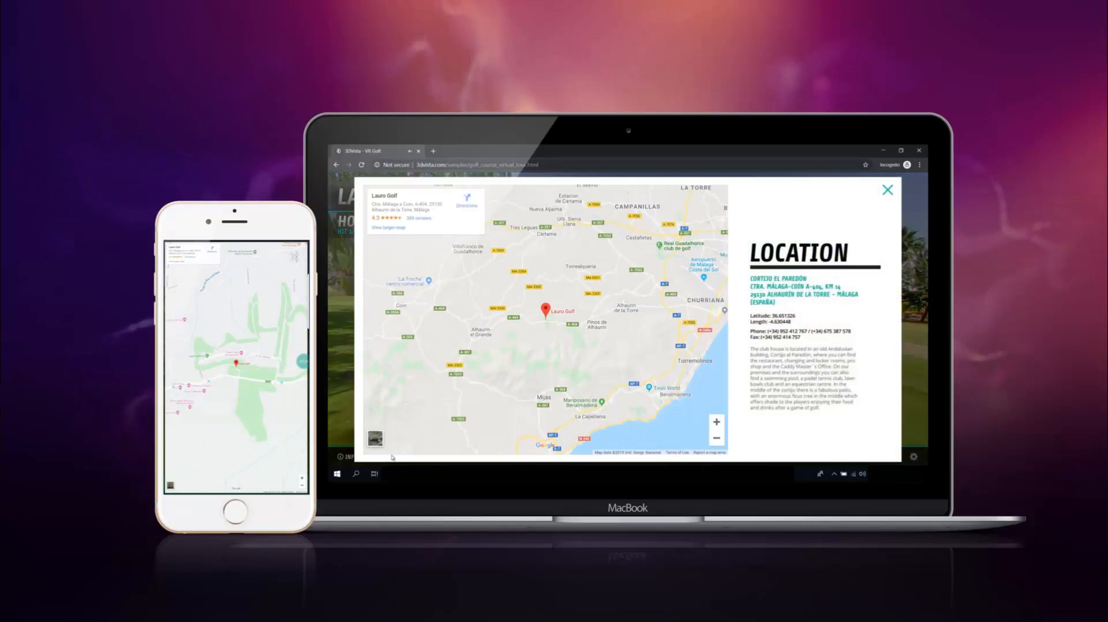
pyautogui.moveTo(849, 237)
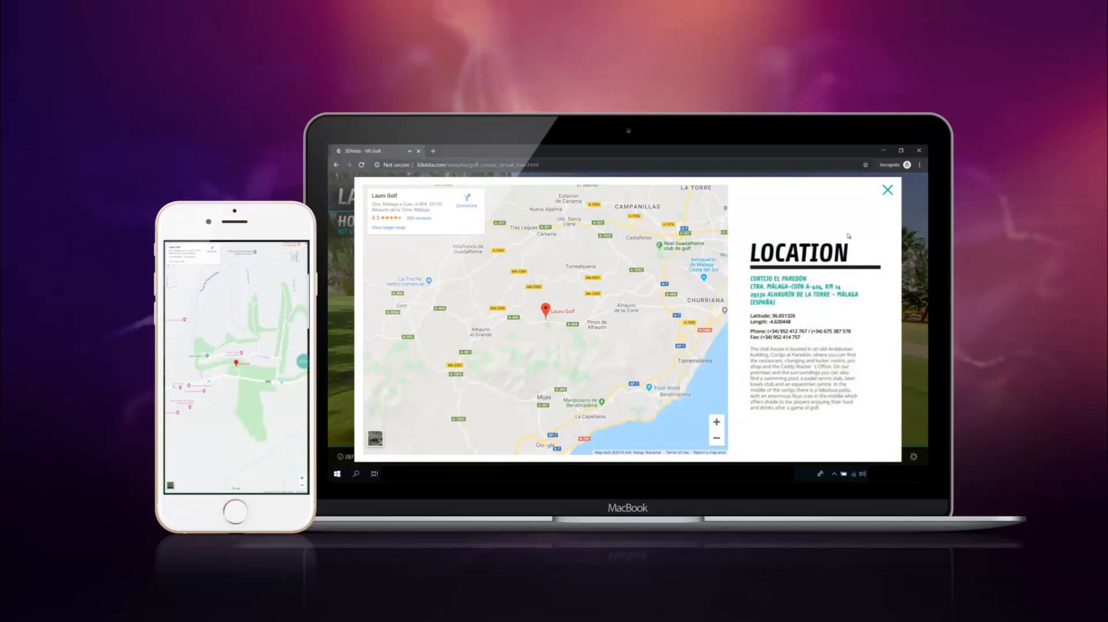
pyautogui.click(888, 191)
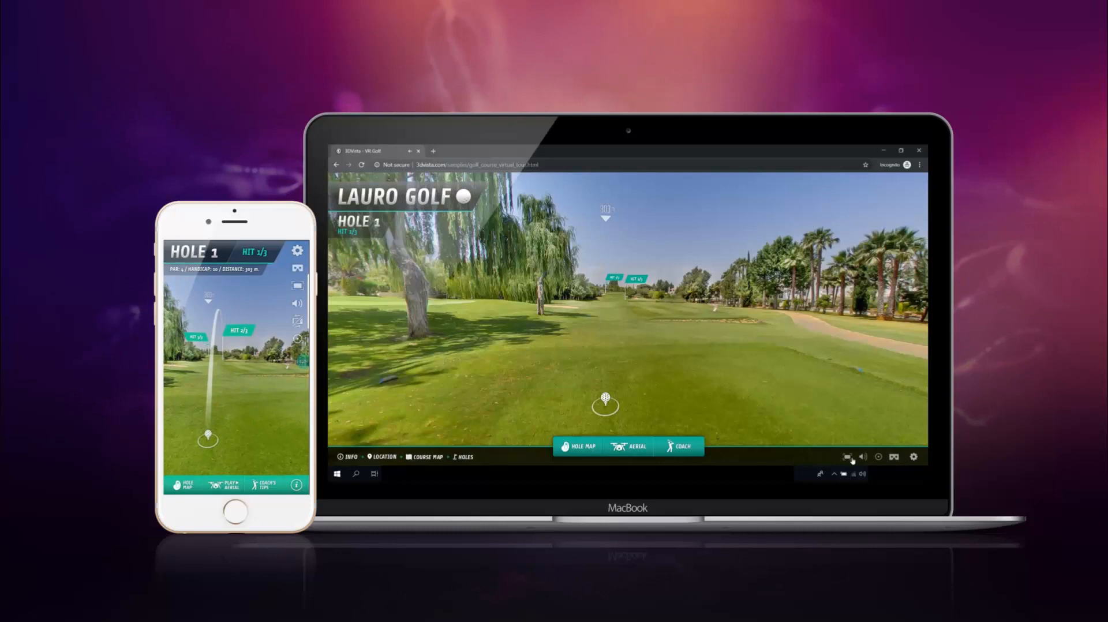
pyautogui.moveTo(793, 460)
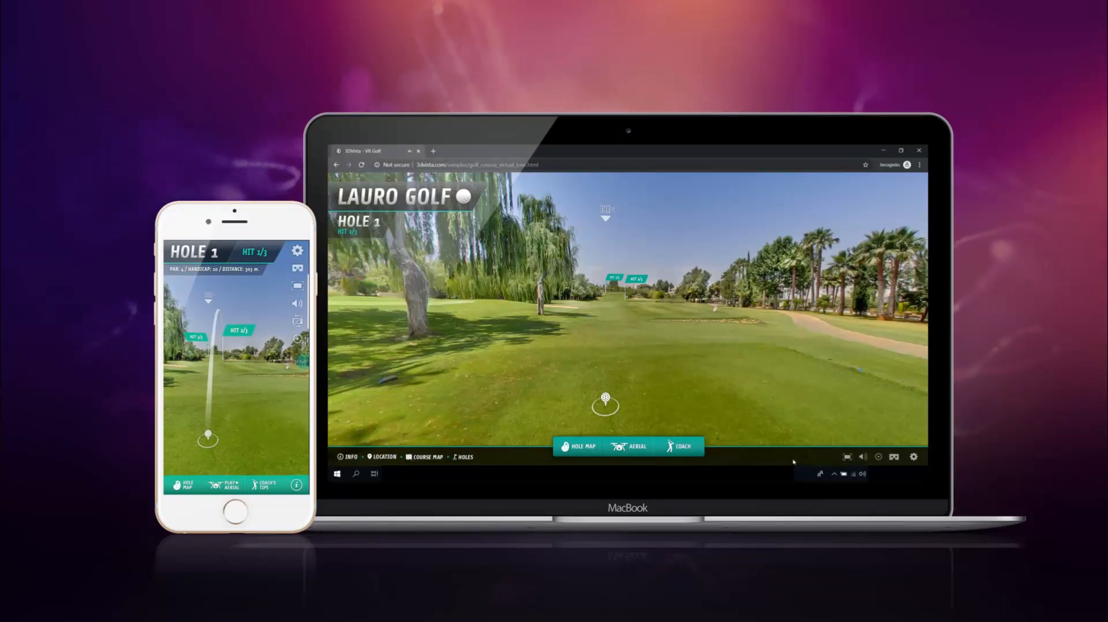
pyautogui.click(682, 446)
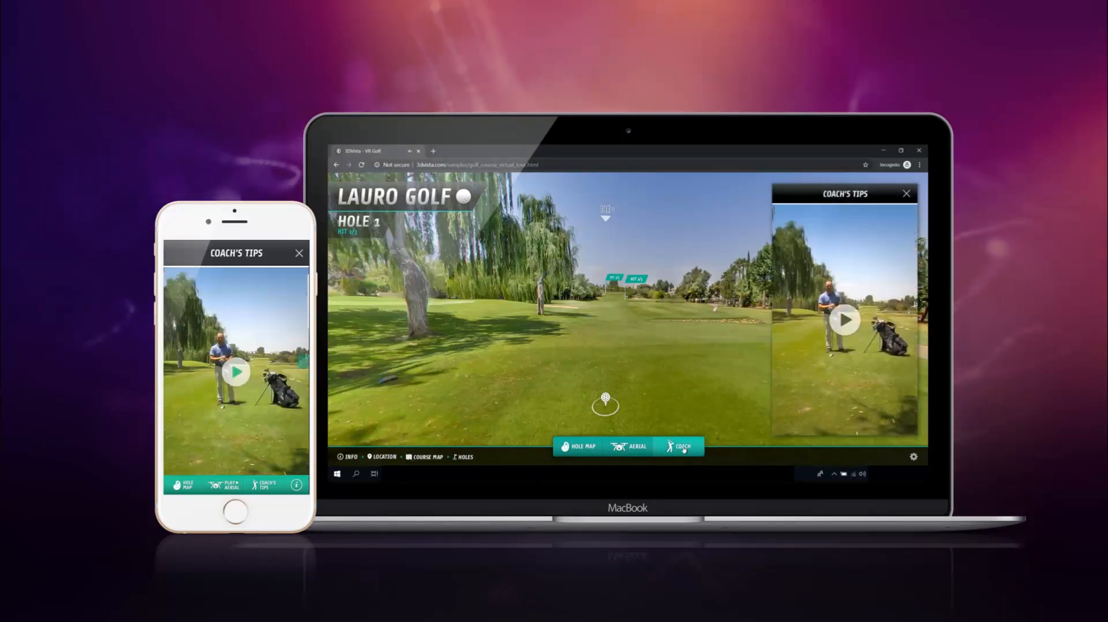
pyautogui.click(845, 320)
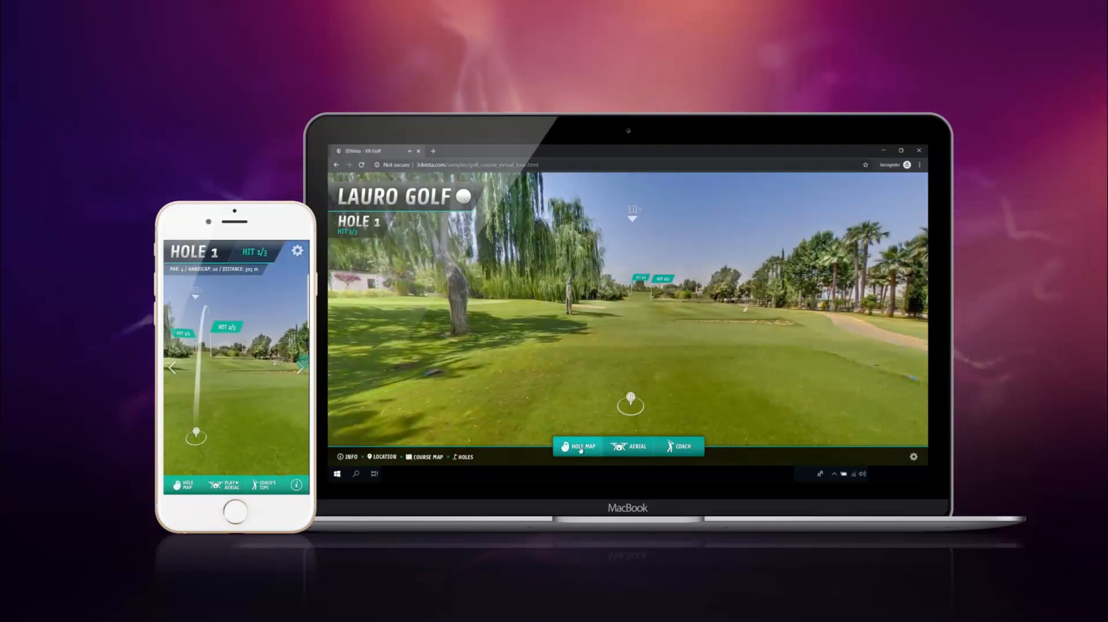
pyautogui.click(579, 446)
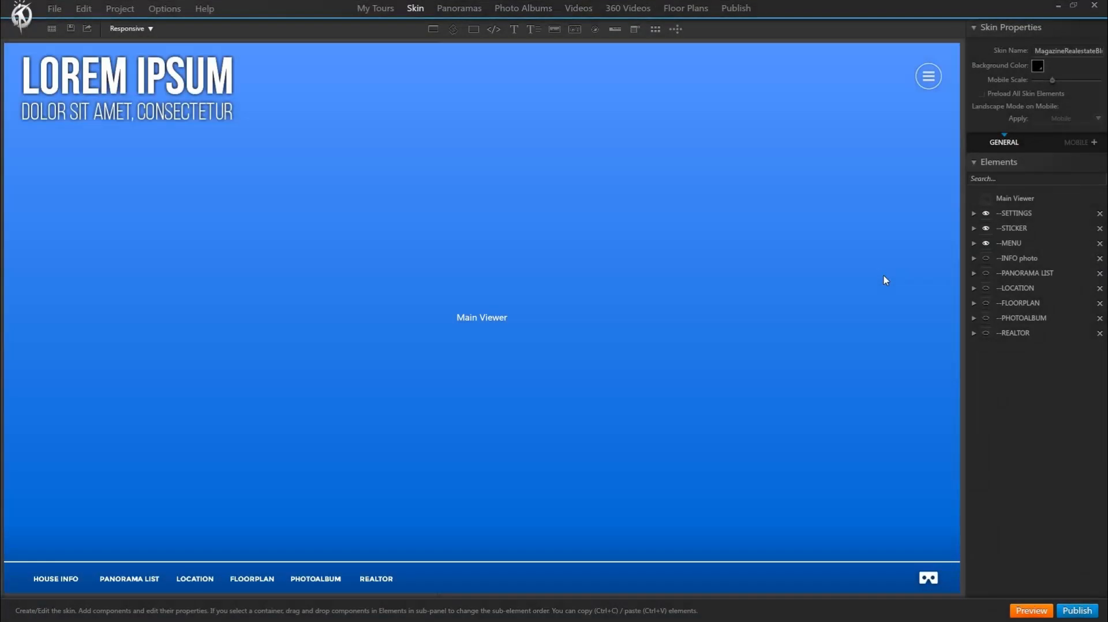
pyautogui.moveTo(735, 334)
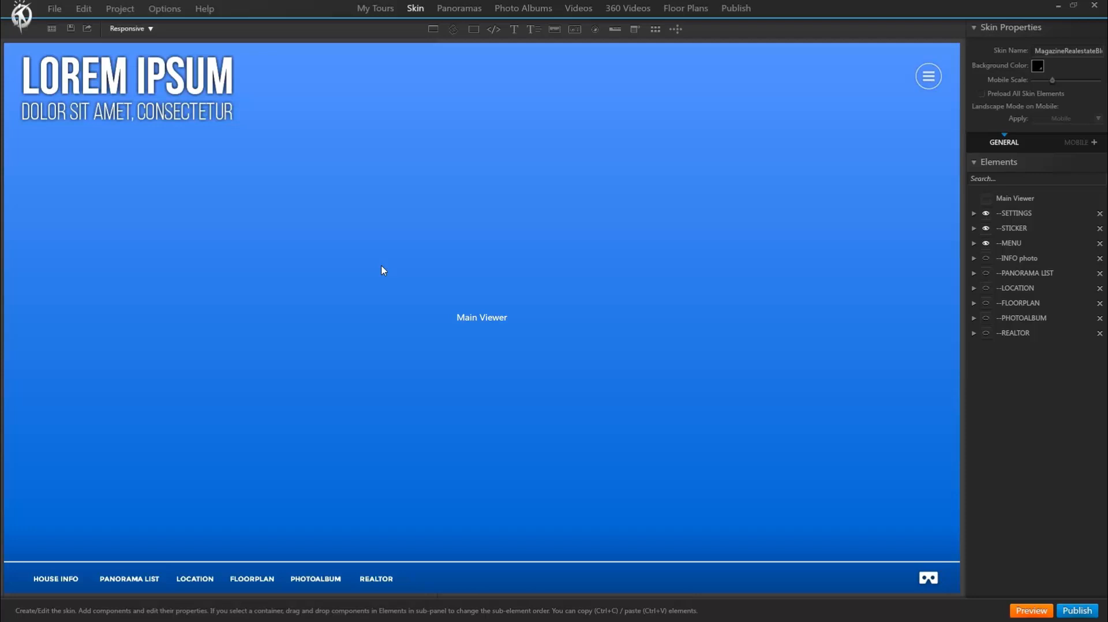
pyautogui.moveTo(353, 252)
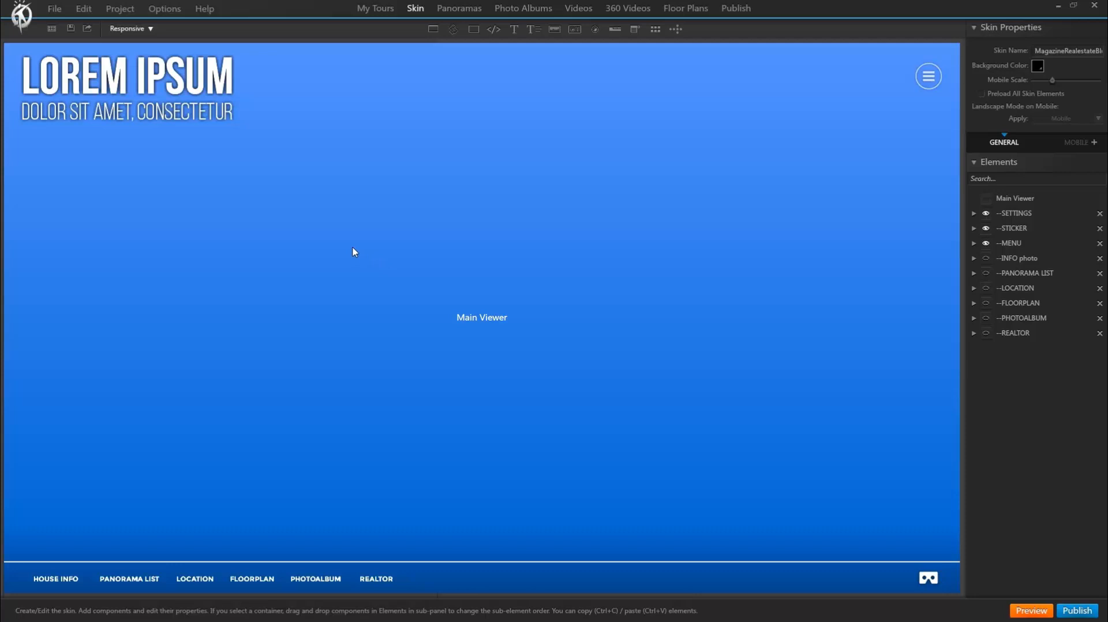
# Step: Choose iPhone 6/7/8 as the preview device size for the skin
pyautogui.click(131, 27)
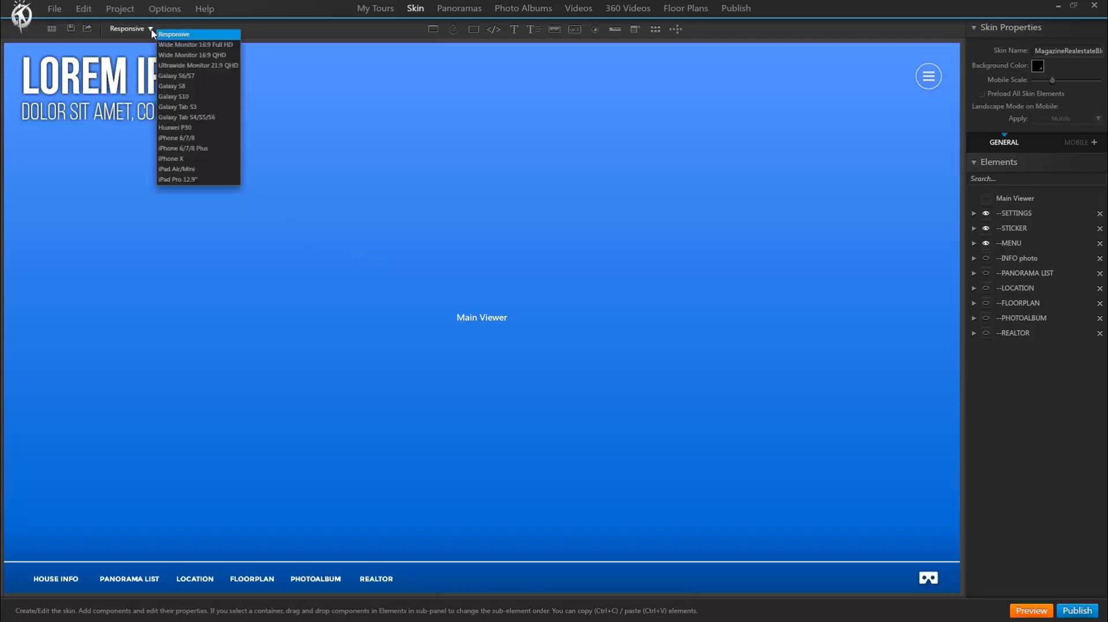
pyautogui.moveTo(171, 85)
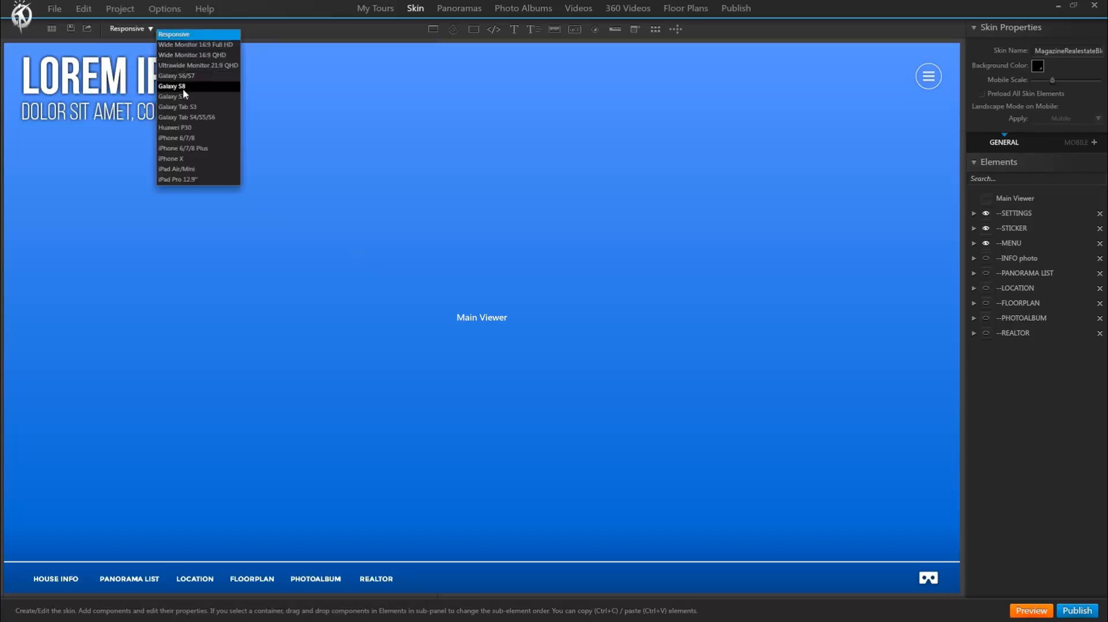
pyautogui.moveTo(178, 106)
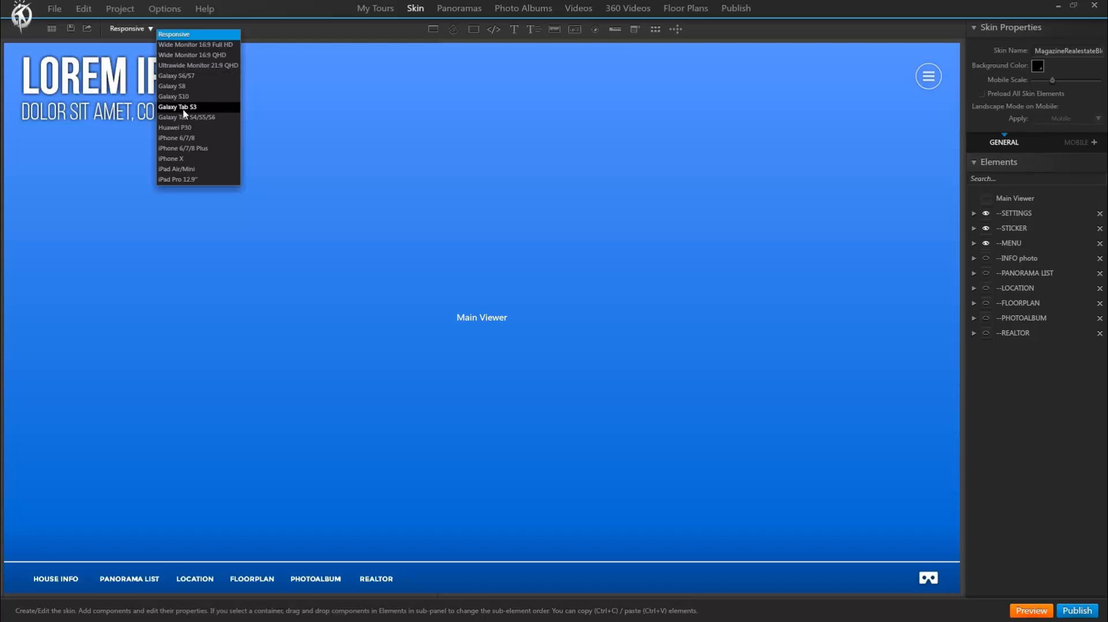
pyautogui.moveTo(184, 137)
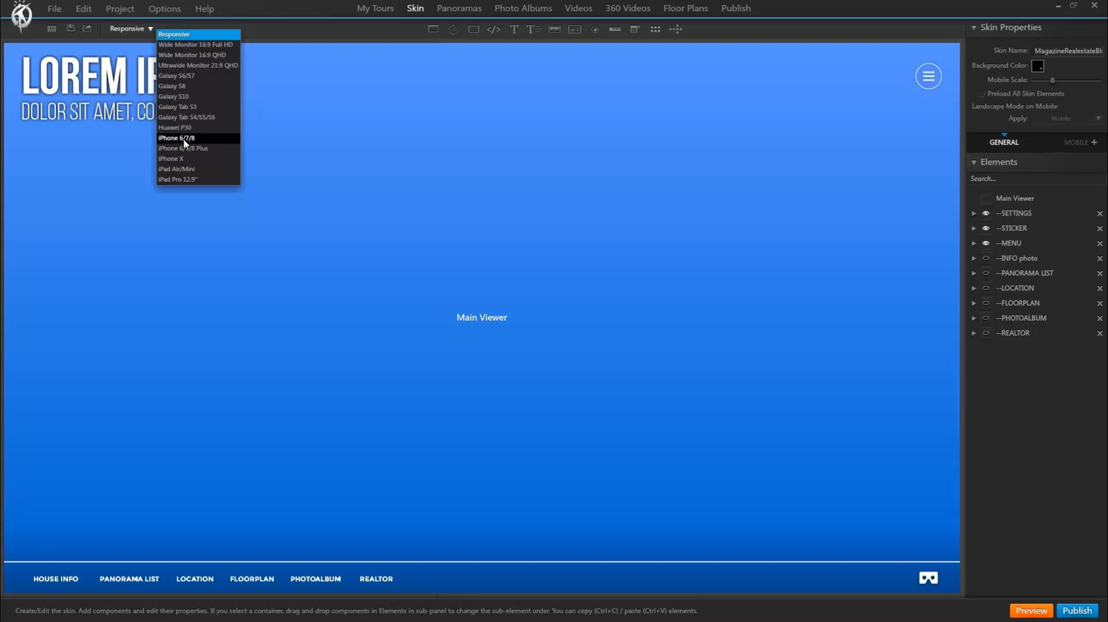
pyautogui.click(177, 137)
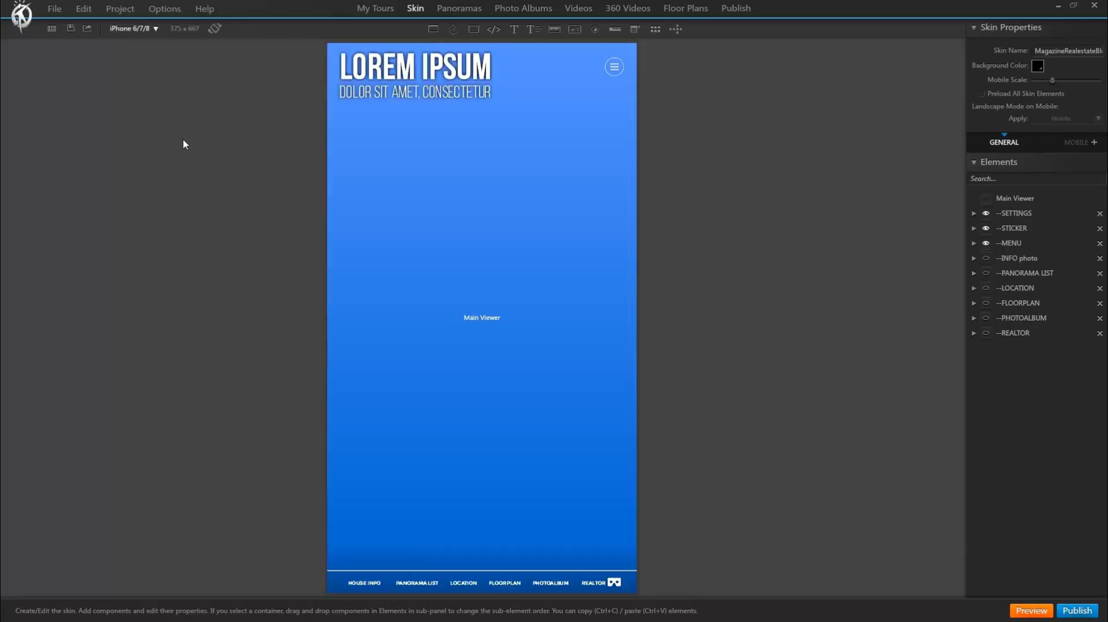
pyautogui.moveTo(755, 422)
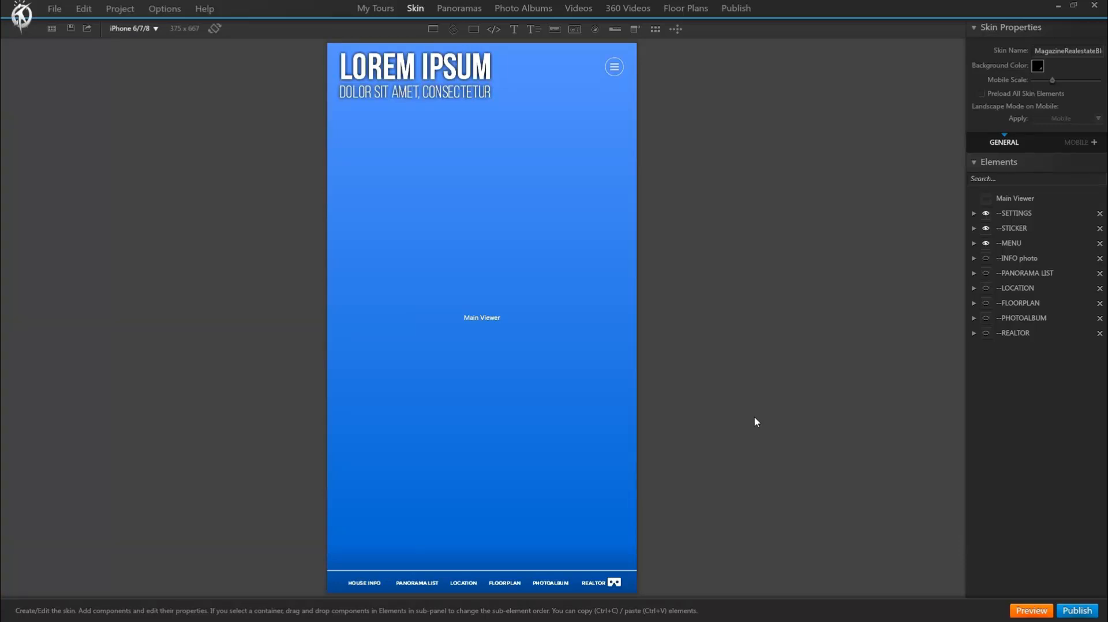
pyautogui.moveTo(488, 554)
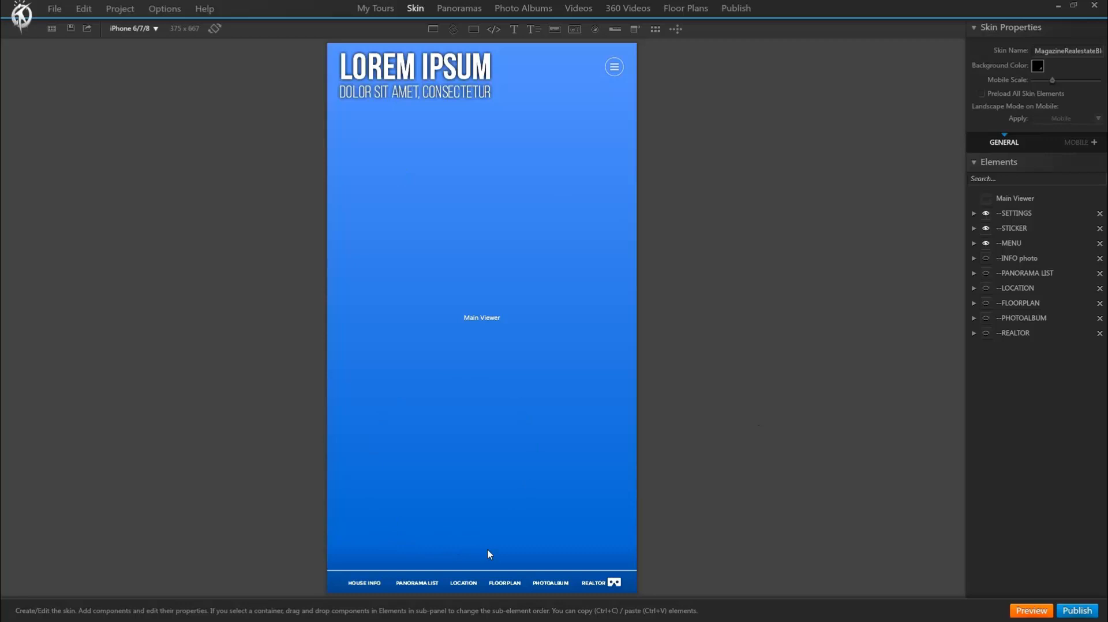
pyautogui.moveTo(465, 585)
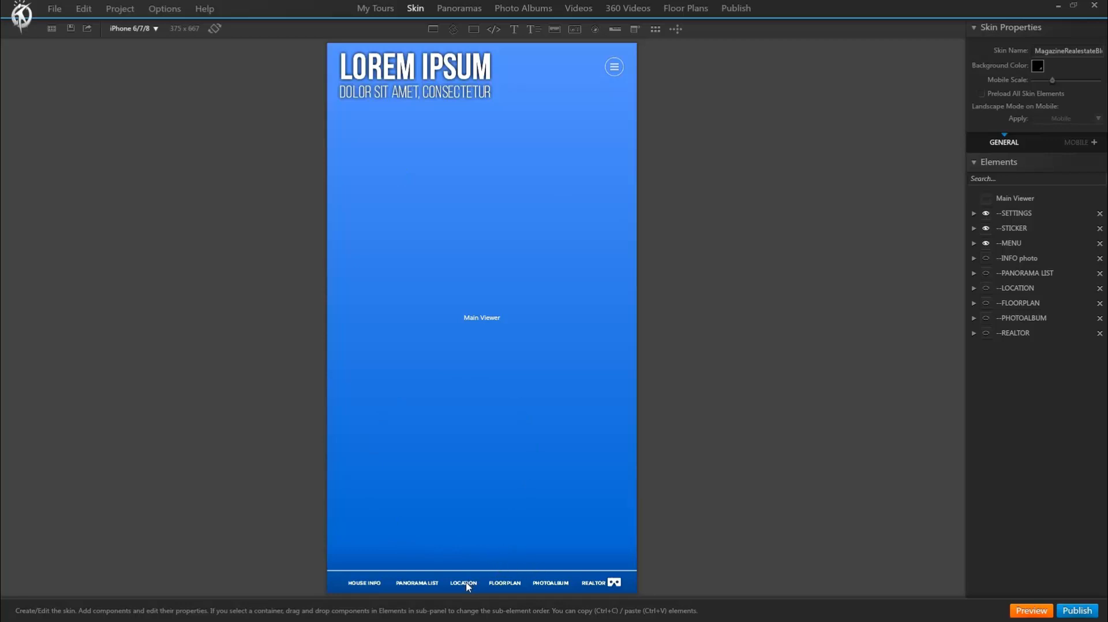
pyautogui.moveTo(811, 485)
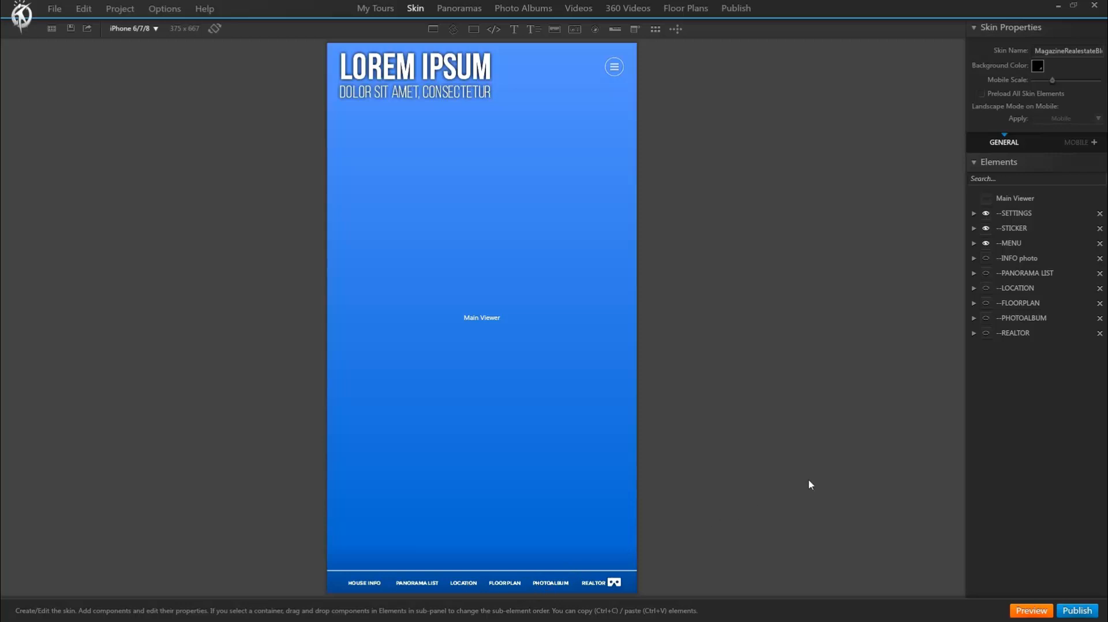
pyautogui.moveTo(985, 259)
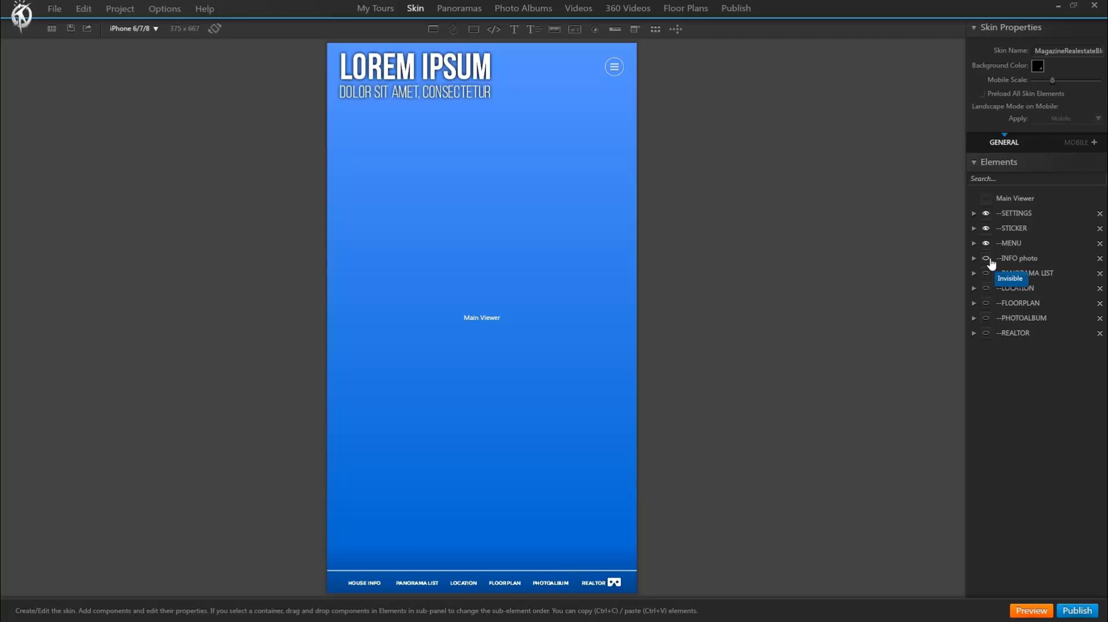
# Step: Show the INFO photo window and preview it in landscape, portrait and at Galaxy S8 size
pyautogui.click(984, 259)
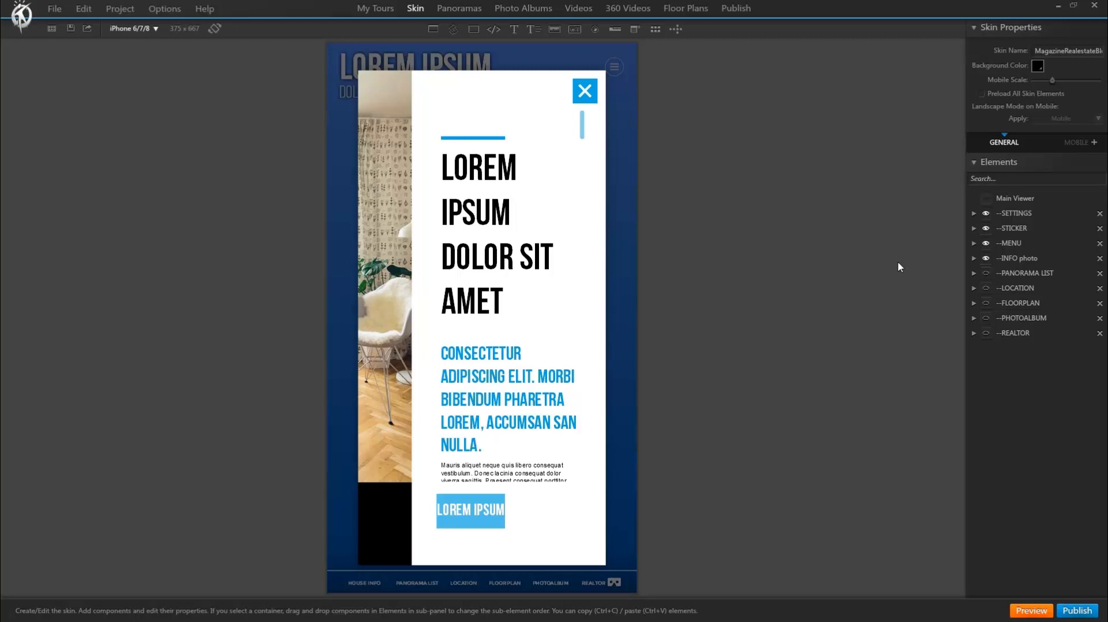
pyautogui.moveTo(216, 30)
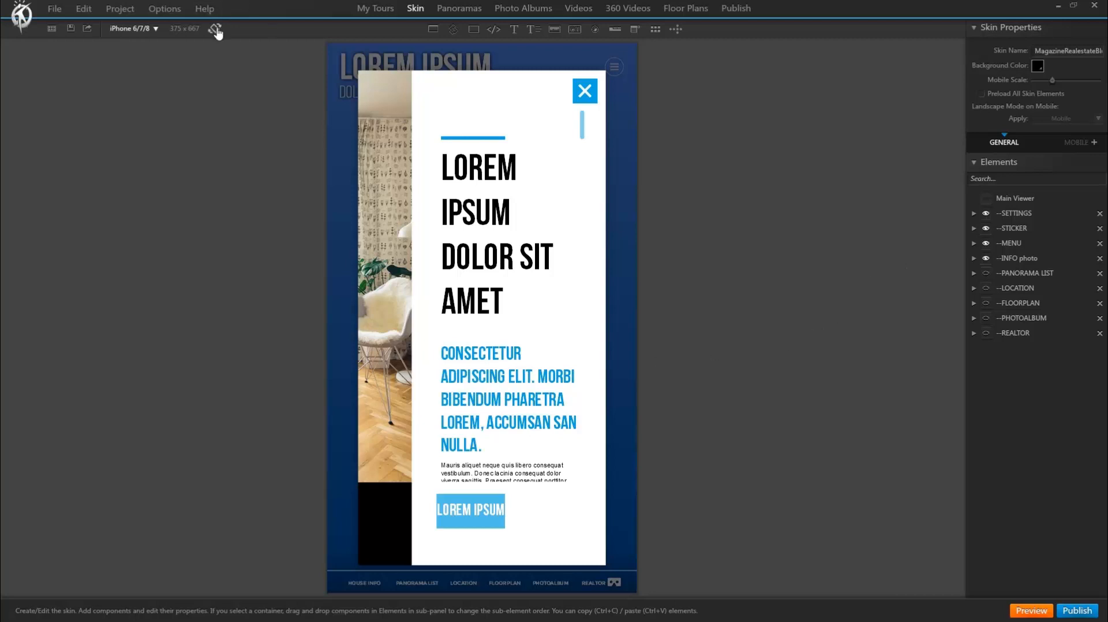
pyautogui.click(215, 28)
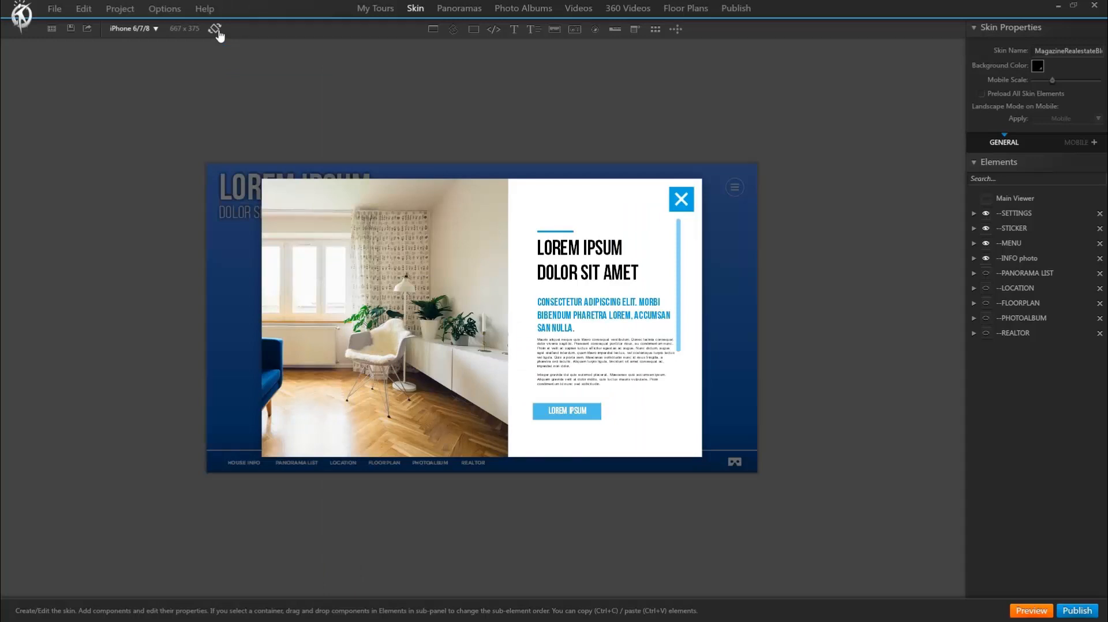
pyautogui.click(132, 27)
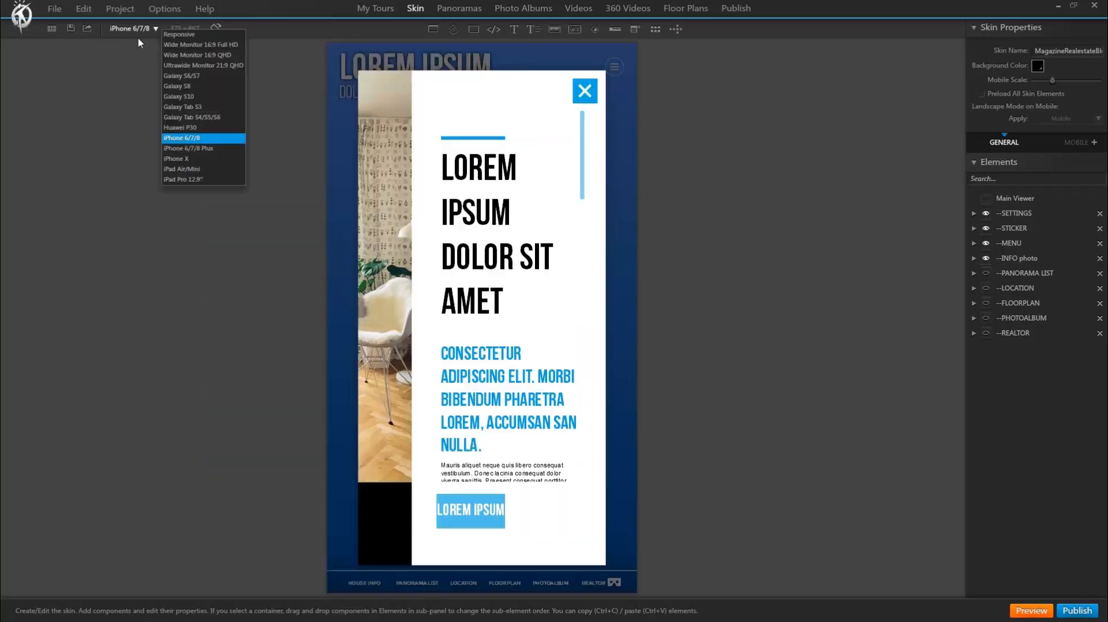
pyautogui.click(176, 87)
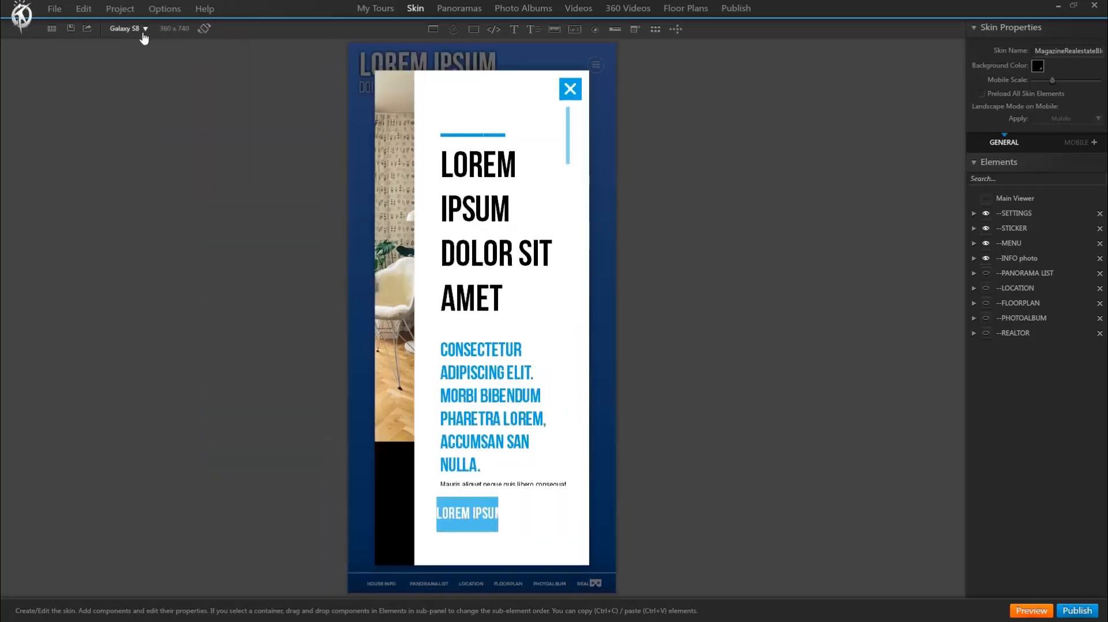
# Step: Preview at Wide Monitor 16:9 Full HD, then return to the Responsive layout
pyautogui.click(127, 28)
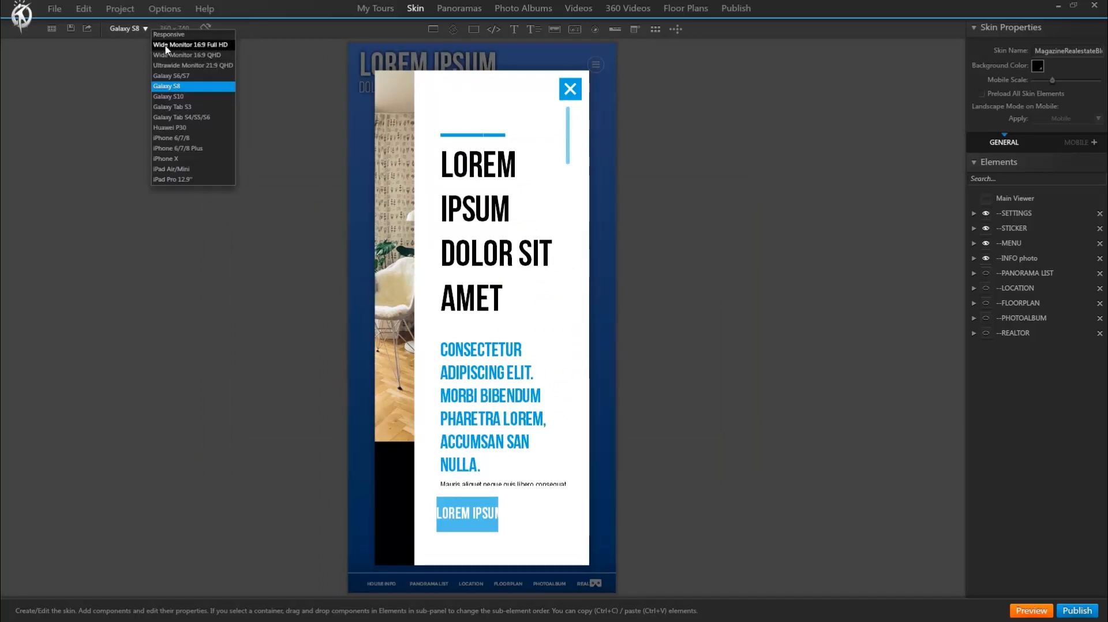
pyautogui.click(200, 45)
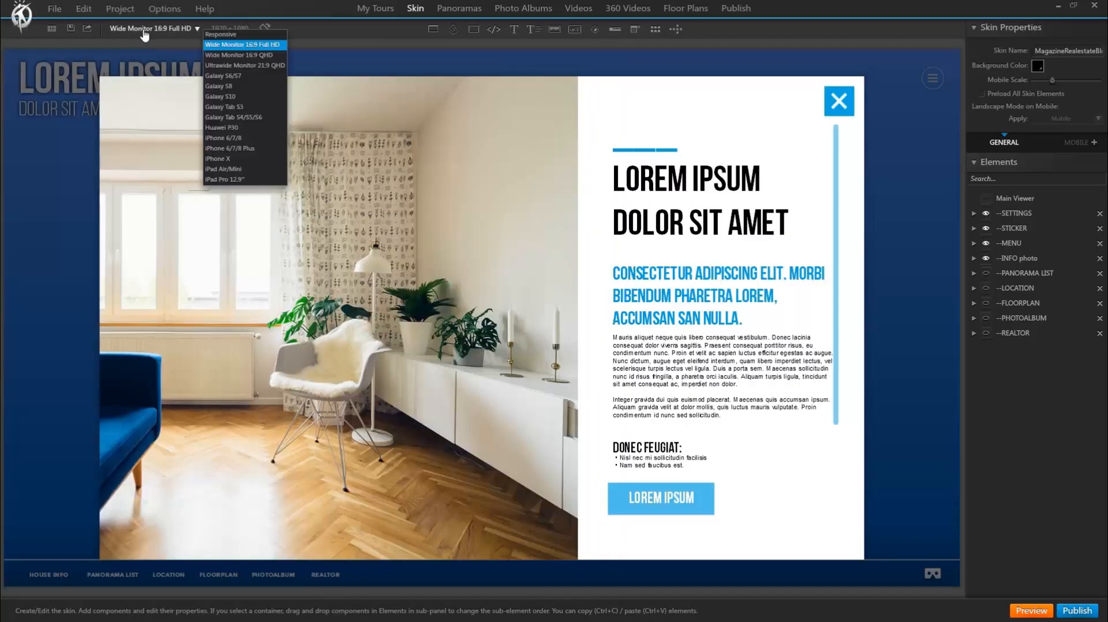
pyautogui.moveTo(237, 150)
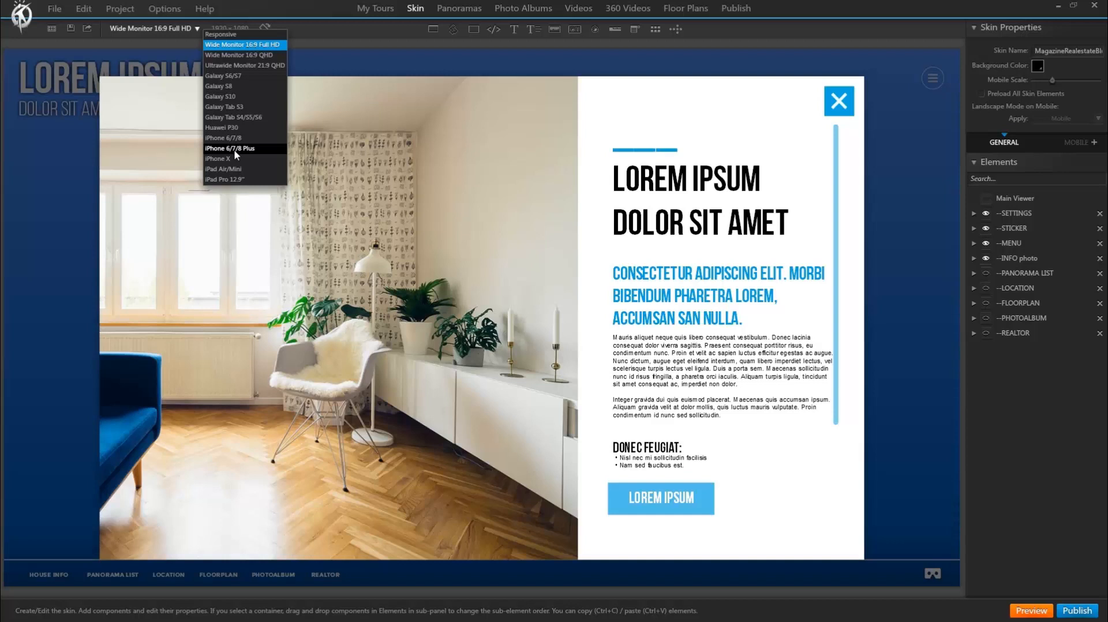
pyautogui.moveTo(229, 127)
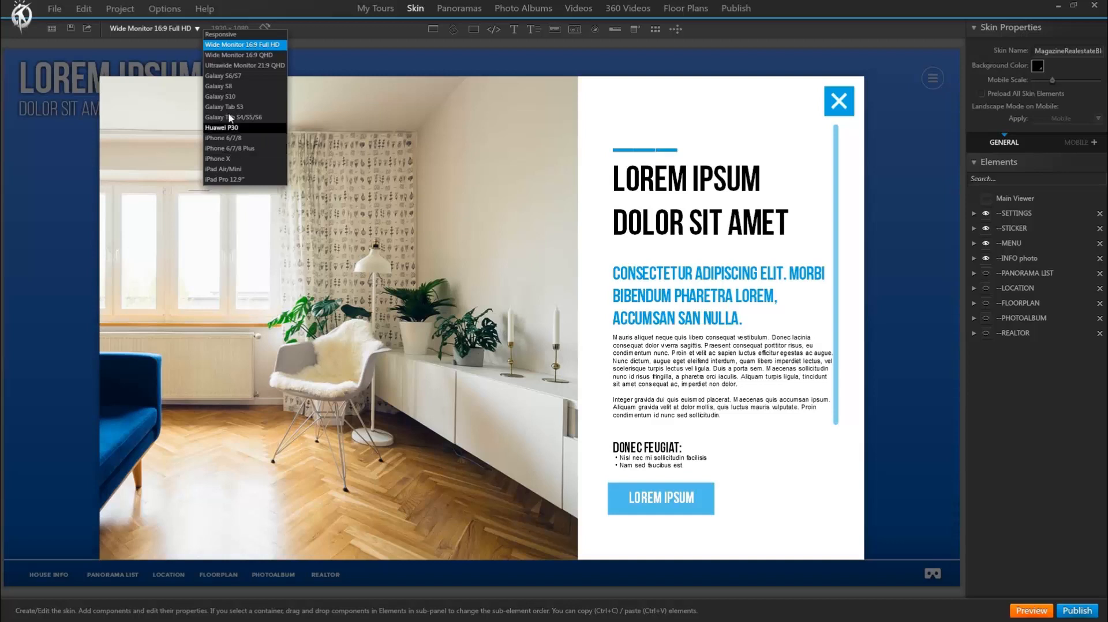
pyautogui.click(222, 33)
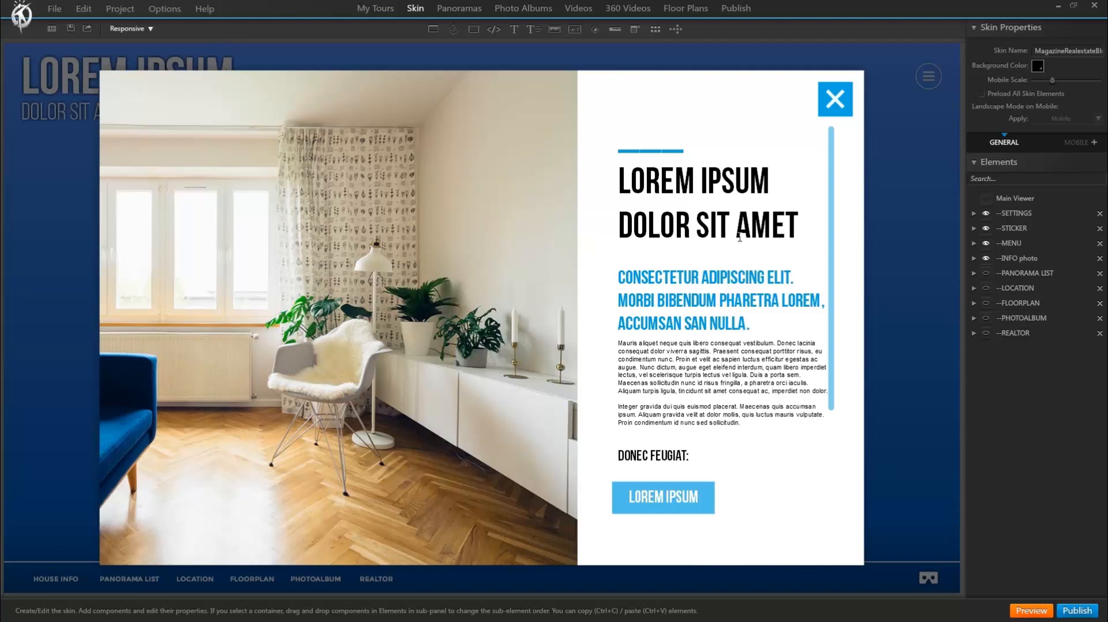
pyautogui.moveTo(596, 225)
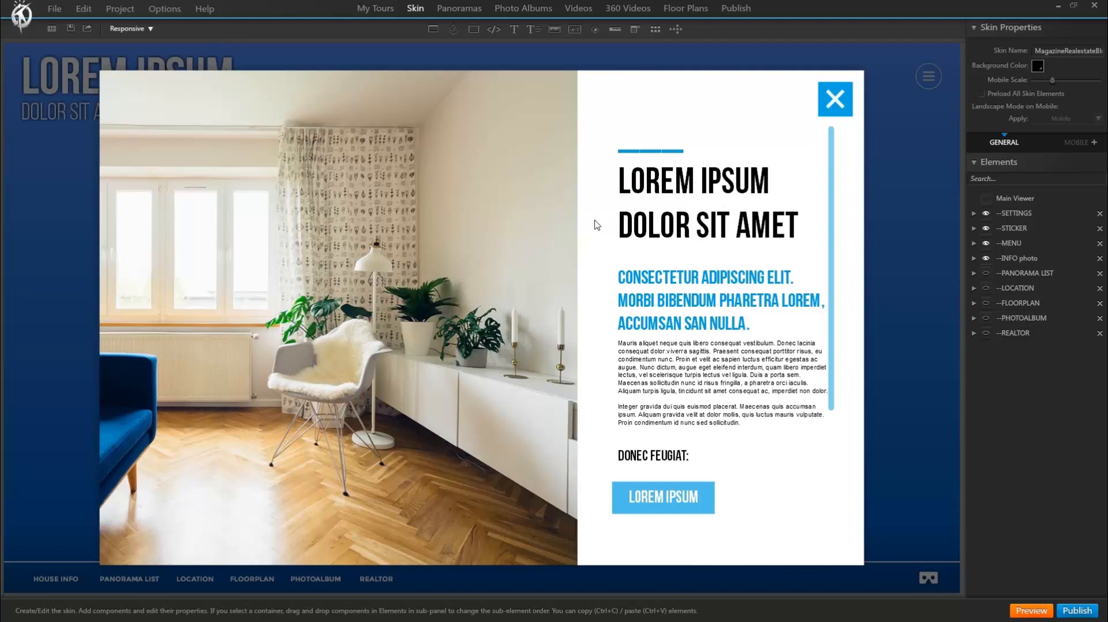
pyautogui.moveTo(870, 289)
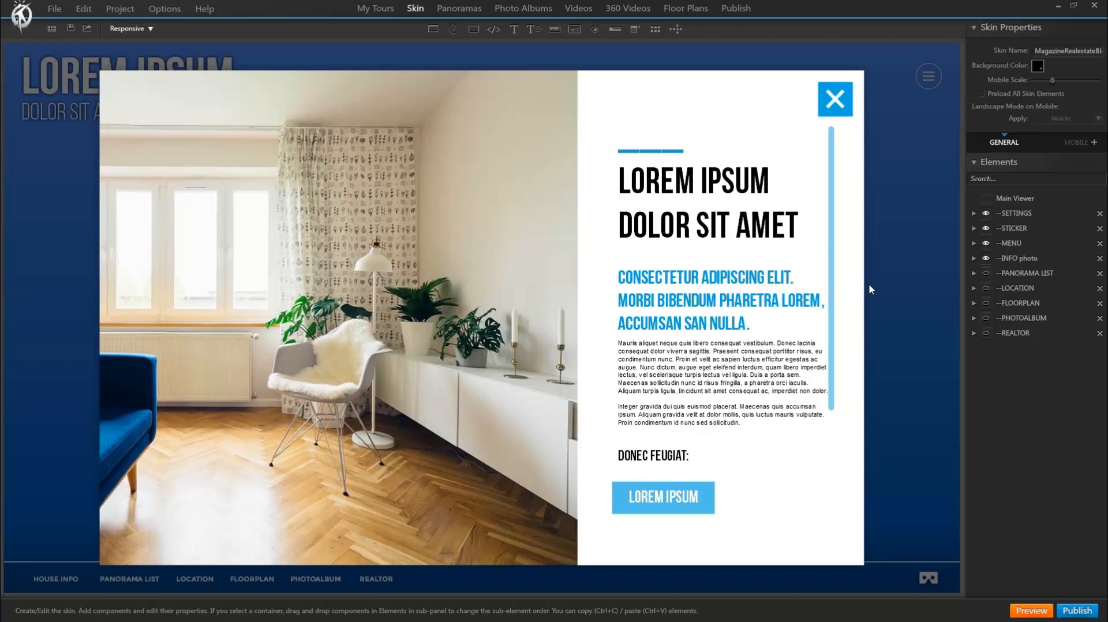
pyautogui.moveTo(908, 287)
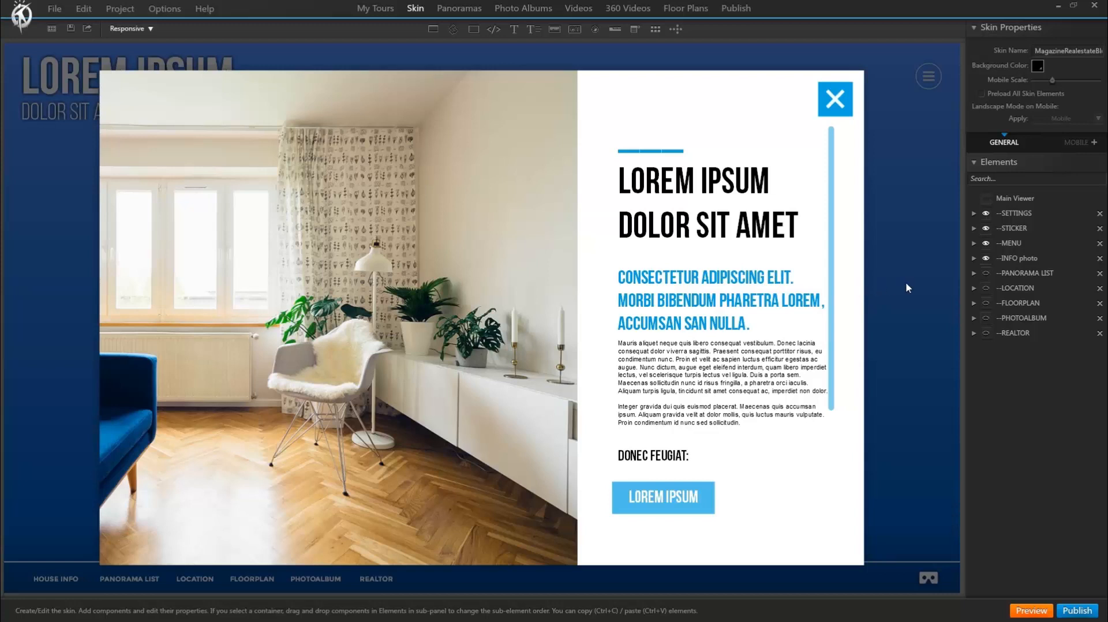
pyautogui.moveTo(1077, 145)
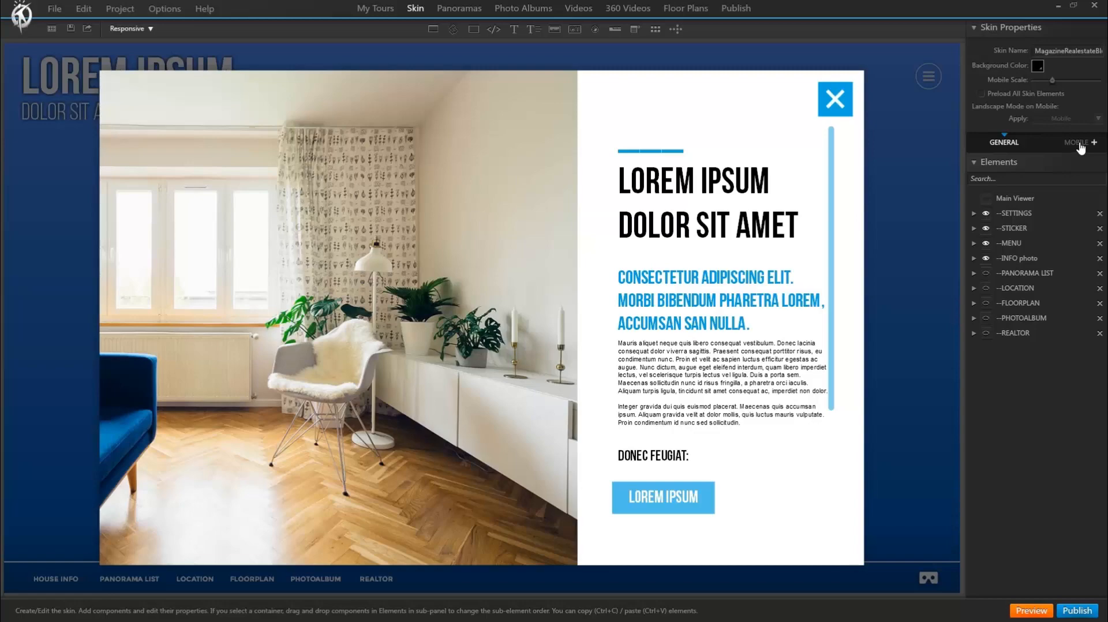
# Step: Add a MOBILE skin device with every component cloned from the general version
pyautogui.click(1096, 142)
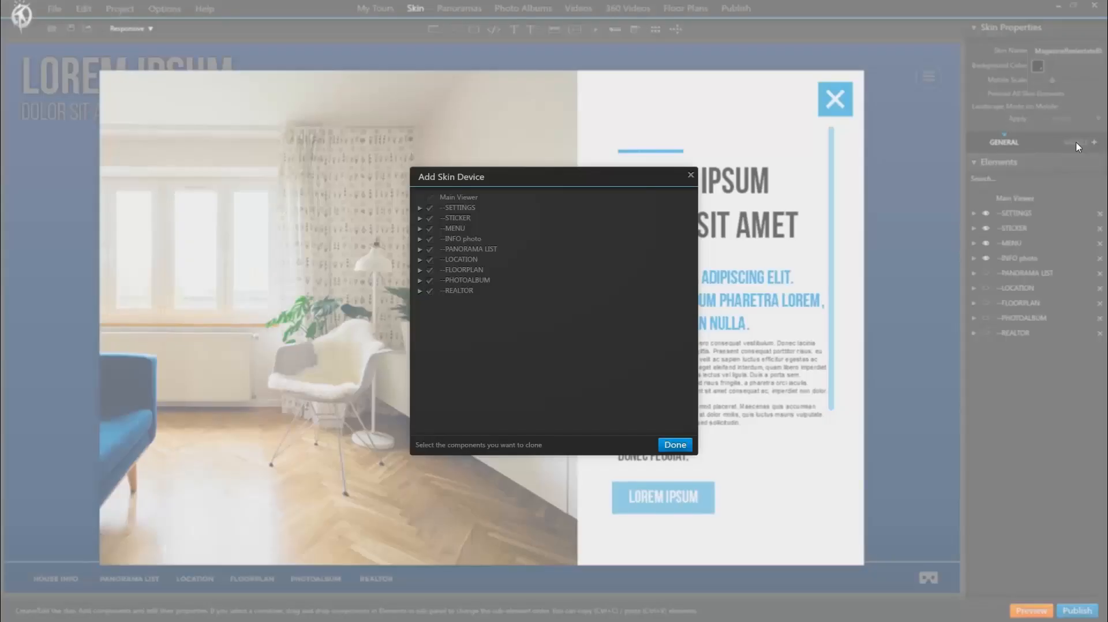
pyautogui.moveTo(590, 309)
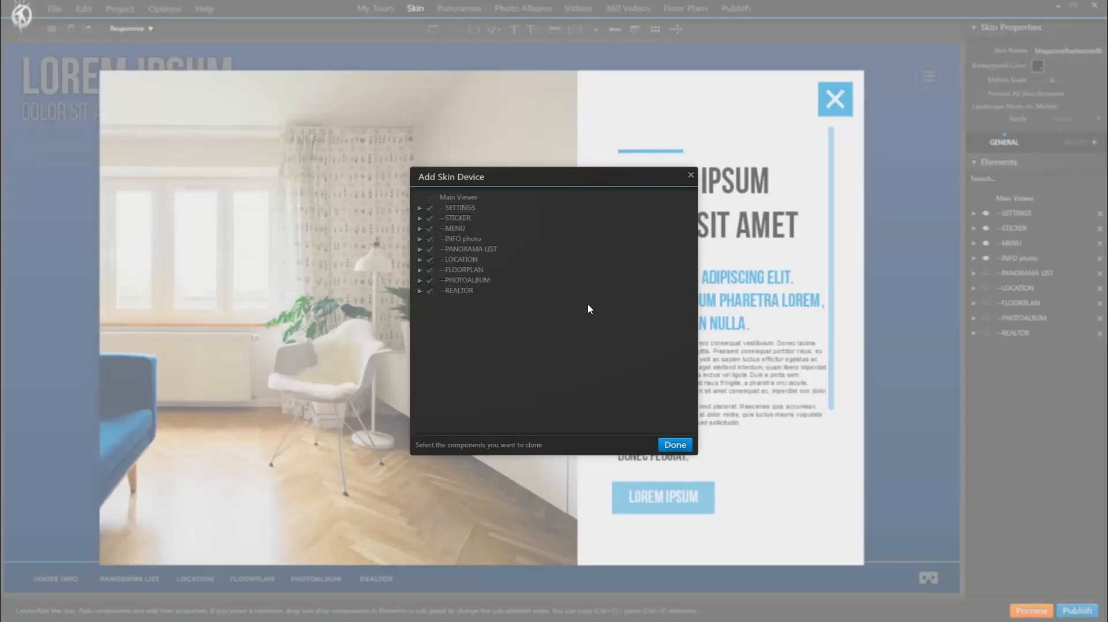
pyautogui.moveTo(574, 246)
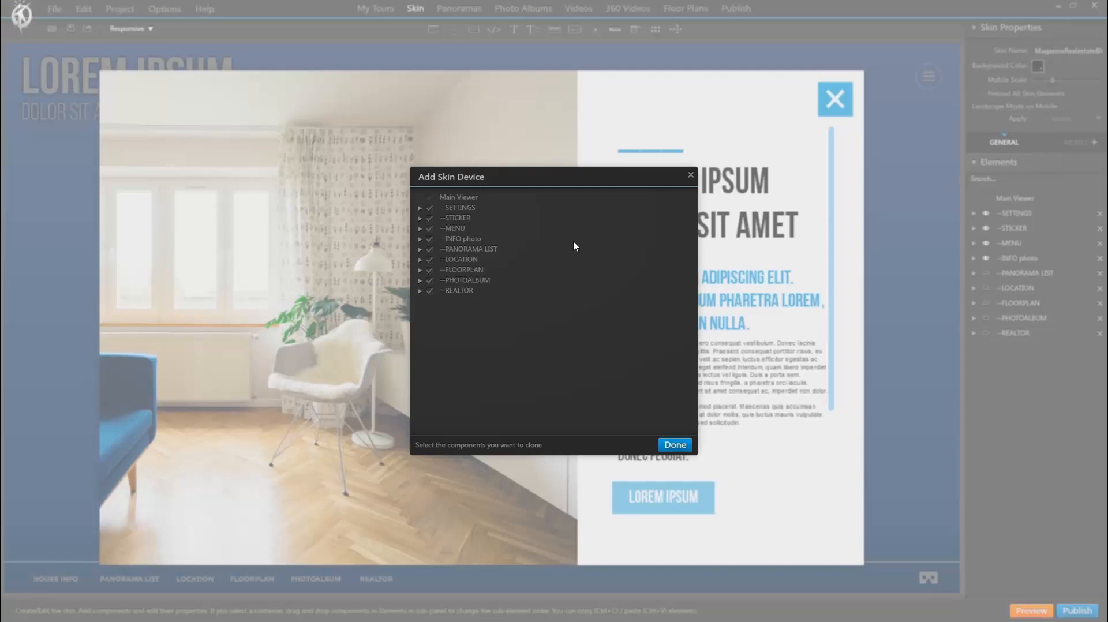
pyautogui.moveTo(574, 247)
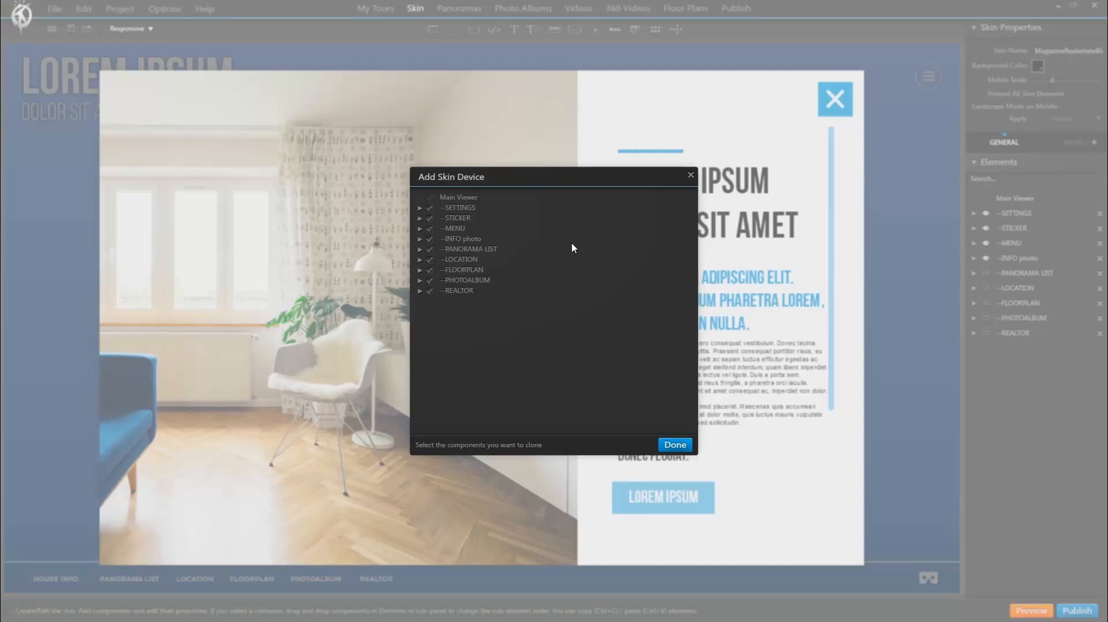
pyautogui.click(429, 206)
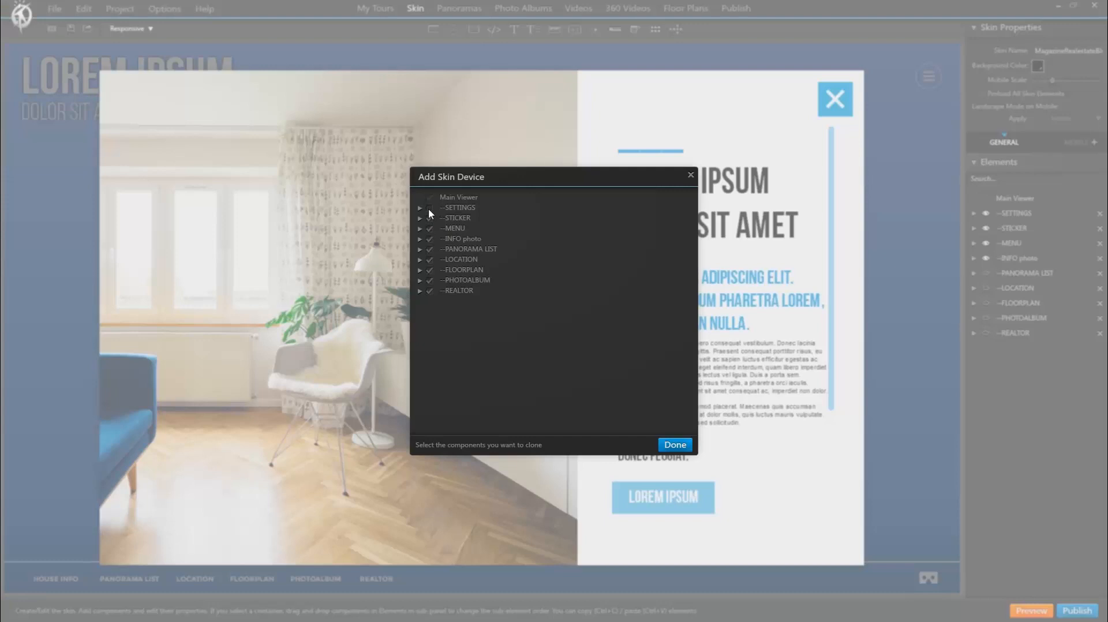
pyautogui.moveTo(798, 325)
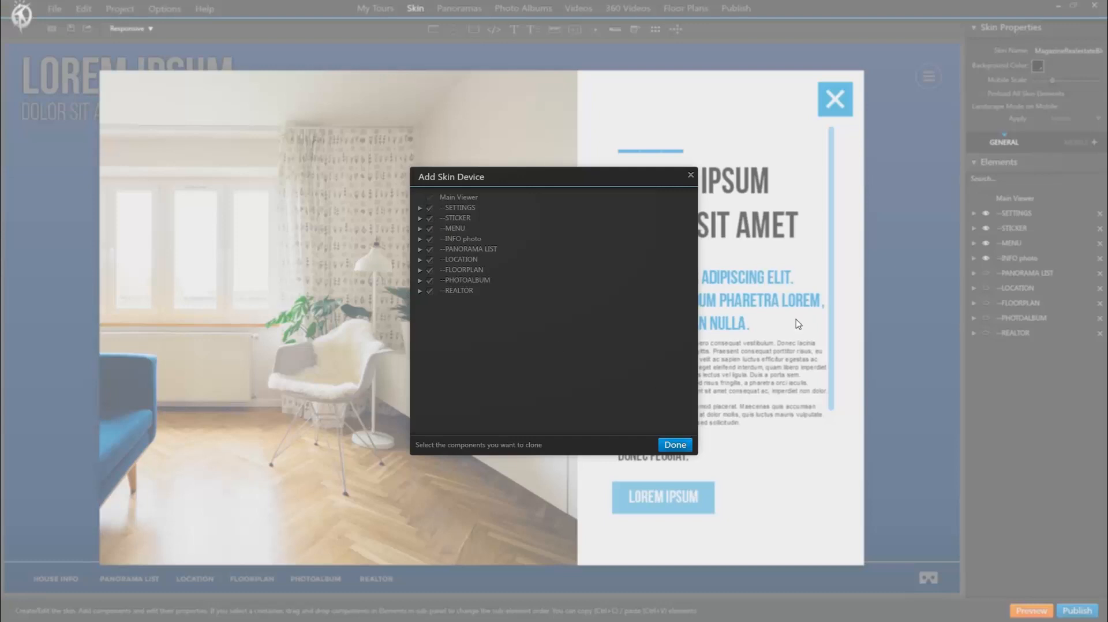
pyautogui.moveTo(736, 543)
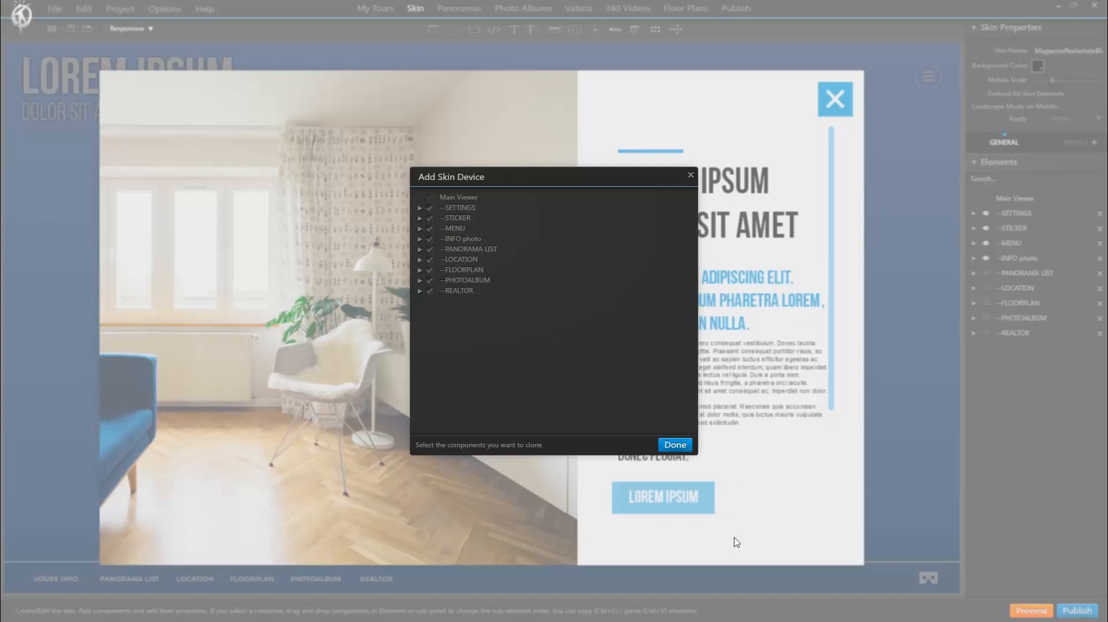
pyautogui.moveTo(583, 421)
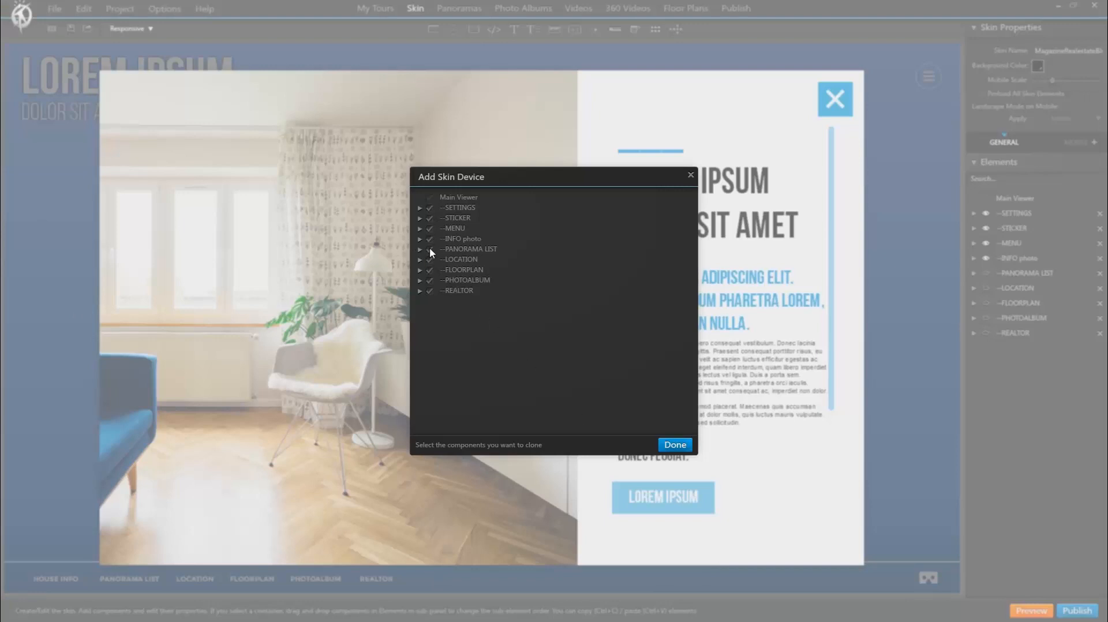
pyautogui.moveTo(674, 445)
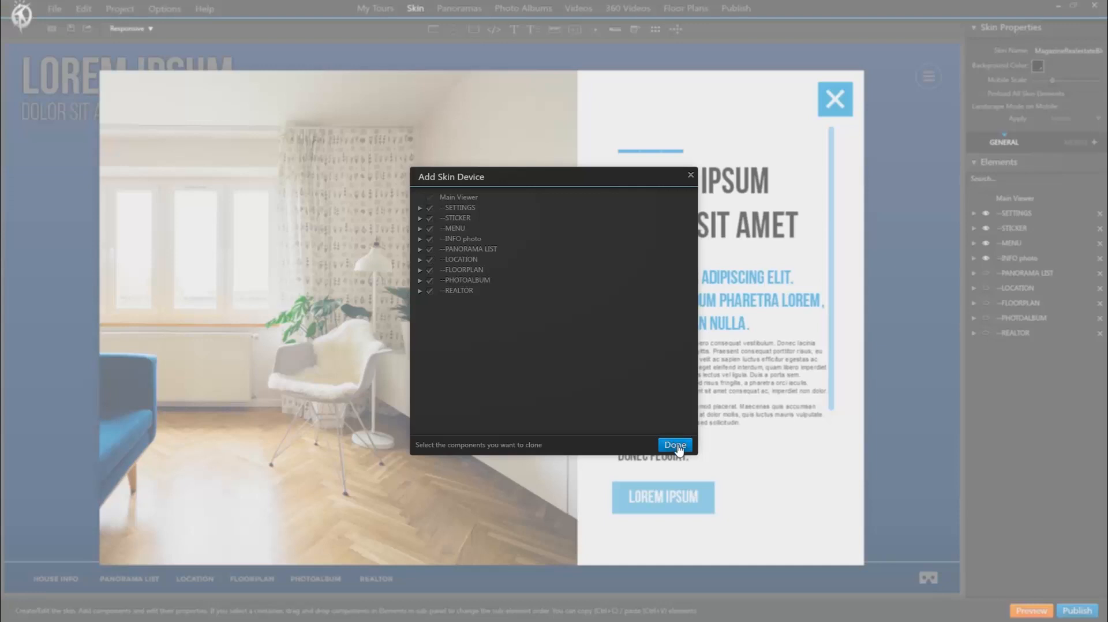
pyautogui.click(673, 445)
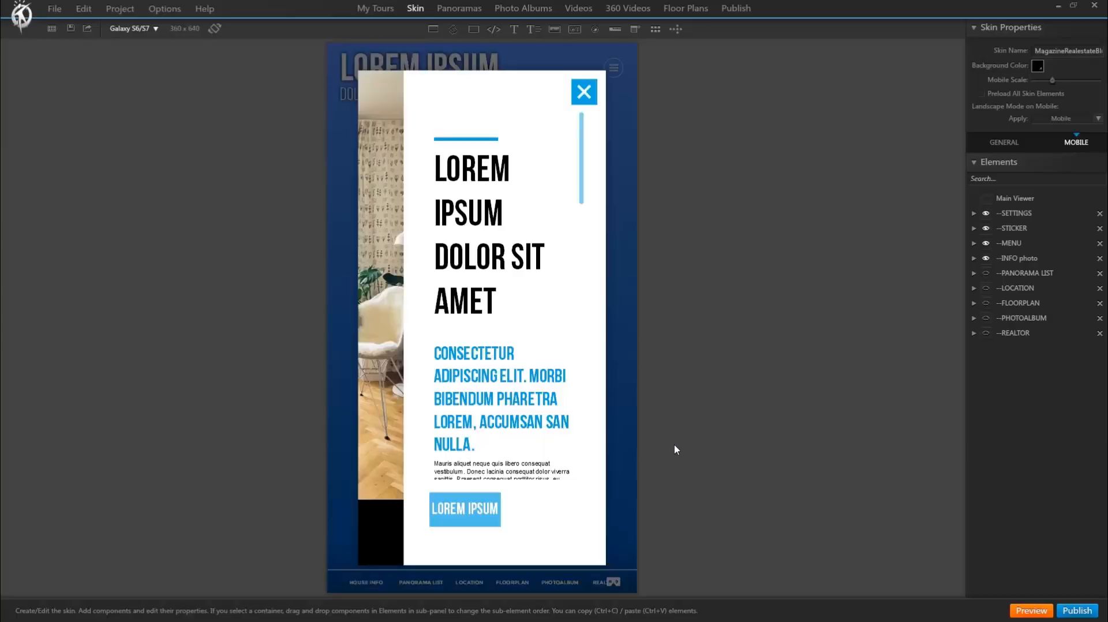
pyautogui.moveTo(1077, 142)
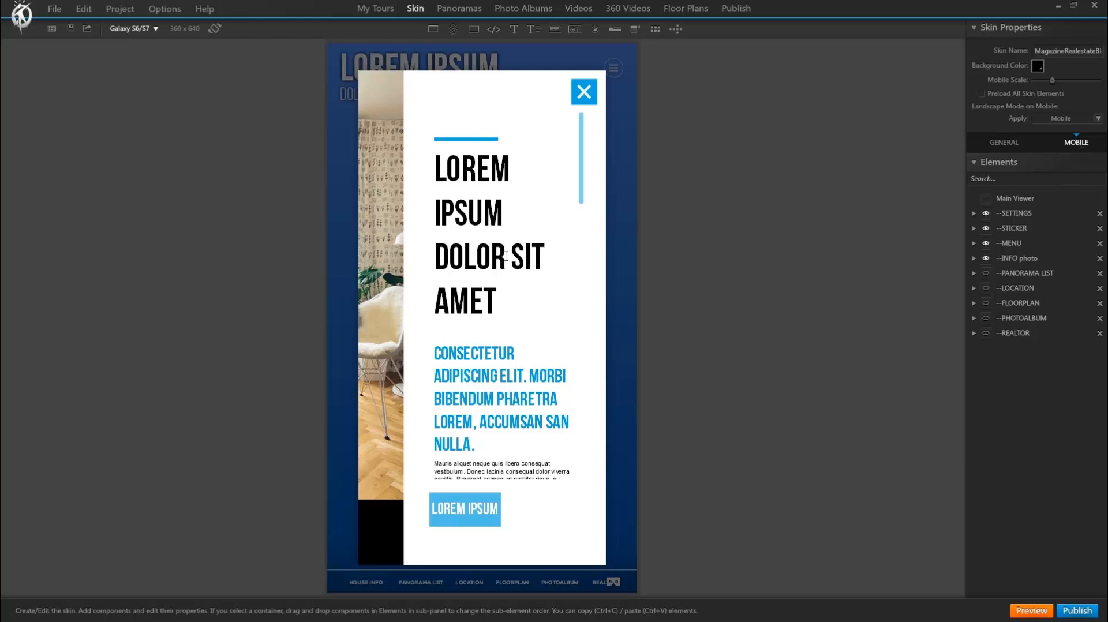
pyautogui.moveTo(1037, 217)
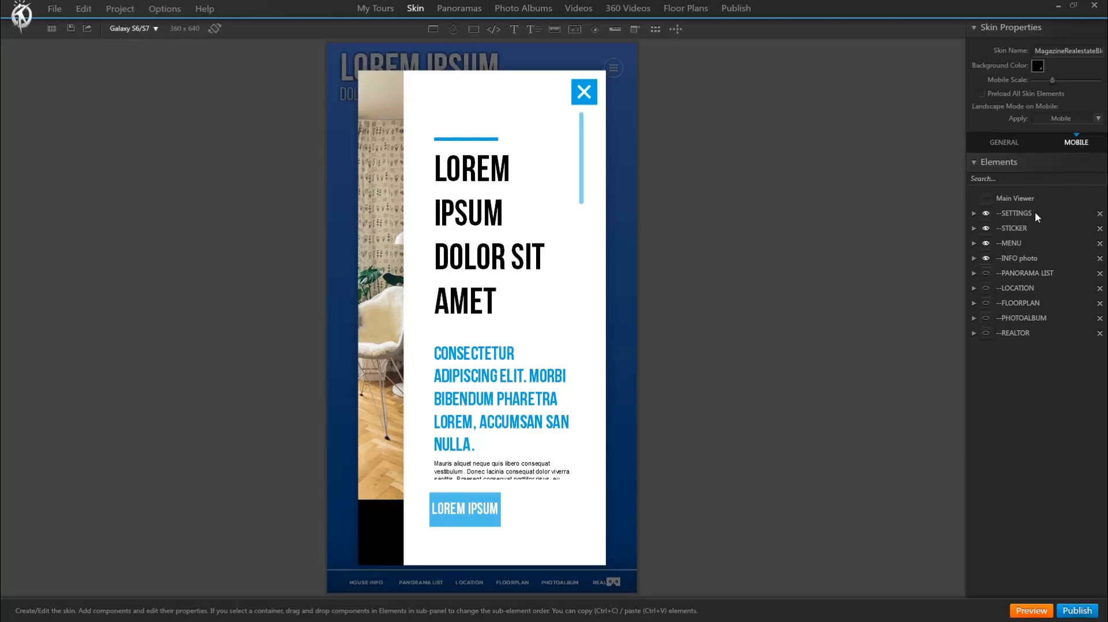
pyautogui.click(1003, 142)
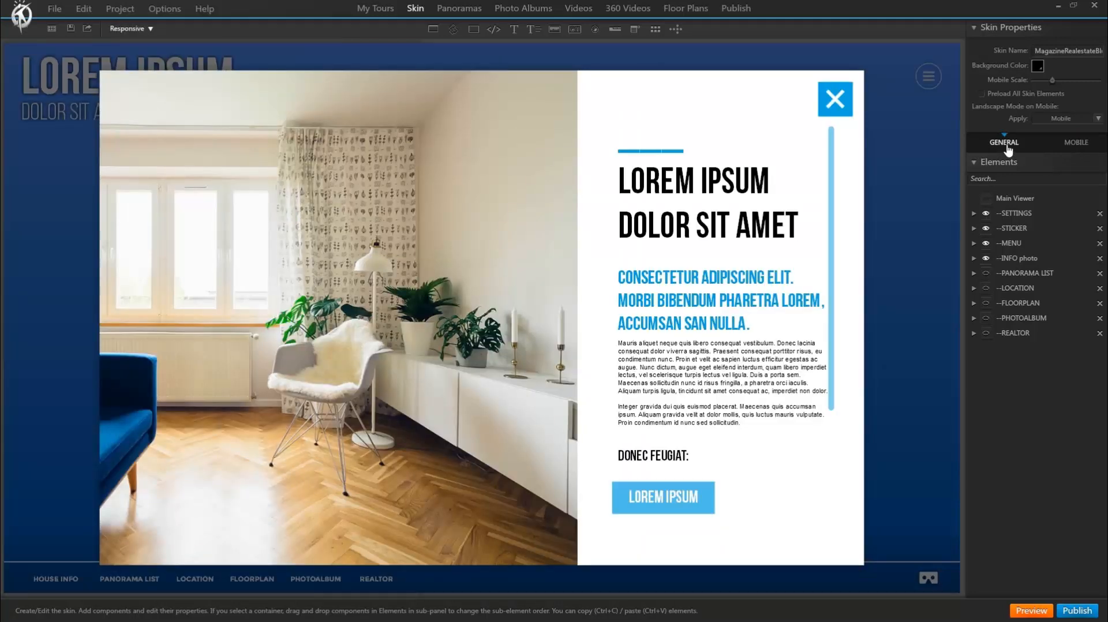
pyautogui.moveTo(580, 273)
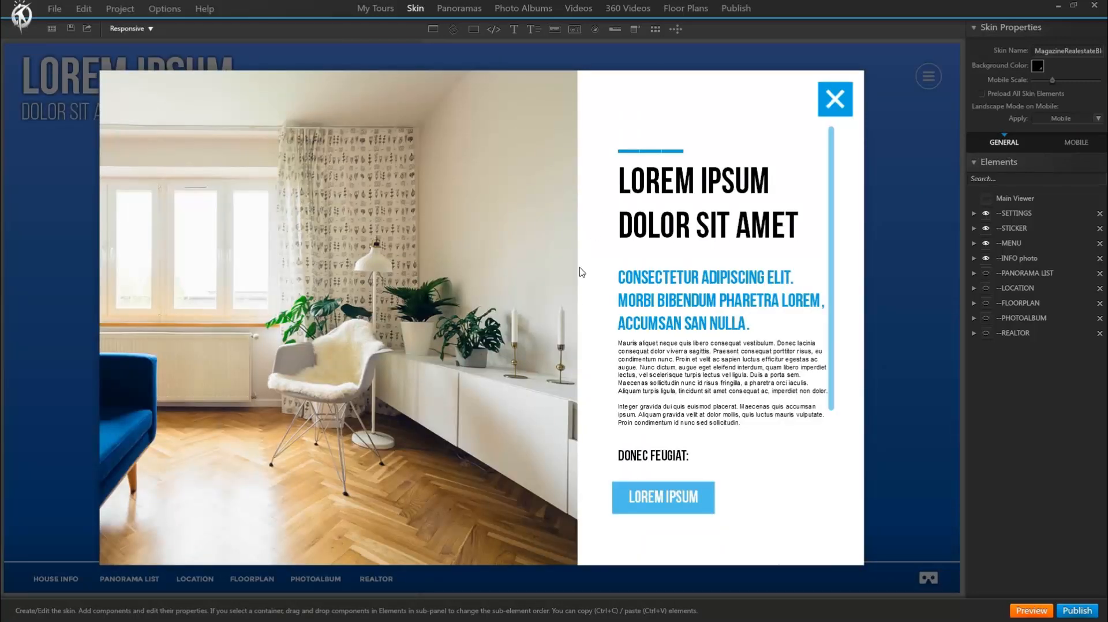
pyautogui.moveTo(1036, 199)
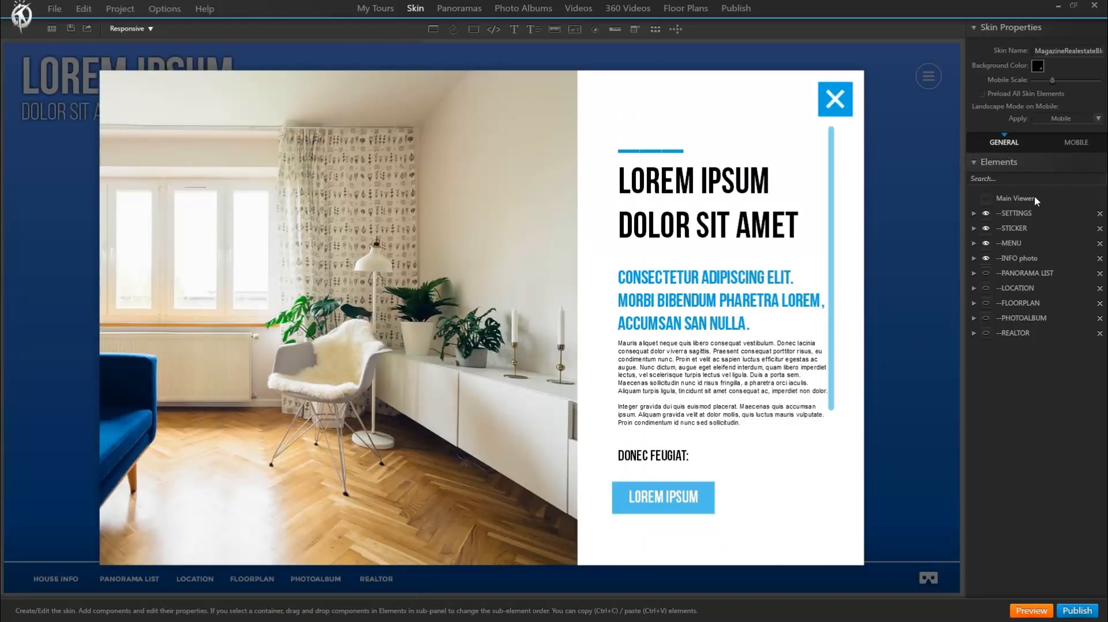
pyautogui.click(1075, 142)
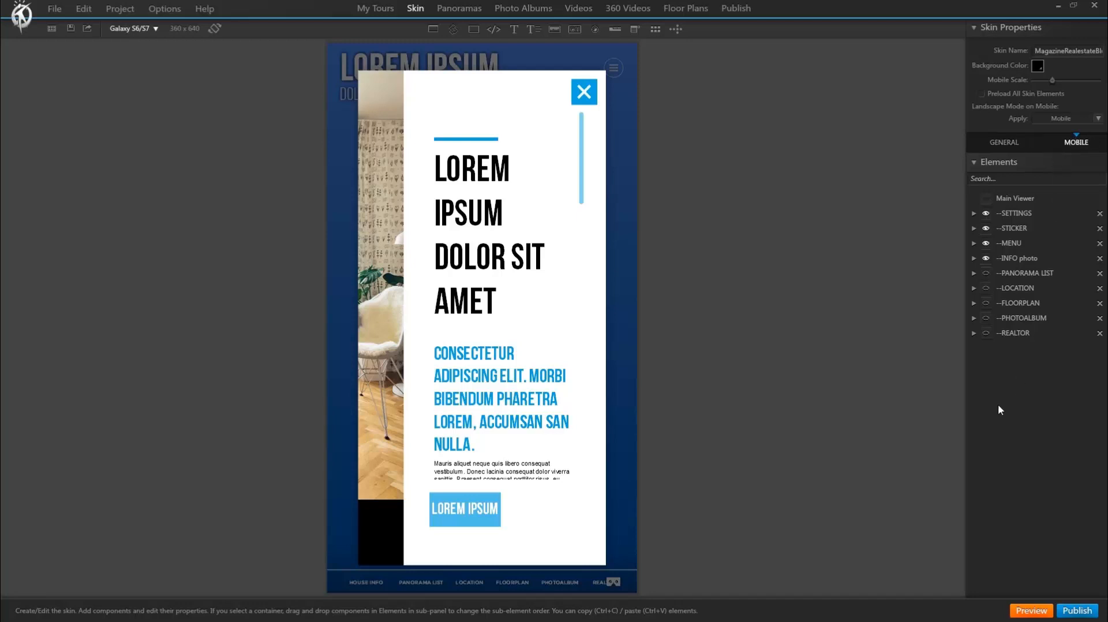
pyautogui.moveTo(1090, 157)
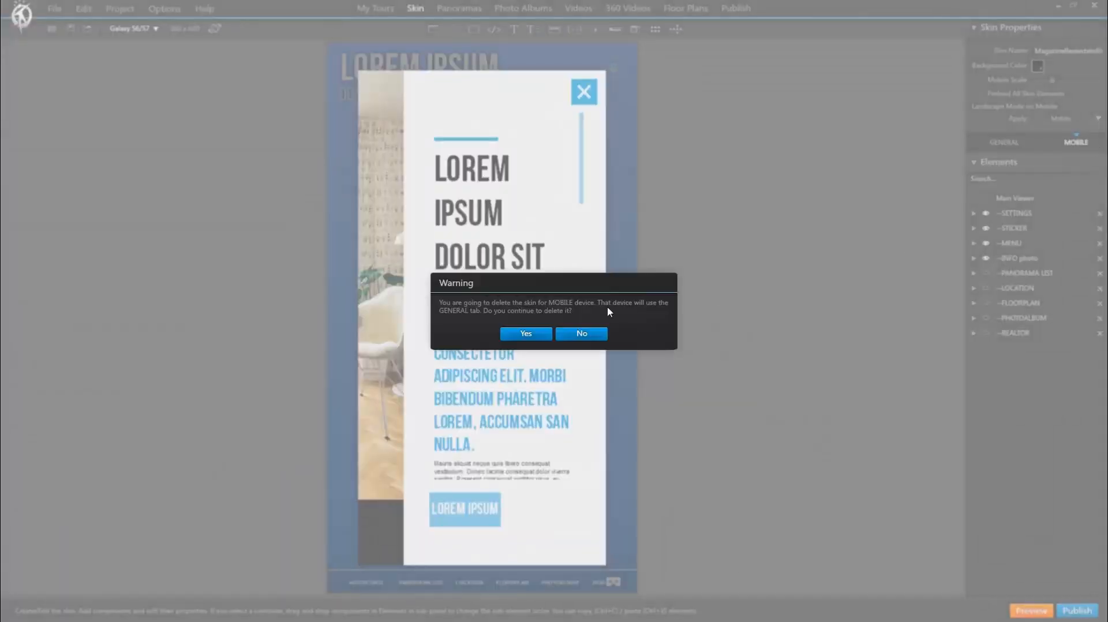
# Step: Delete the mobile skin, re-add it with all components cloned, and view the new MOBILE version
pyautogui.click(525, 333)
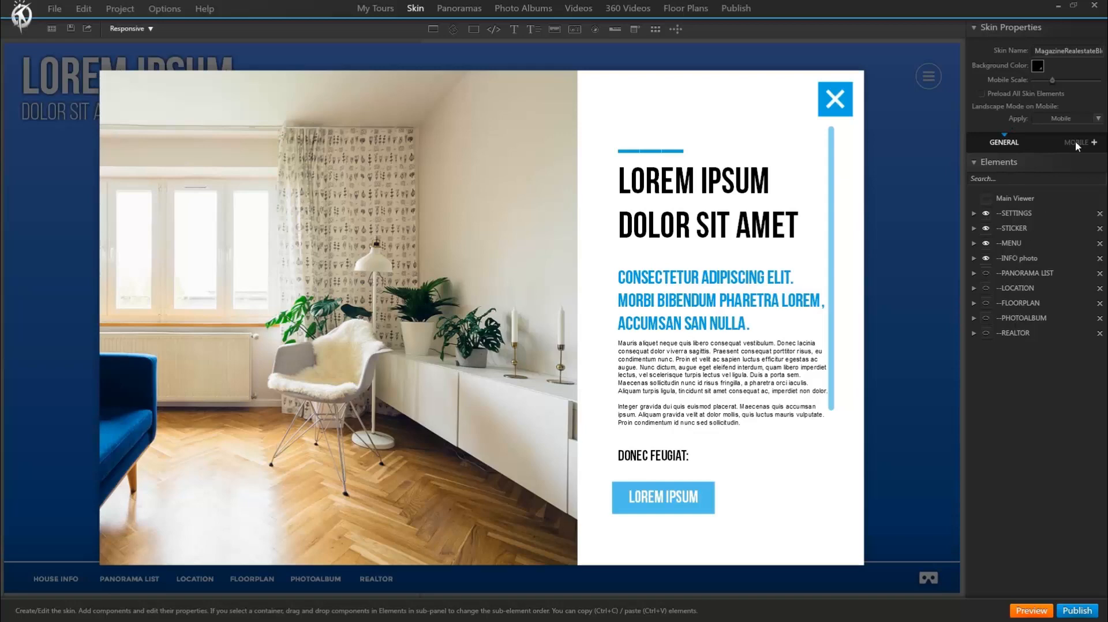
pyautogui.click(1095, 142)
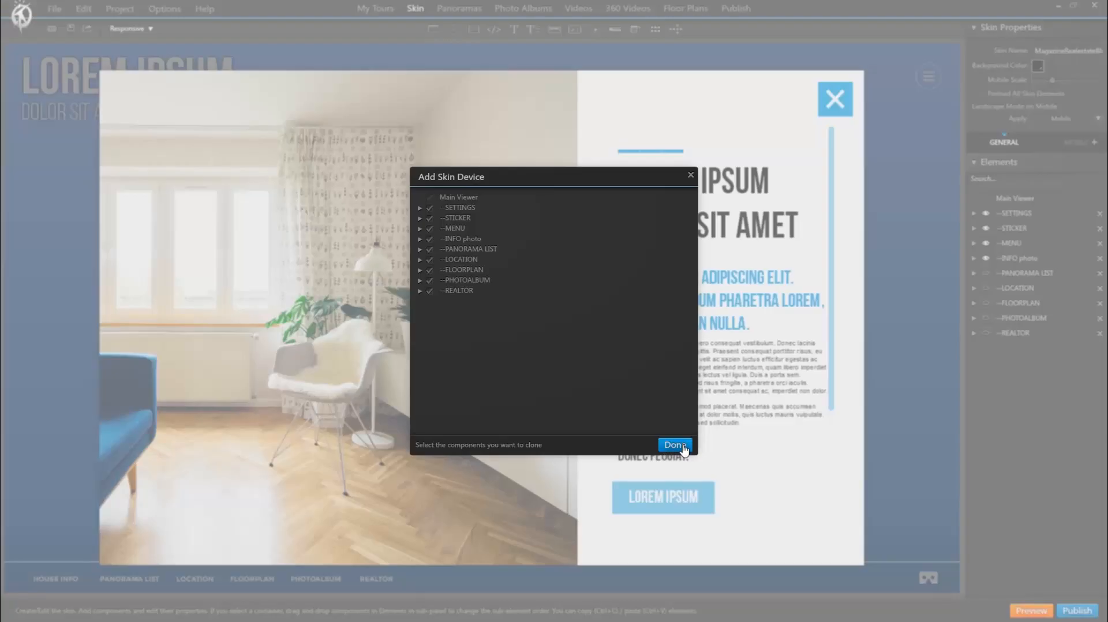
pyautogui.click(674, 446)
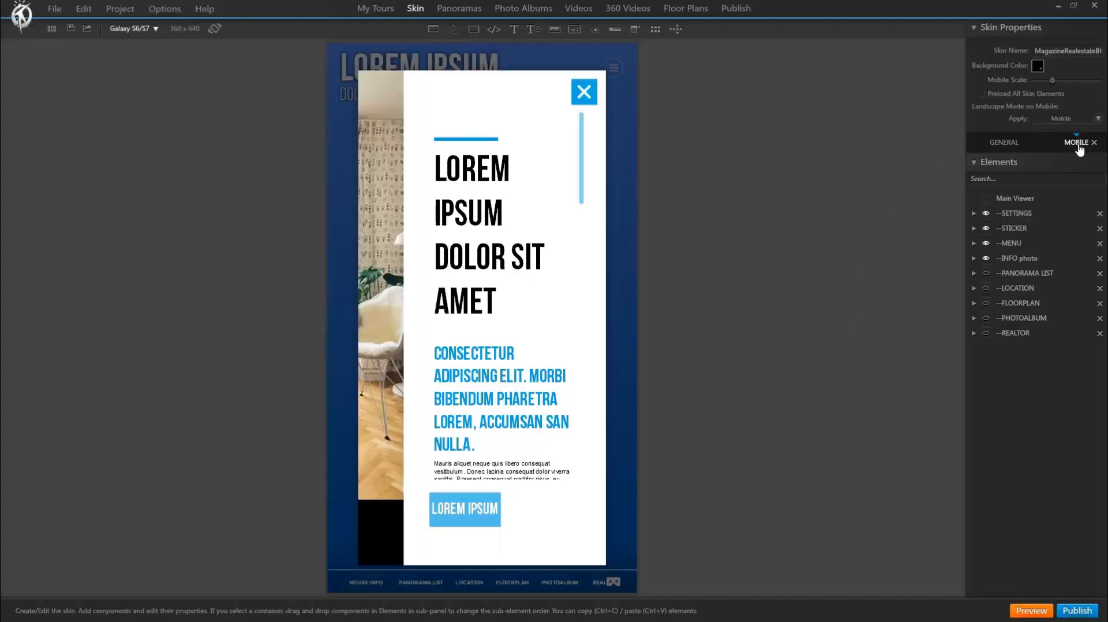
pyautogui.click(153, 28)
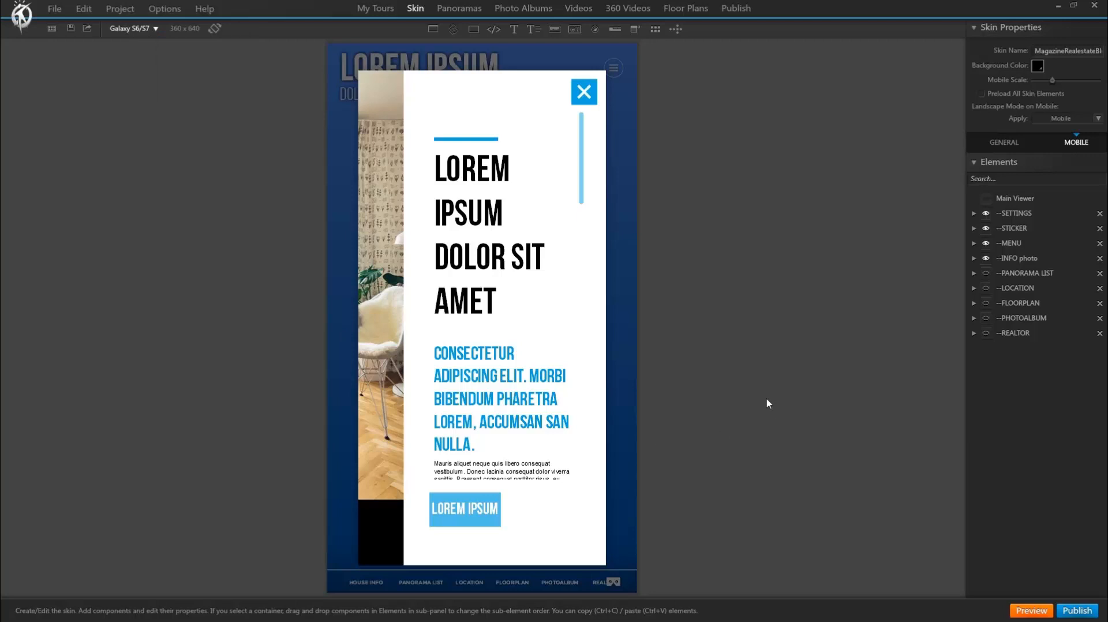
pyautogui.moveTo(459, 303)
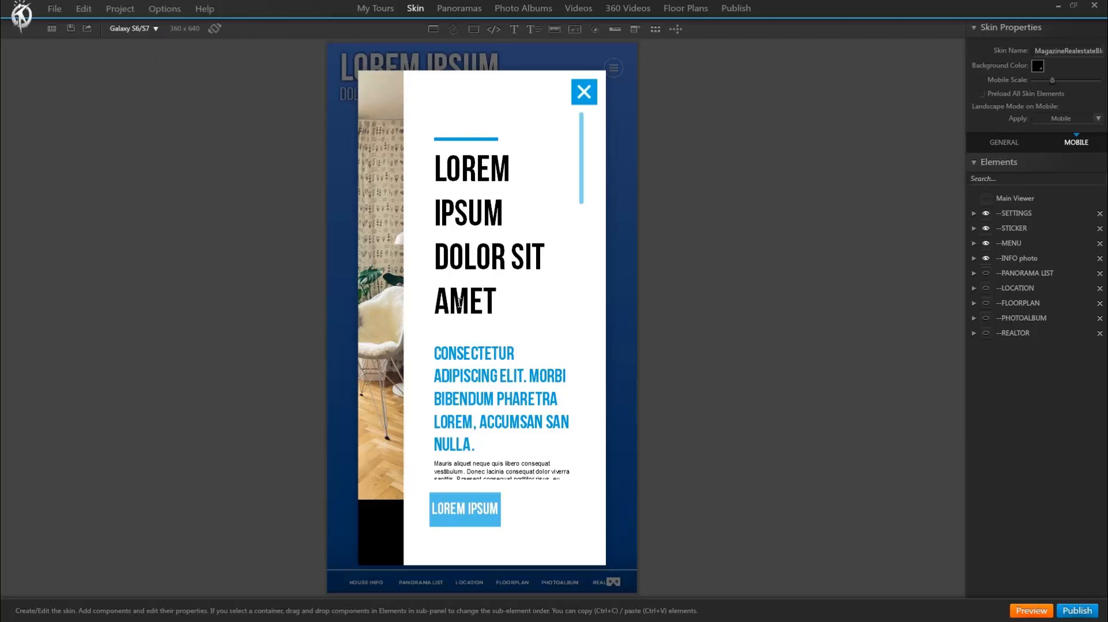
# Step: Show the INFO photo window in both the general and mobile versions, ending on MOBILE
pyautogui.click(975, 258)
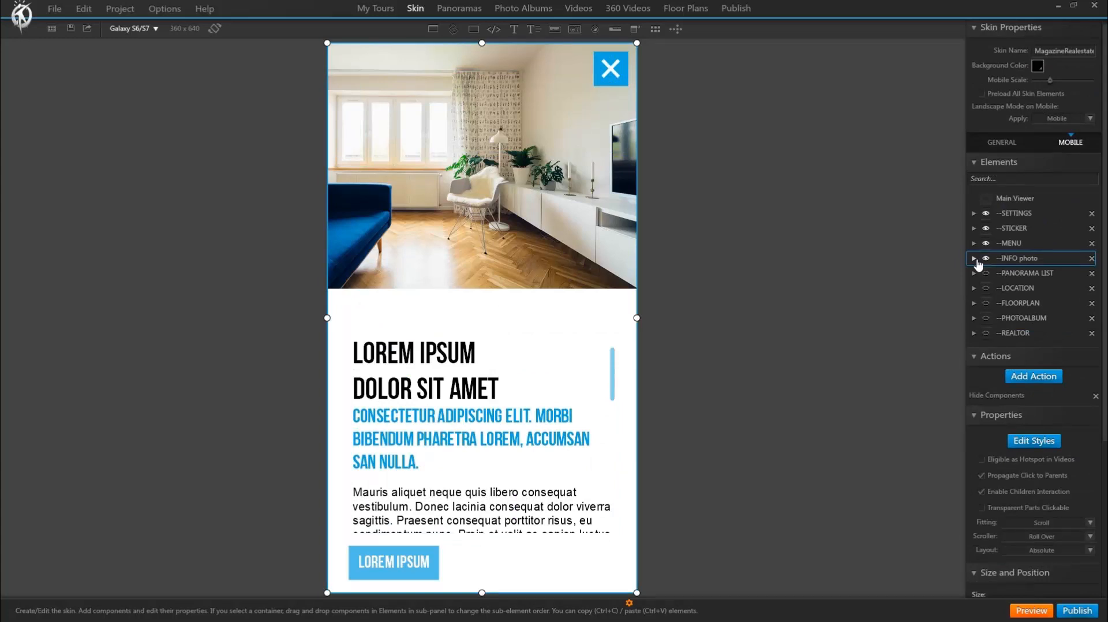
pyautogui.moveTo(990, 176)
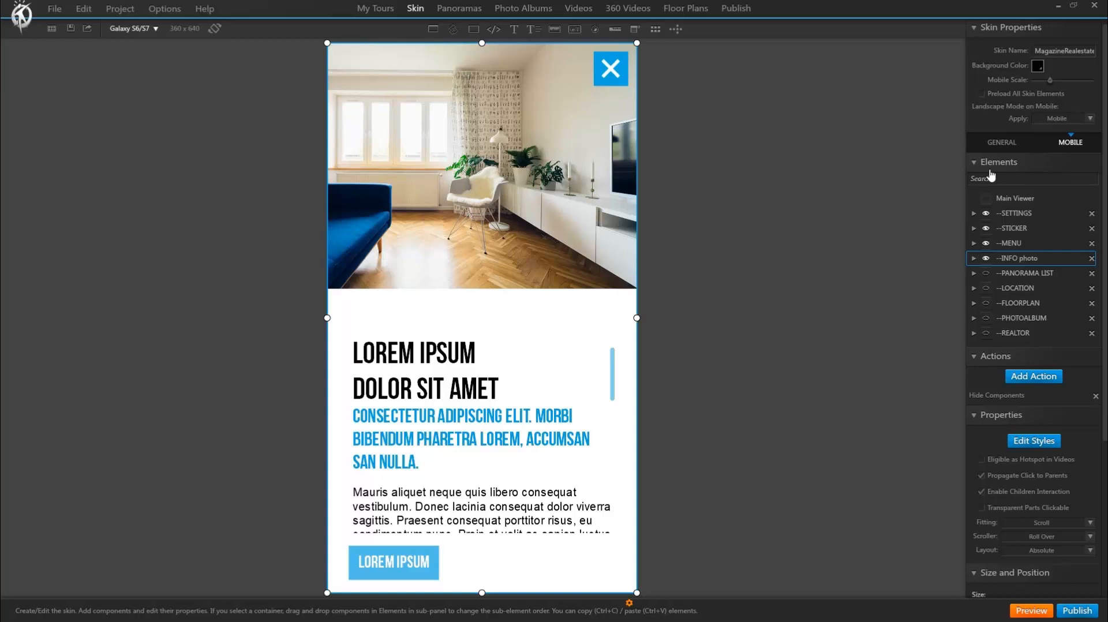
pyautogui.click(1002, 142)
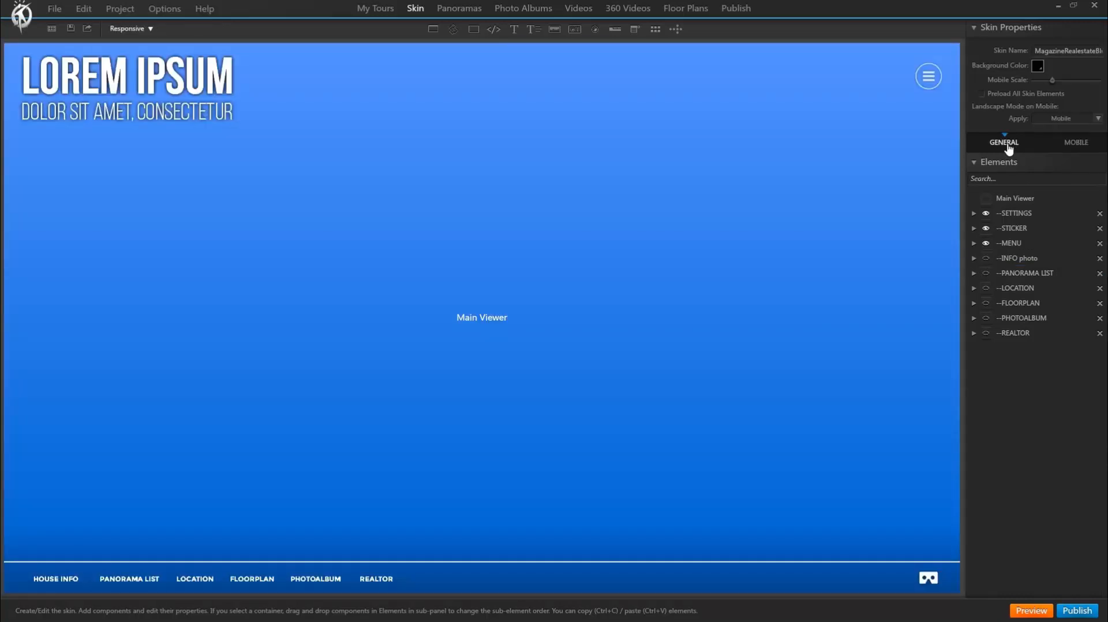
pyautogui.click(984, 259)
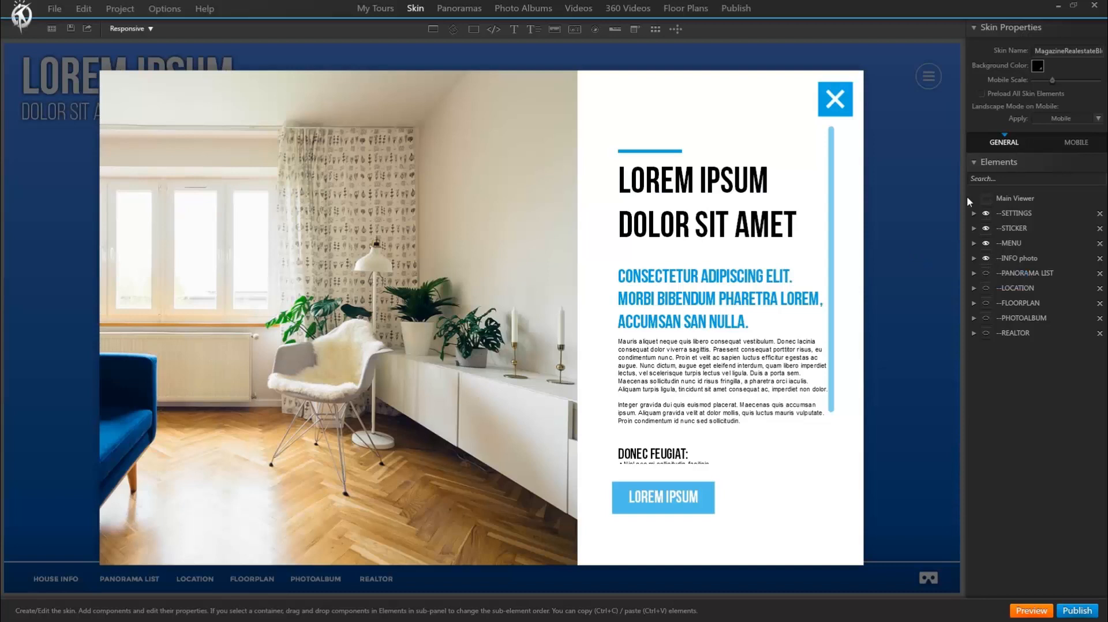
pyautogui.click(1076, 142)
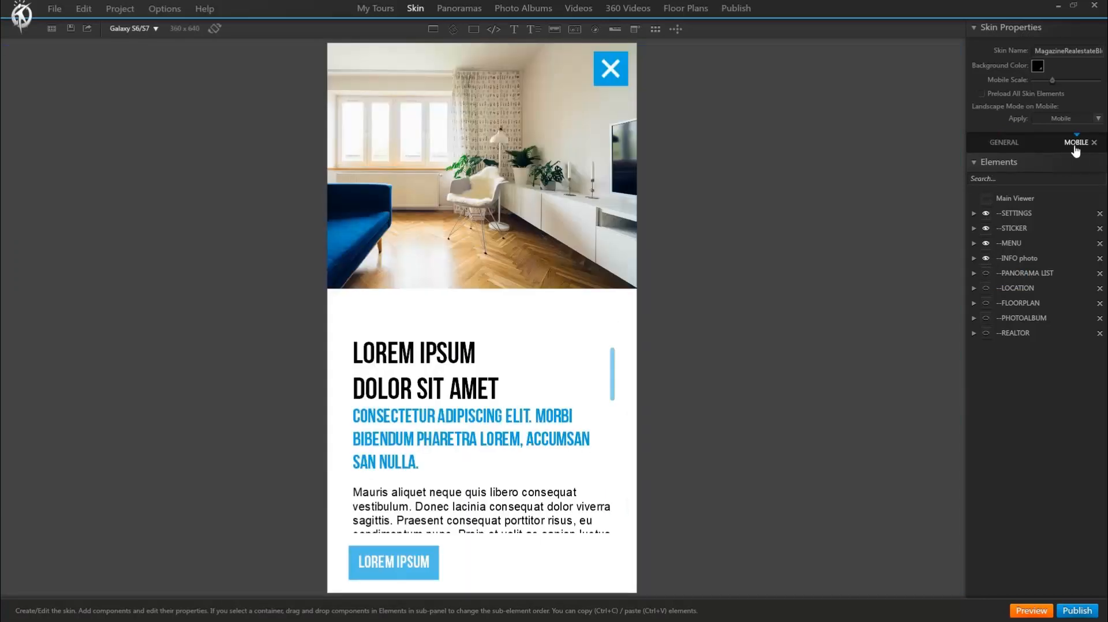
pyautogui.moveTo(809, 275)
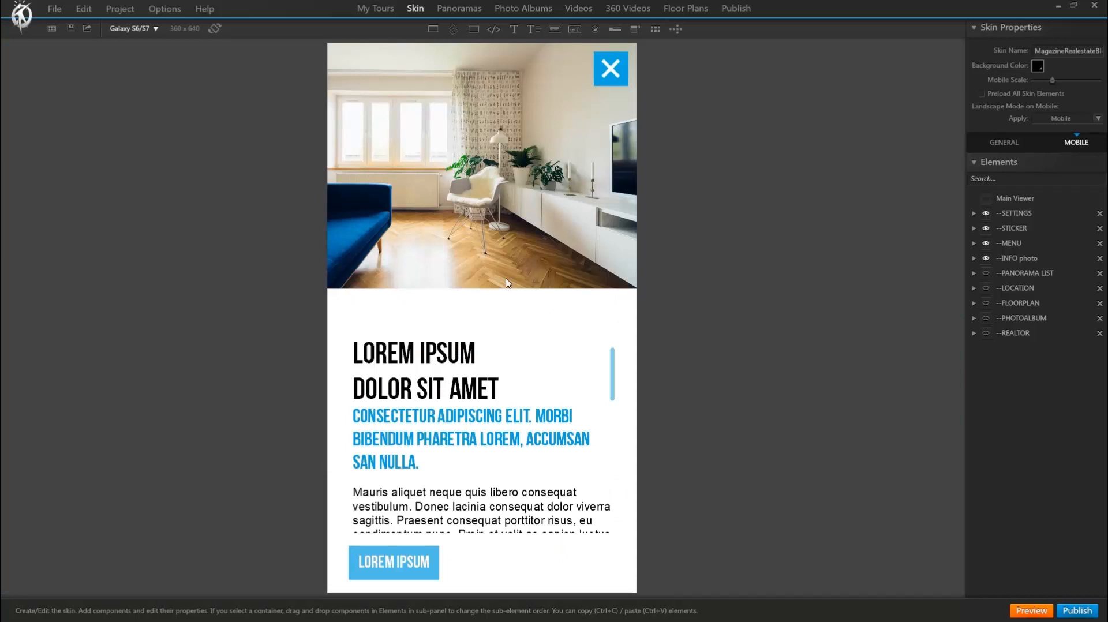
pyautogui.moveTo(250, 265)
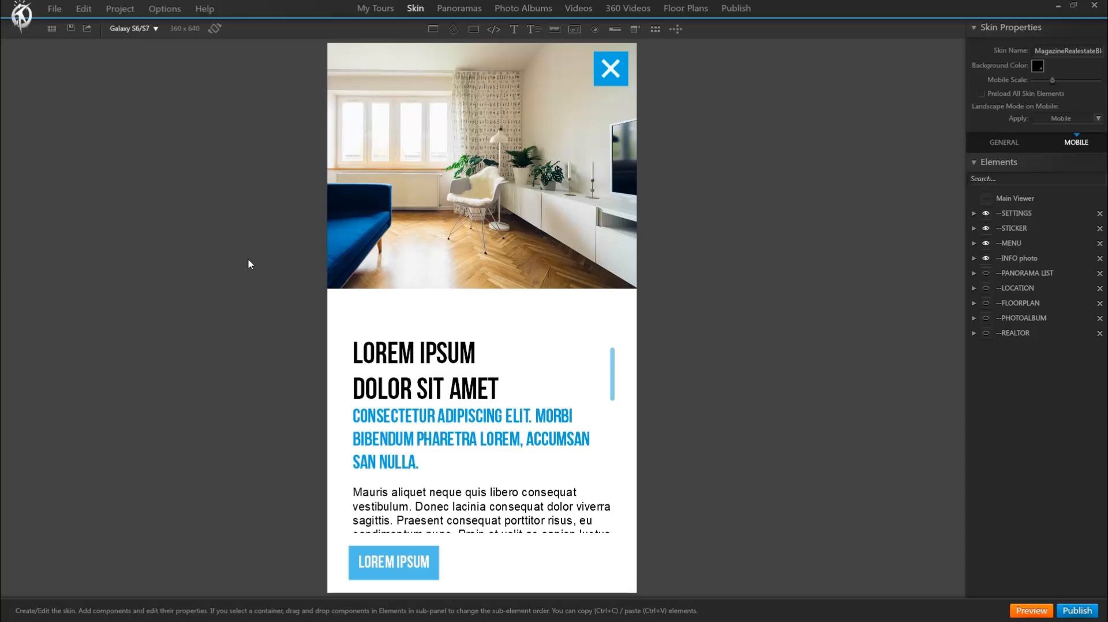
pyautogui.moveTo(214, 29)
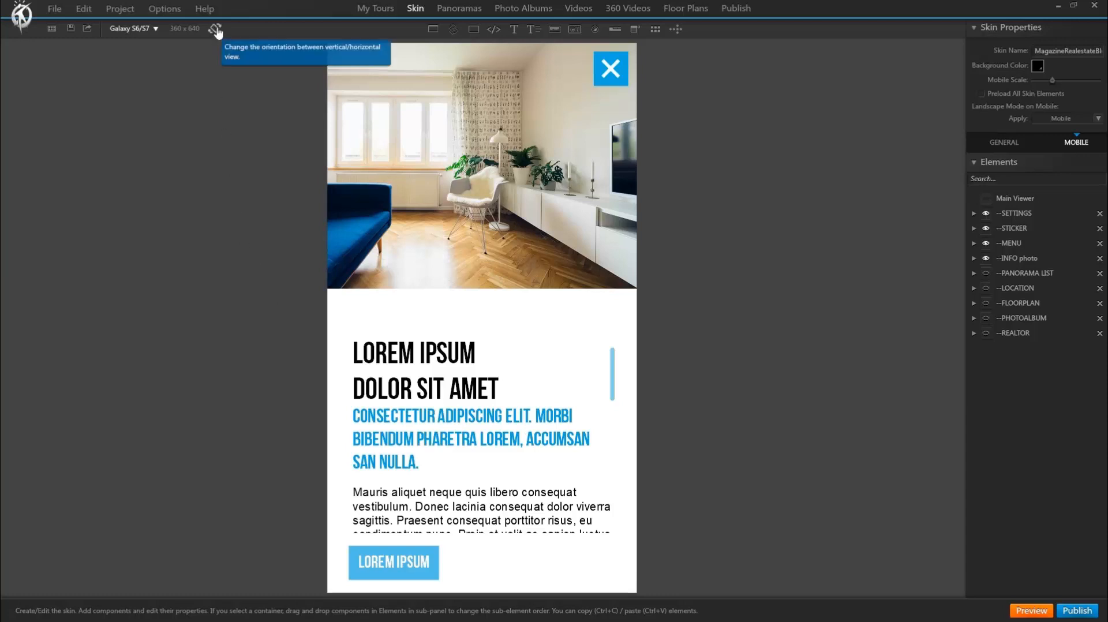
# Step: Rotate the mobile preview to landscape and set Landscape Mode on Mobile to use General
pyautogui.click(216, 29)
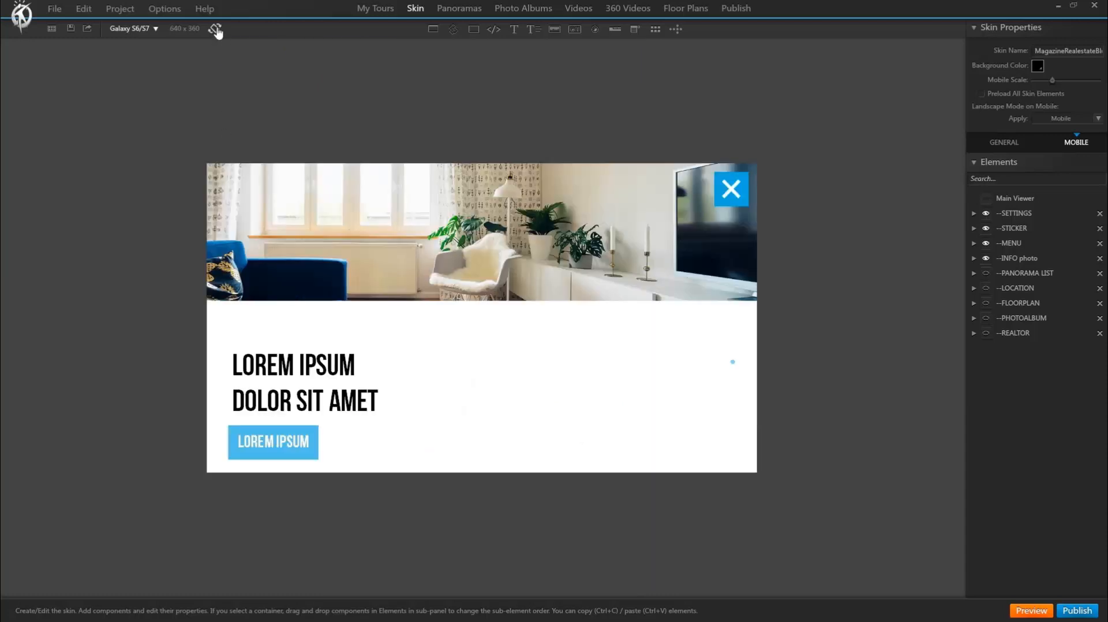
pyautogui.moveTo(388, 376)
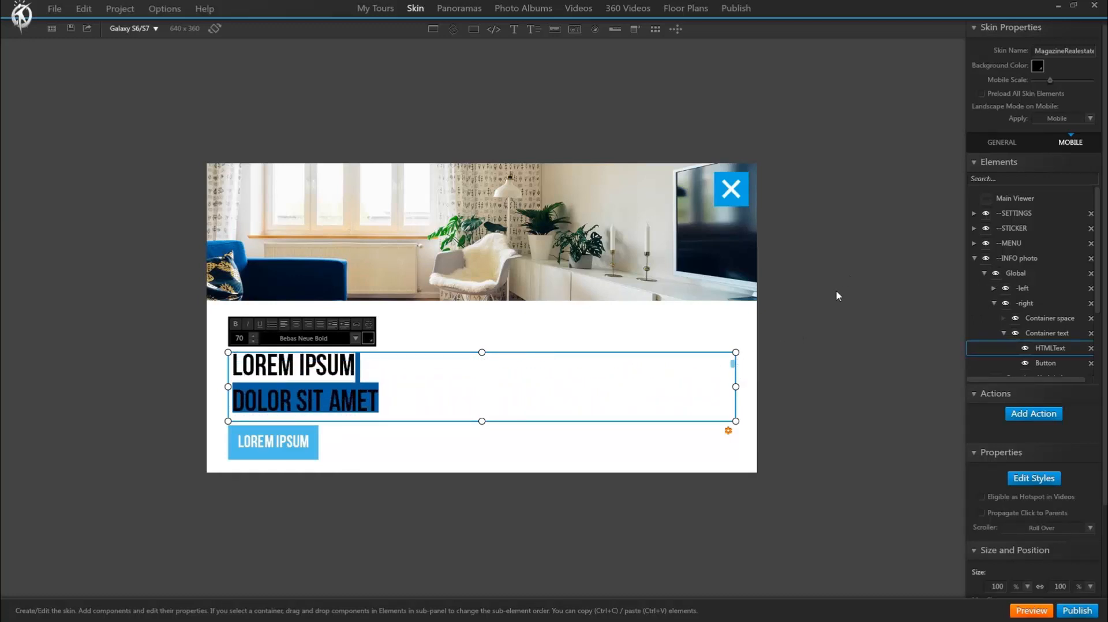
pyautogui.moveTo(887, 204)
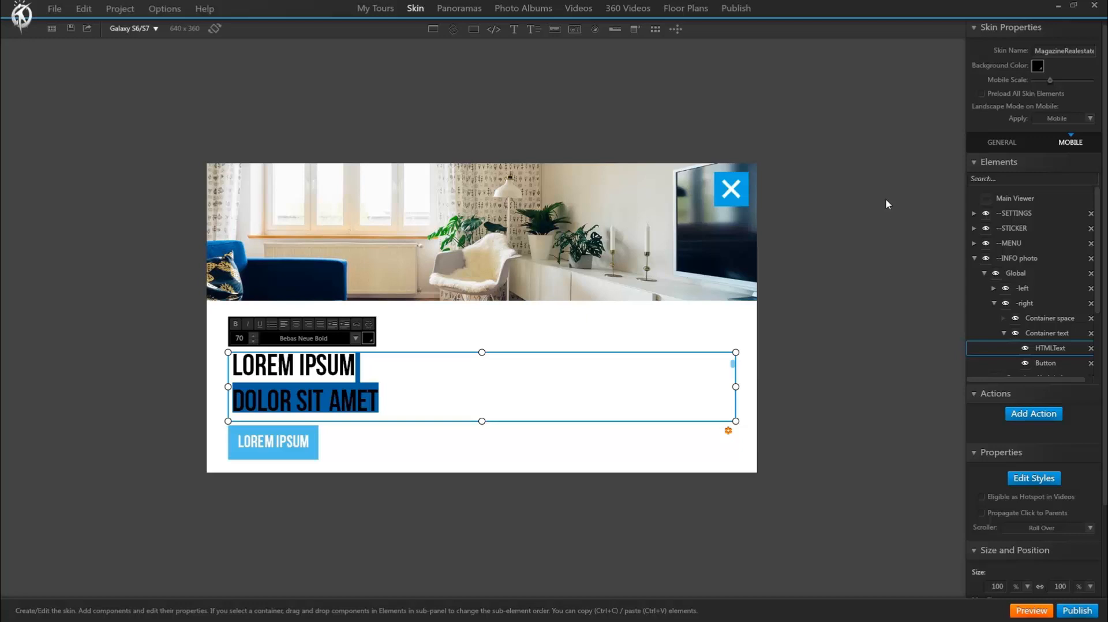
pyautogui.moveTo(1094, 121)
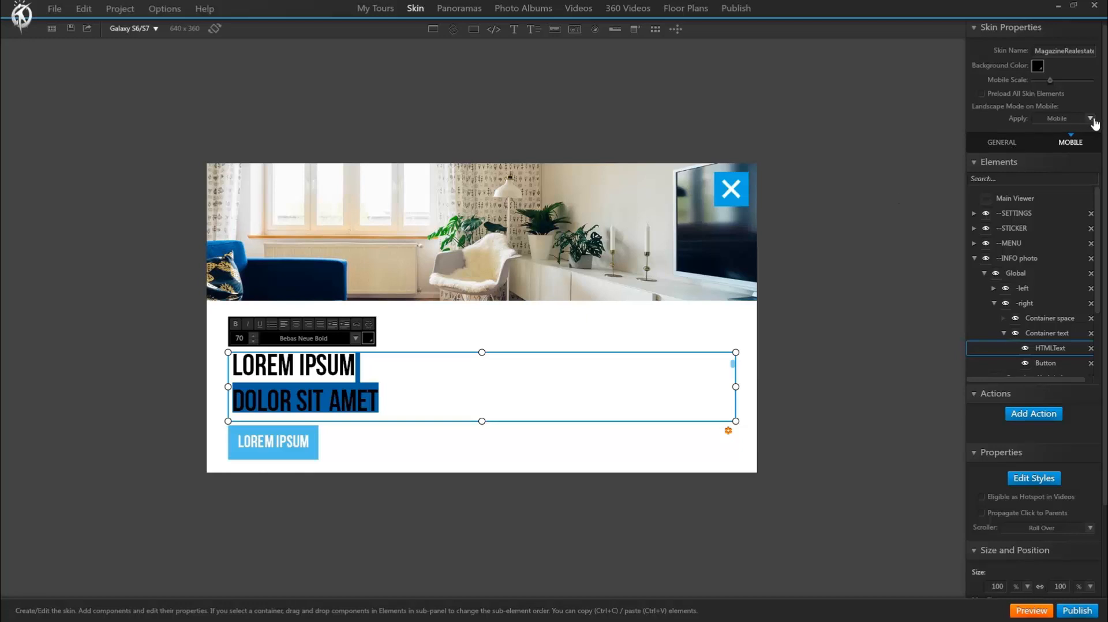
pyautogui.click(1099, 118)
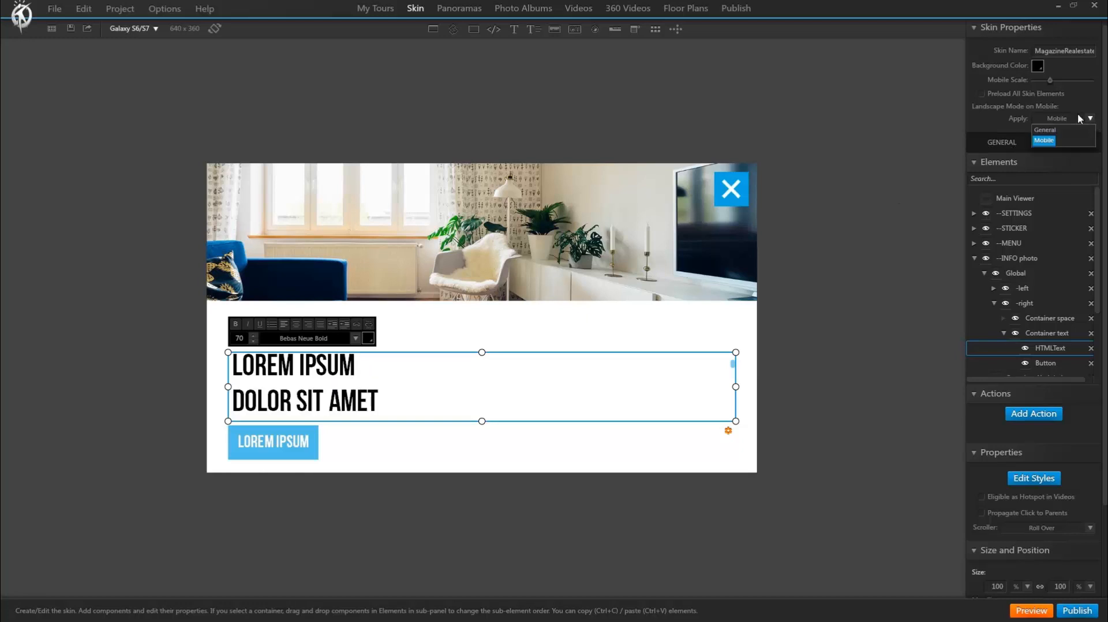
pyautogui.moveTo(1023, 112)
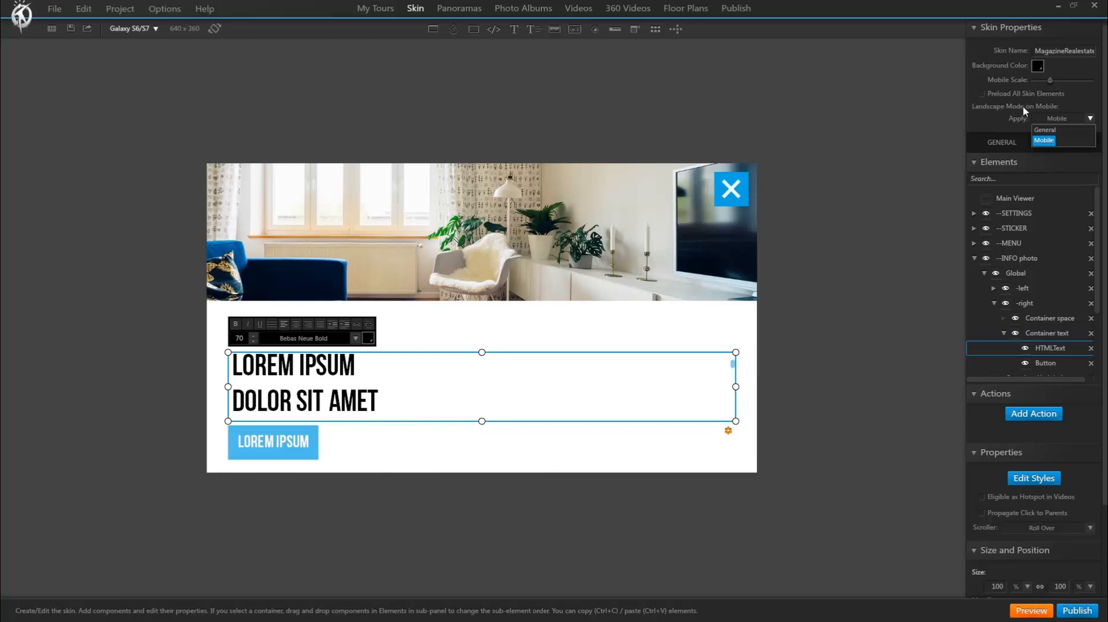
pyautogui.moveTo(1093, 123)
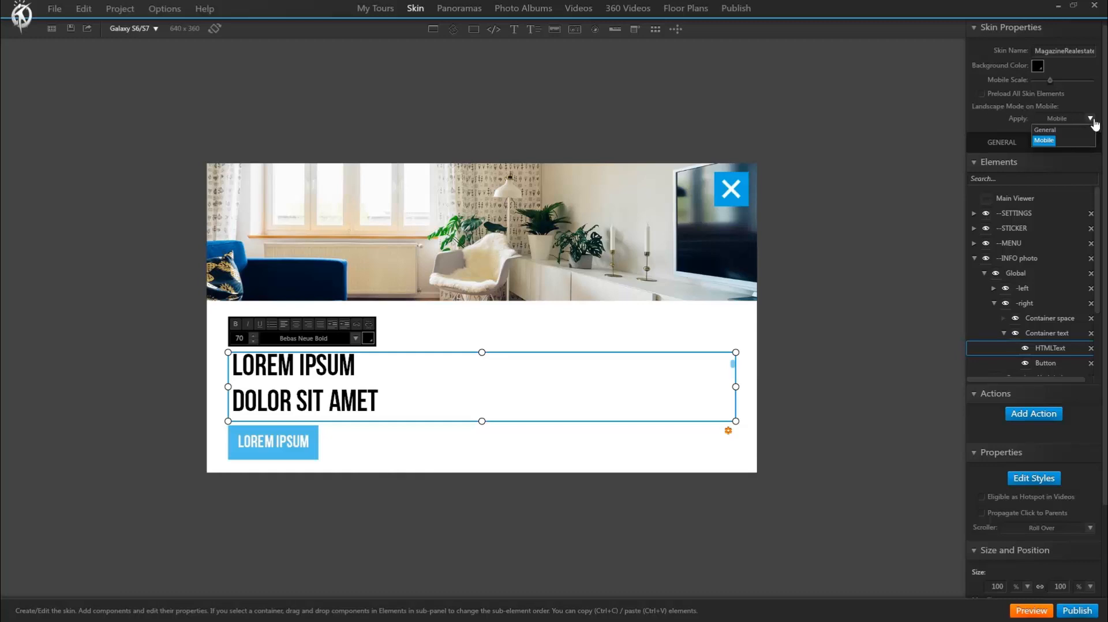
pyautogui.moveTo(1045, 130)
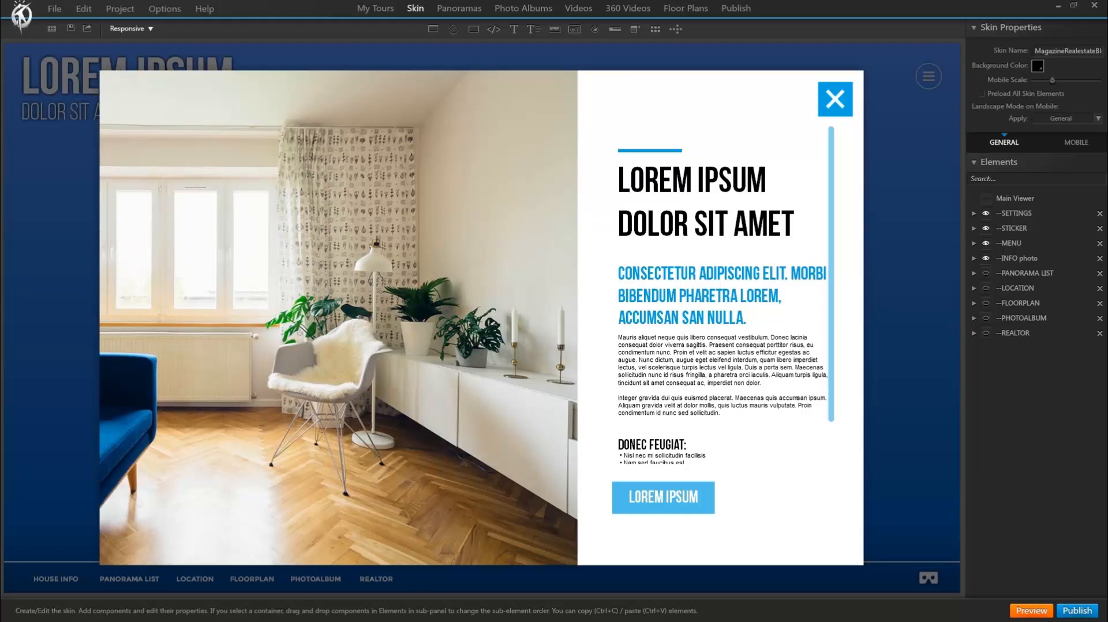
pyautogui.moveTo(922, 234)
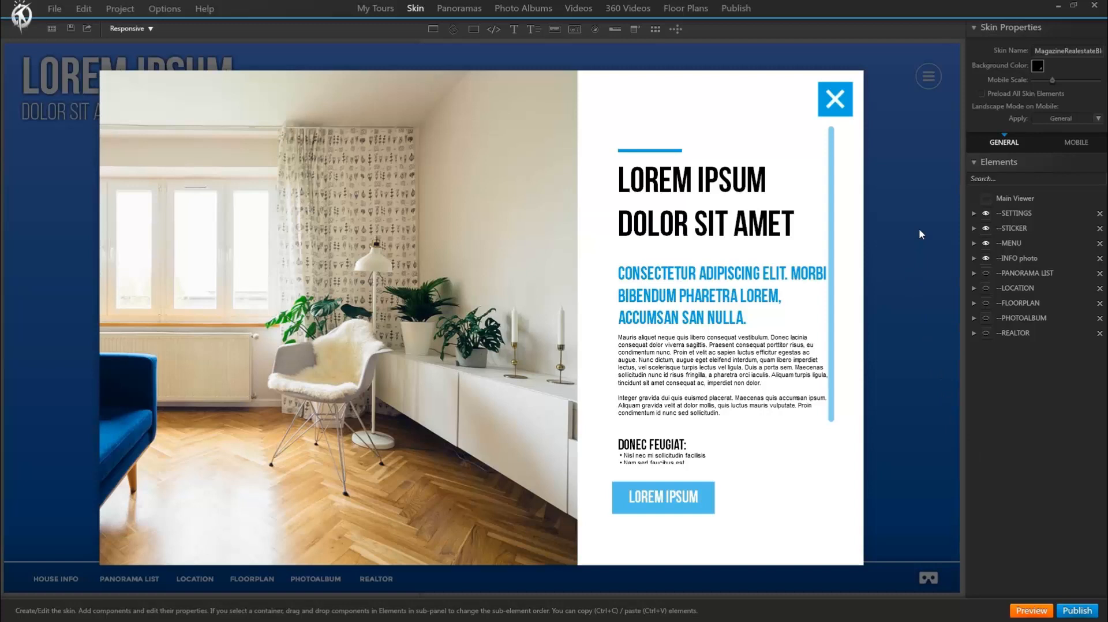
pyautogui.moveTo(915, 227)
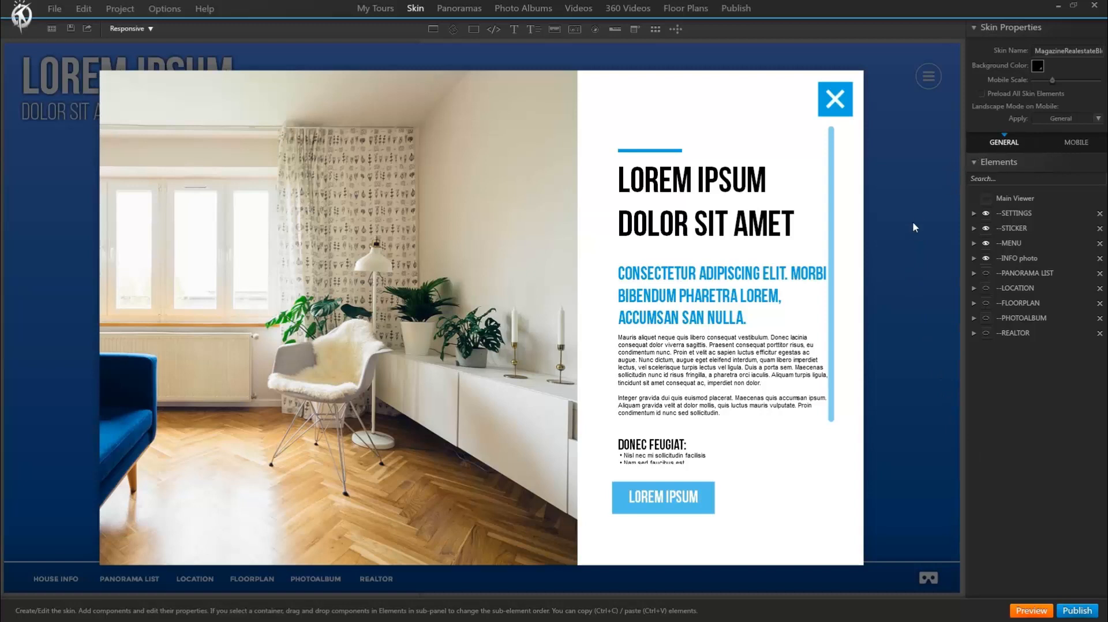
# Step: Hide the '--INFO photo' window in the general skin's Elements list
pyautogui.click(985, 258)
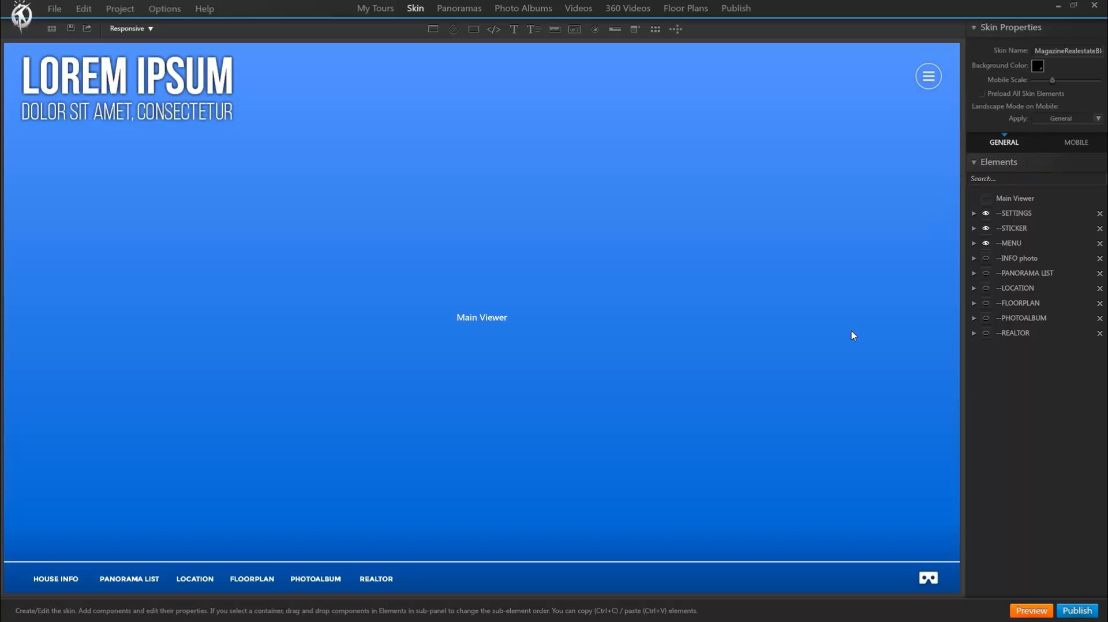
# Step: Insert a Container with a red background in GENERAL and confirm it appears in MOBILE
pyautogui.click(1030, 610)
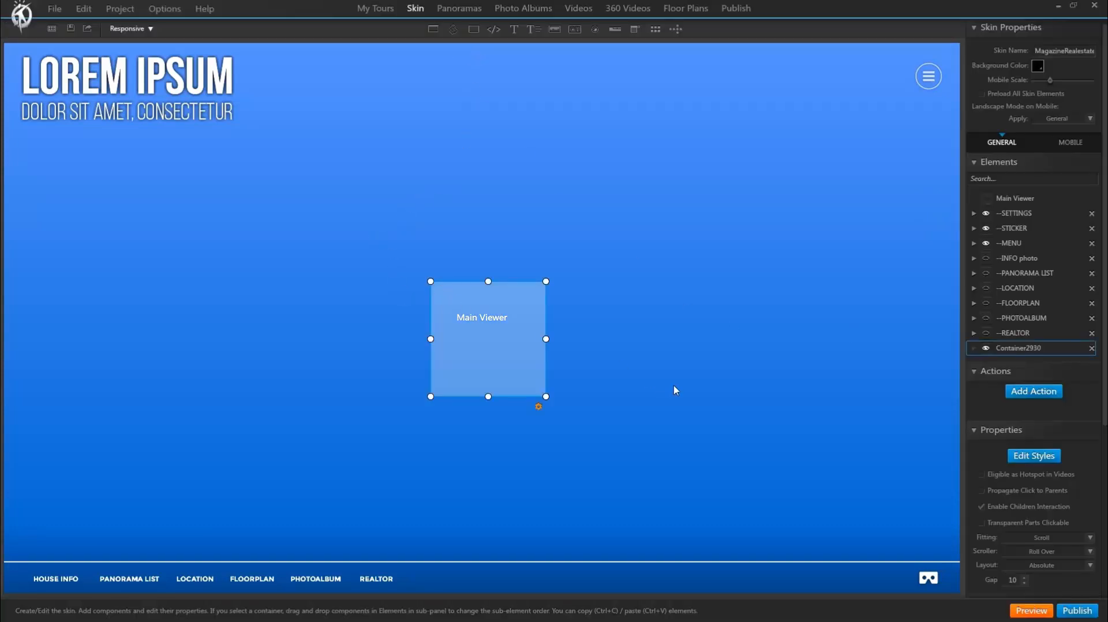
pyautogui.click(1032, 455)
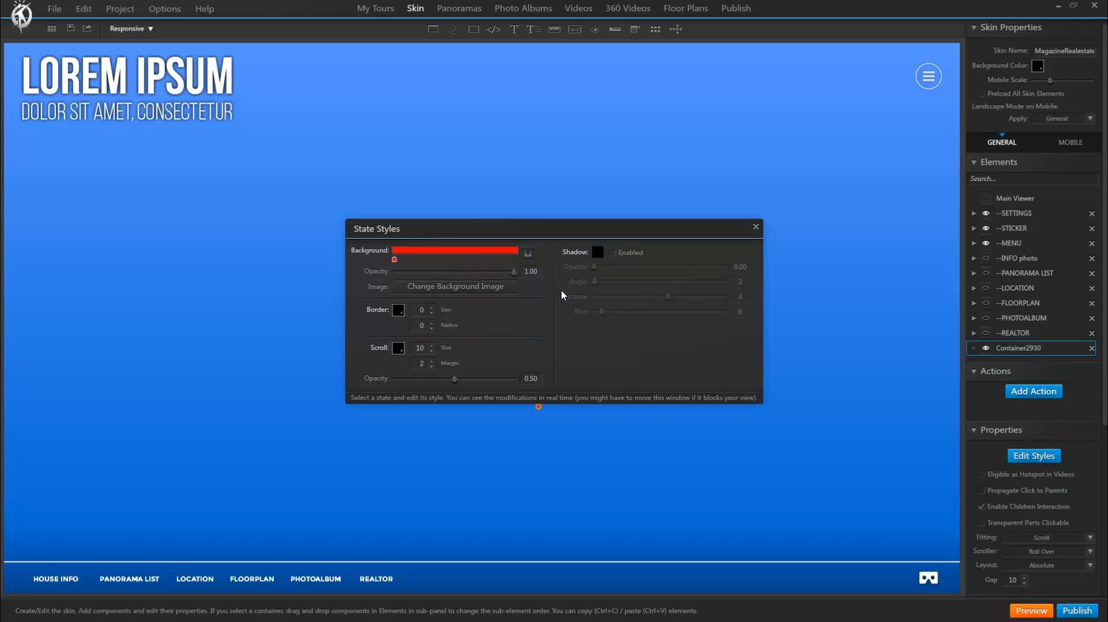
pyautogui.click(755, 226)
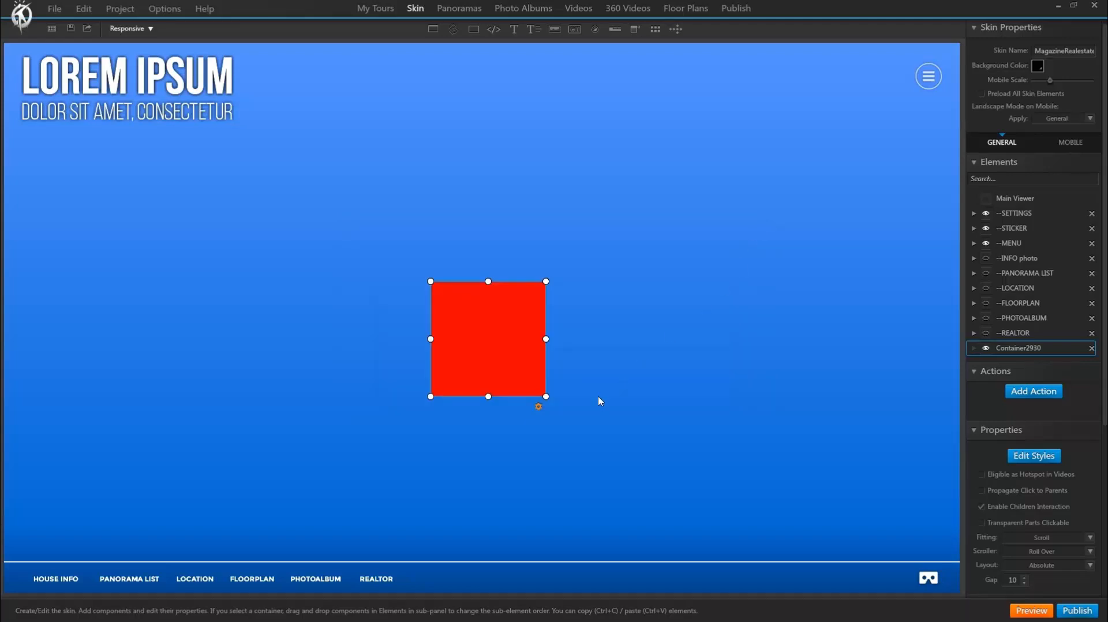
pyautogui.moveTo(676, 406)
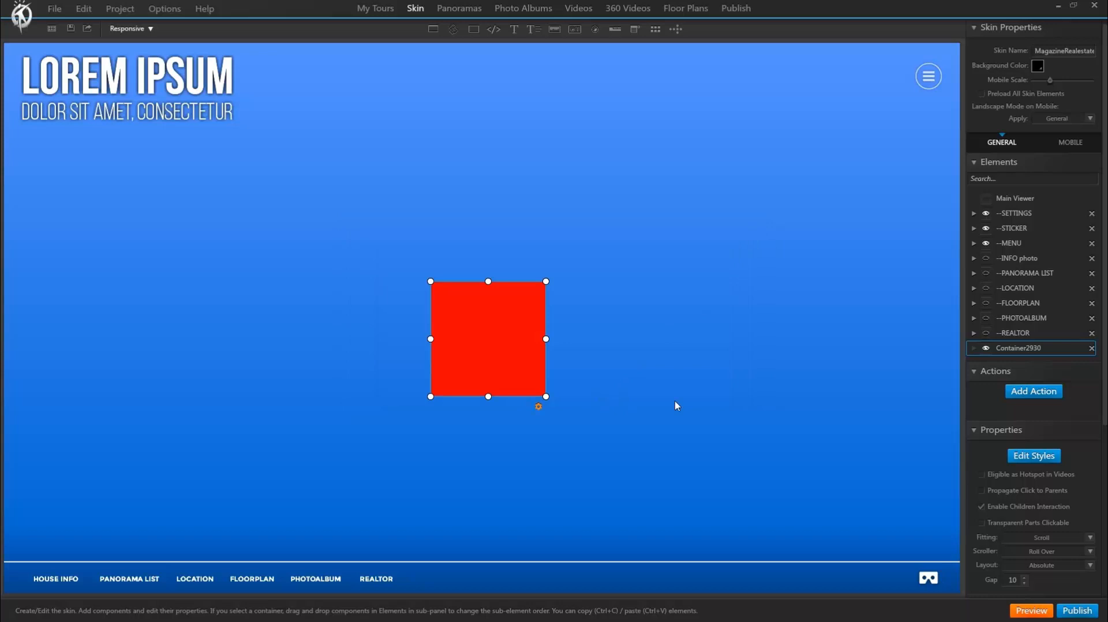
pyautogui.moveTo(1010, 354)
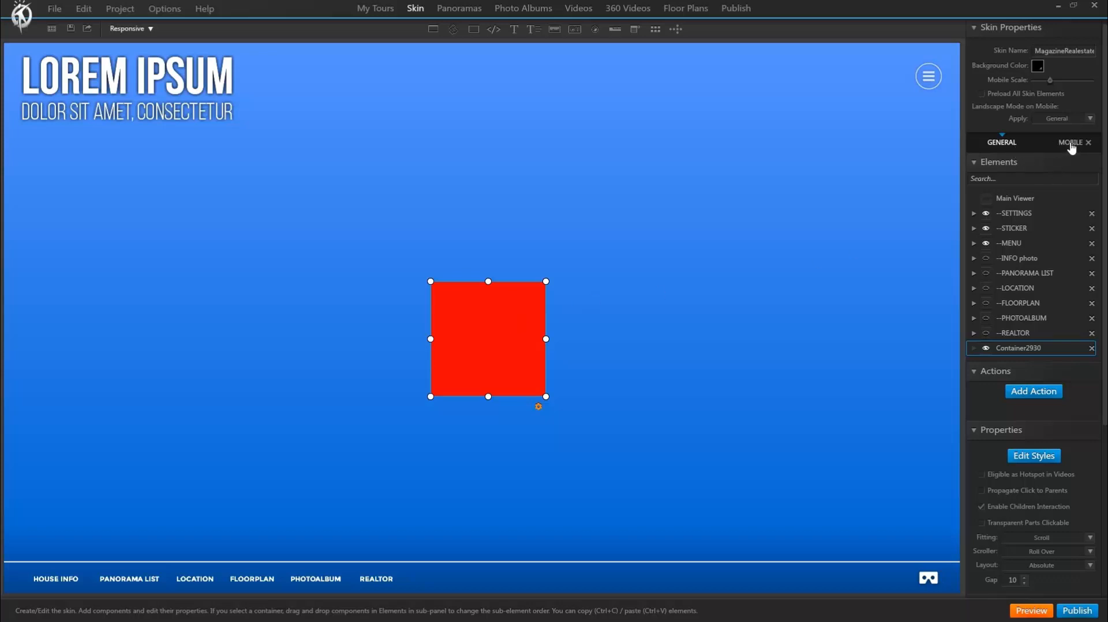
pyautogui.click(1073, 142)
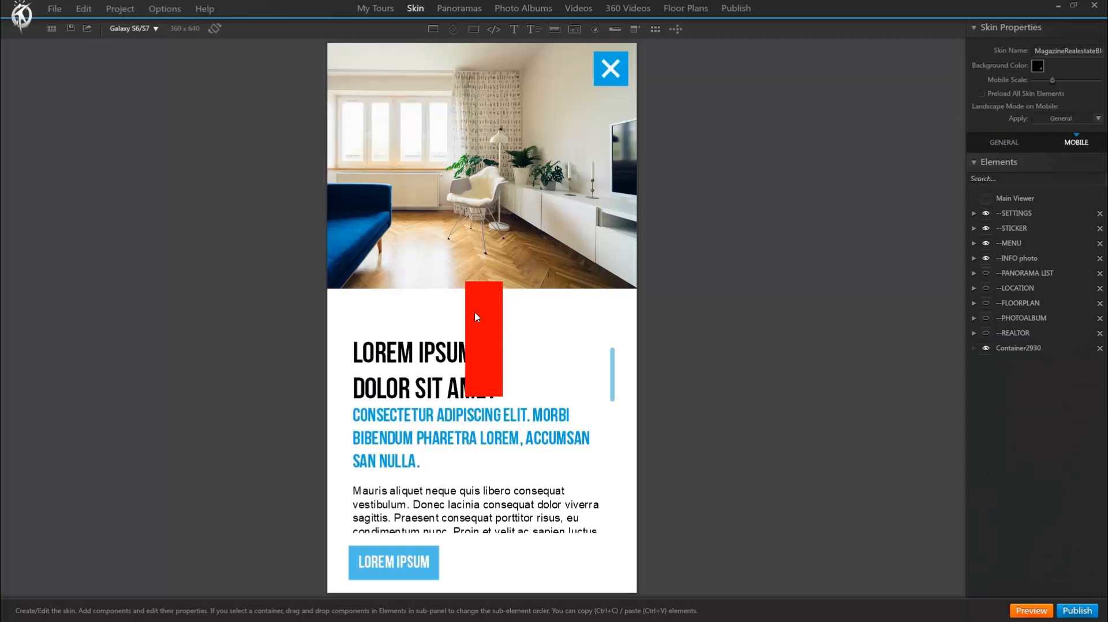
pyautogui.moveTo(1087, 357)
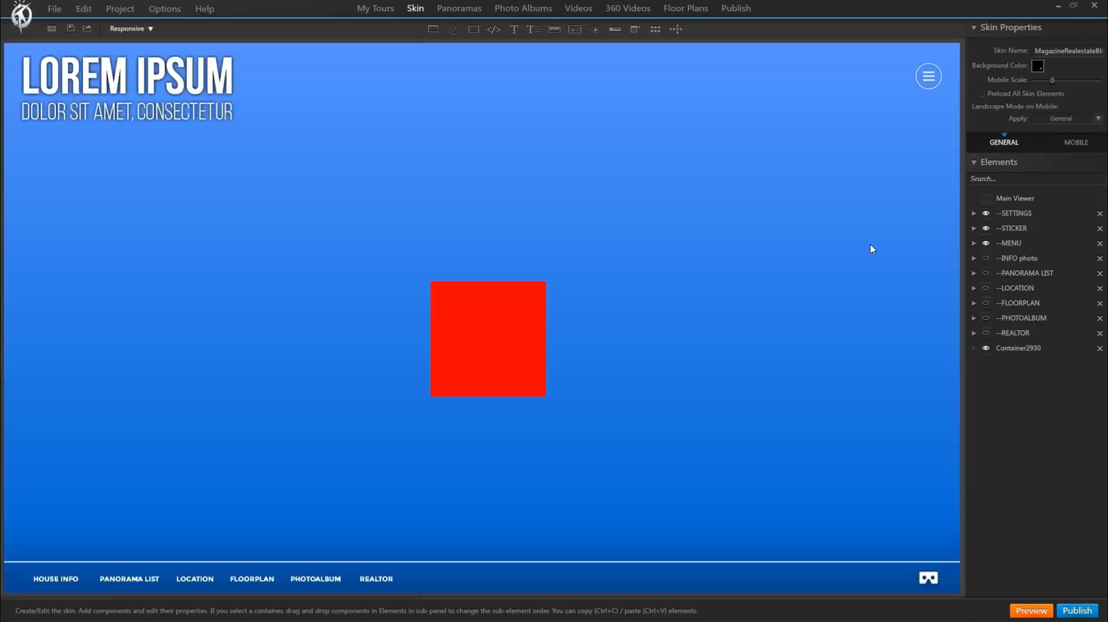
pyautogui.moveTo(514, 347)
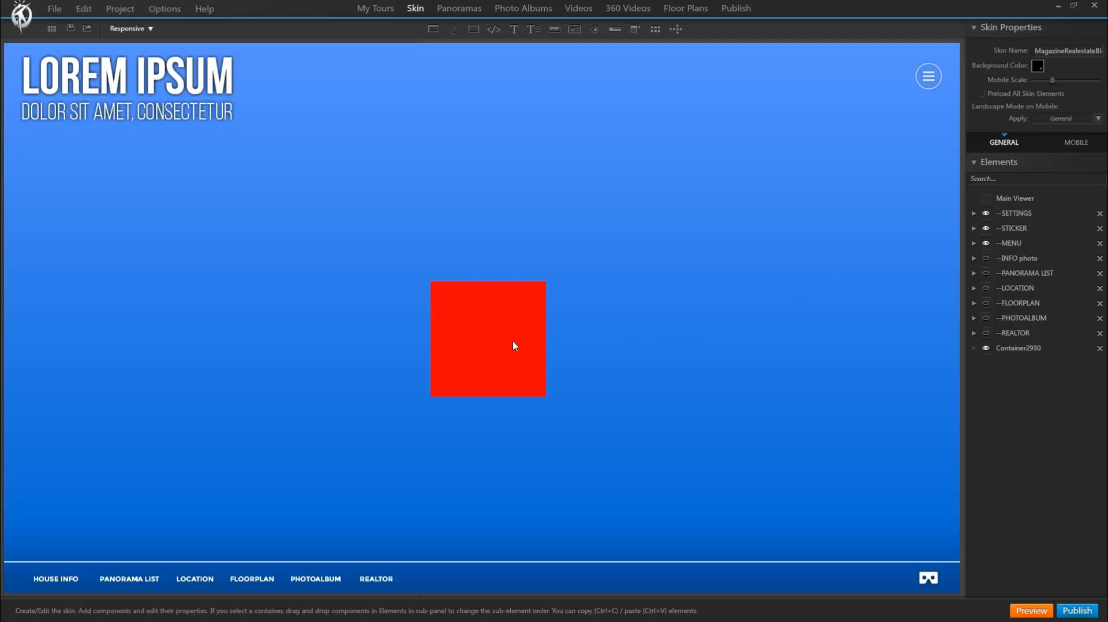
# Step: Select the red Container2930 in the general skin, then select it again in the mobile version
pyautogui.click(487, 339)
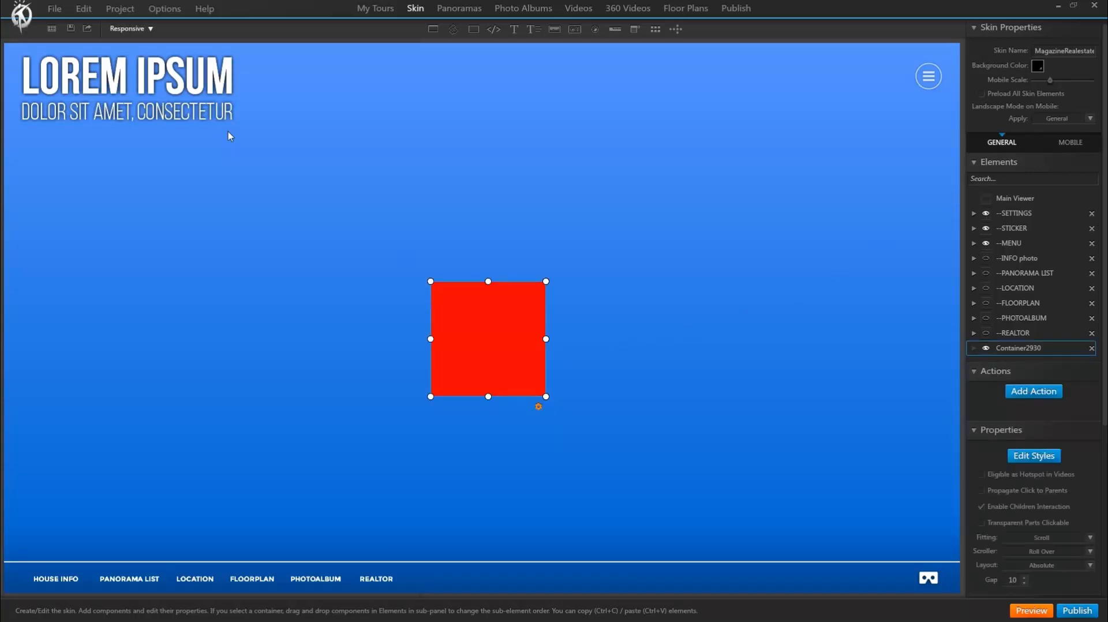
pyautogui.click(83, 8)
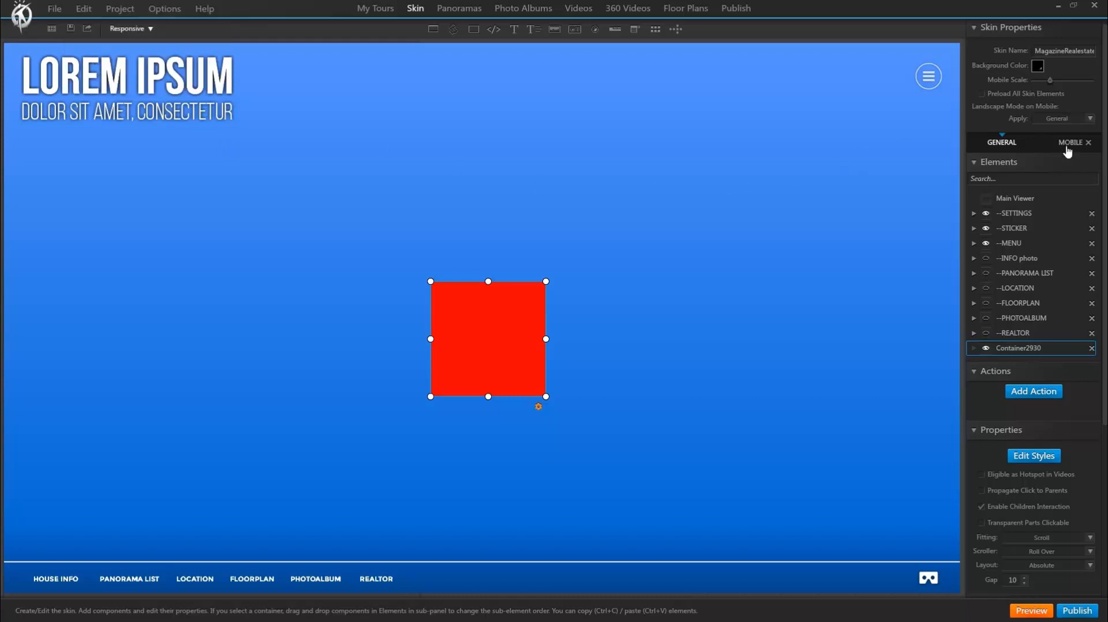
pyautogui.click(1073, 142)
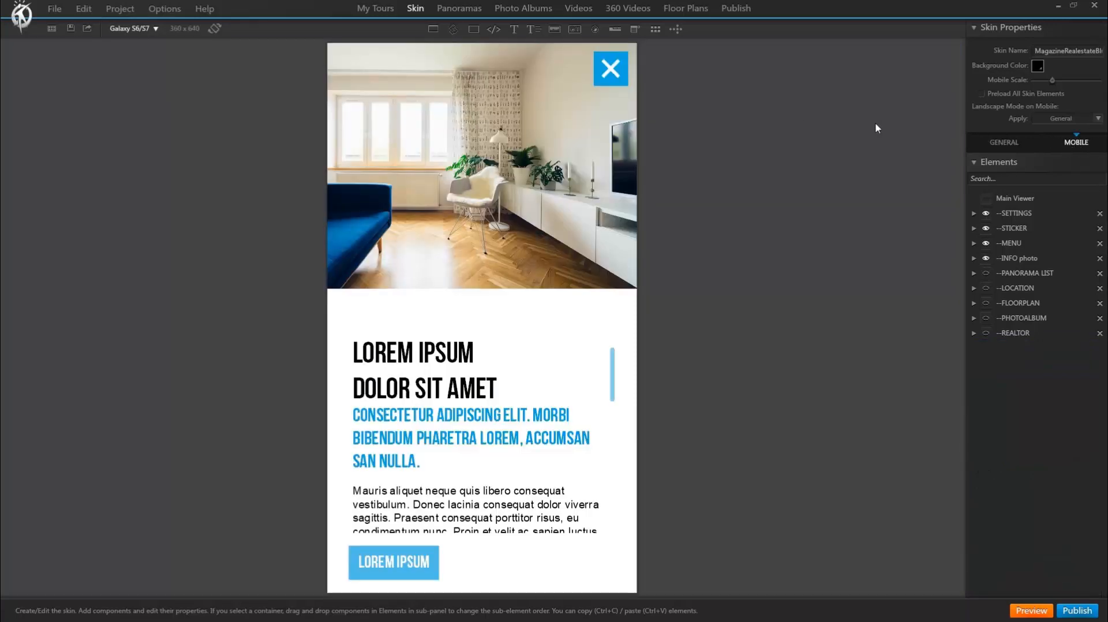
pyautogui.click(84, 8)
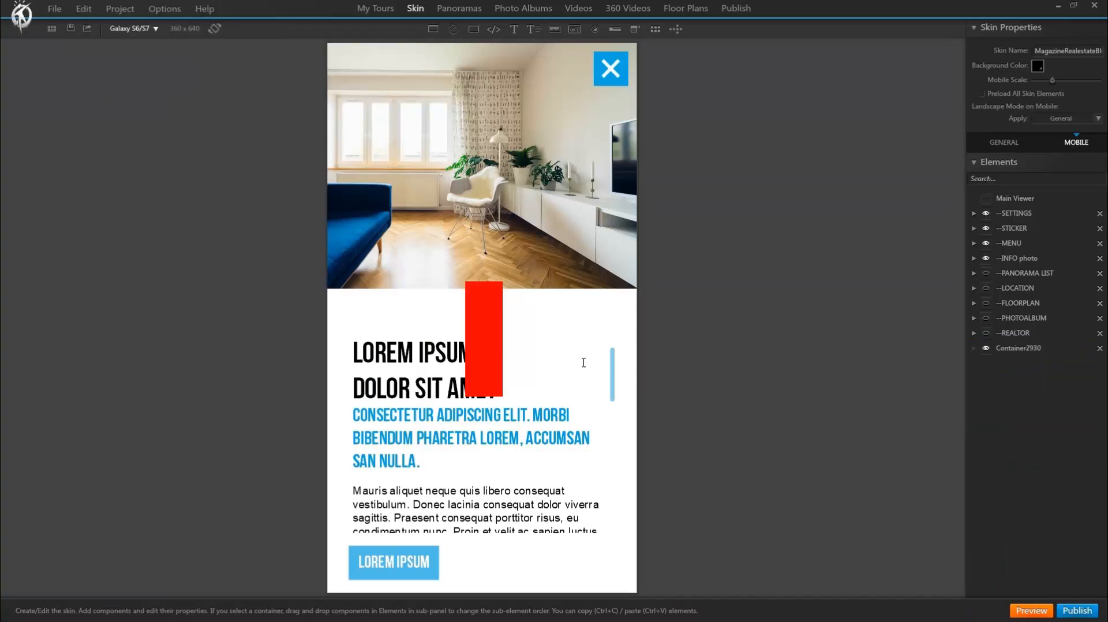
pyautogui.moveTo(717, 315)
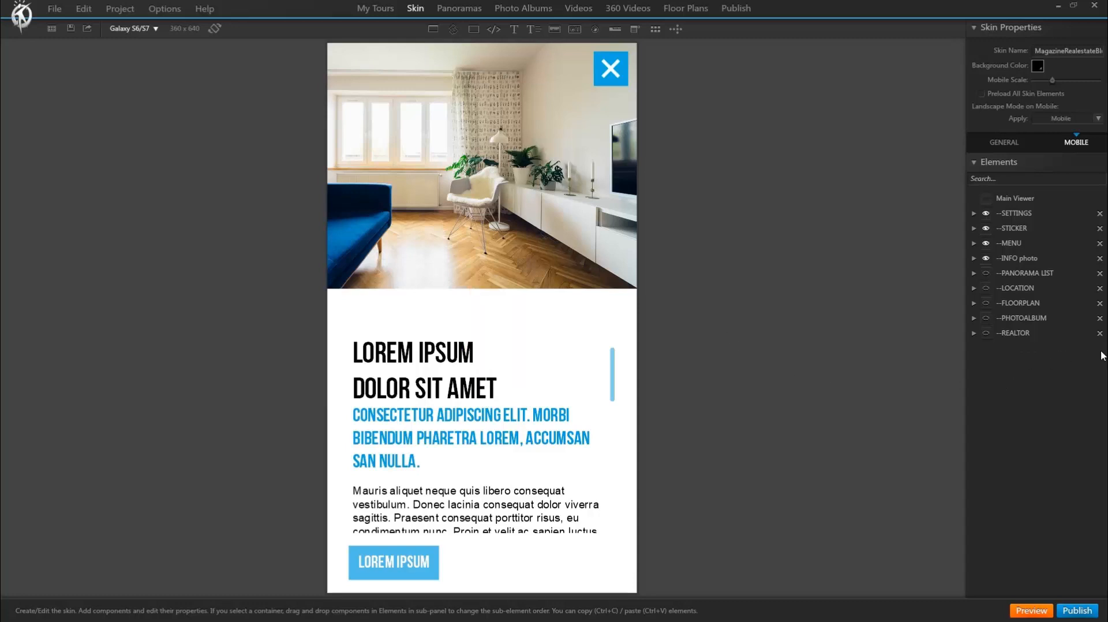
pyautogui.click(988, 259)
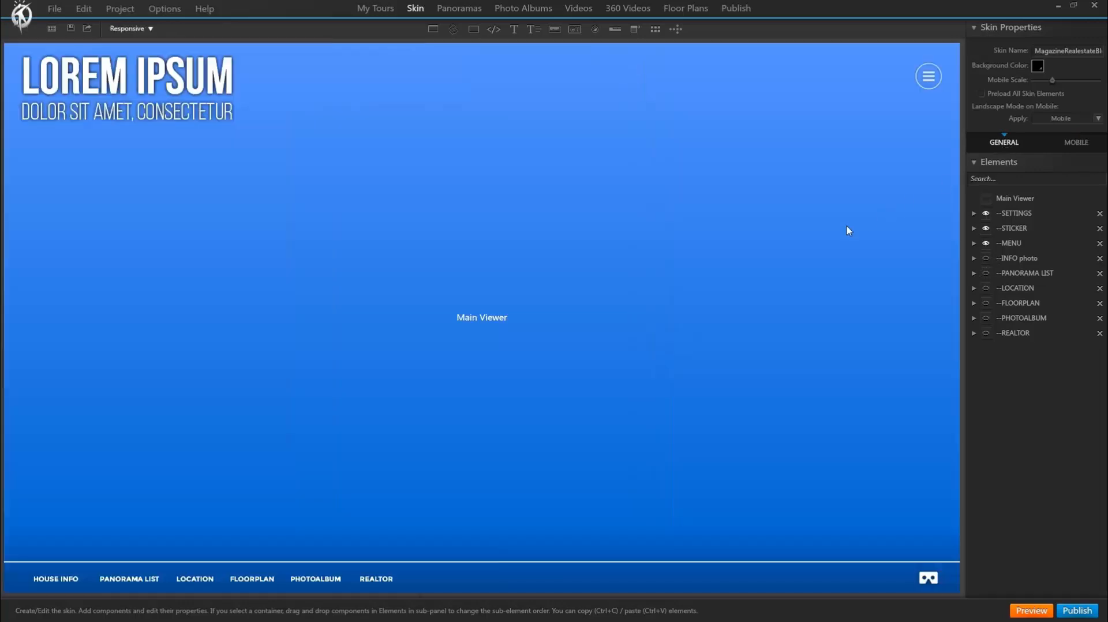
pyautogui.moveTo(106, 544)
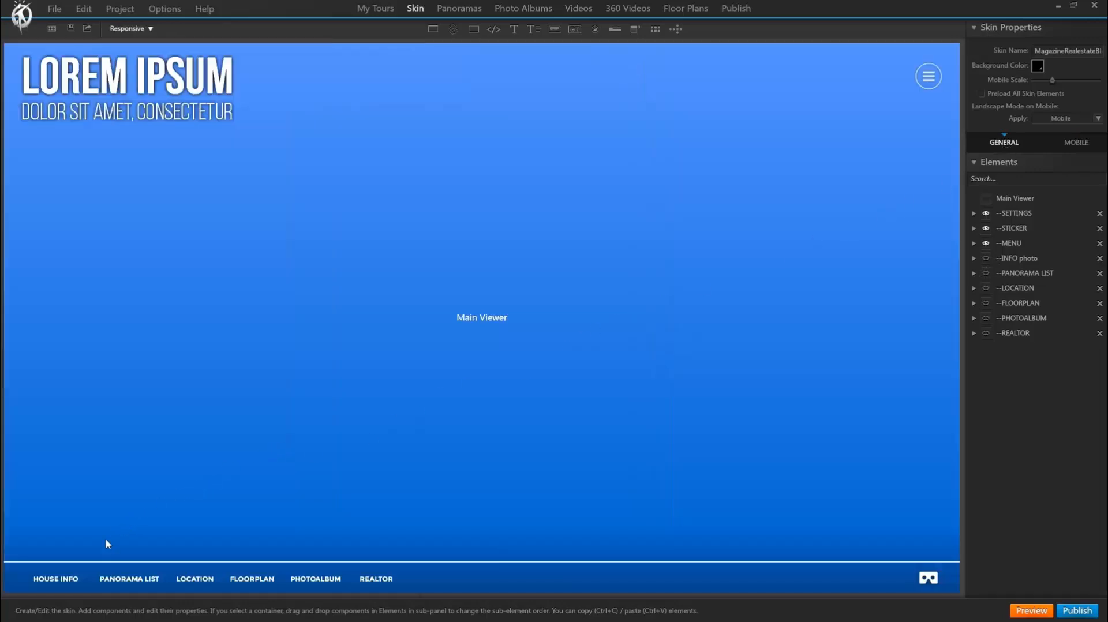
pyautogui.moveTo(61, 581)
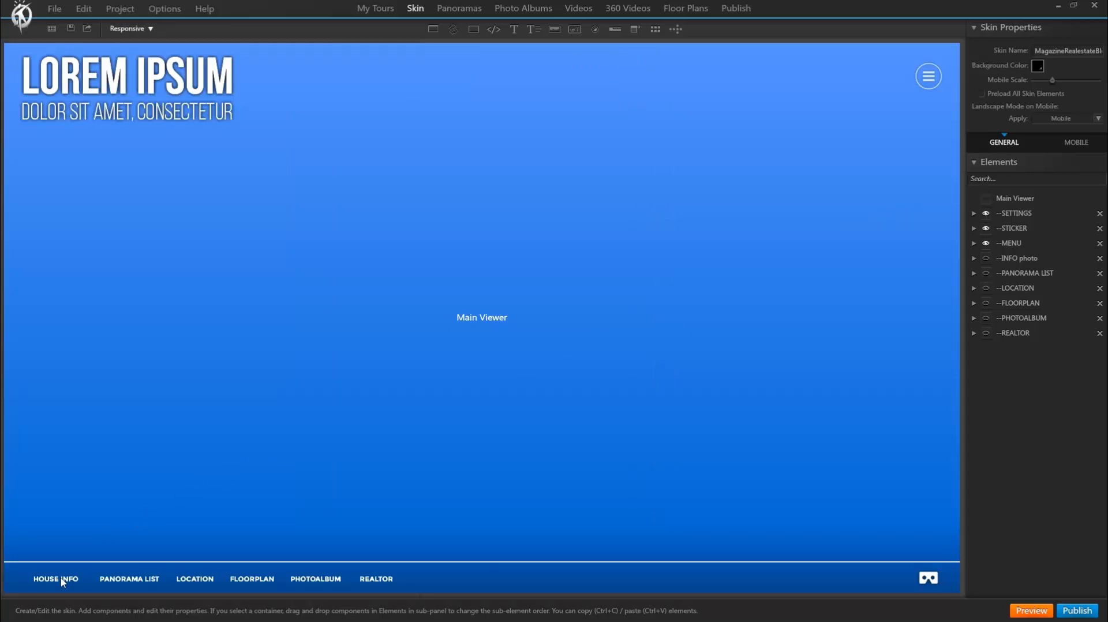
pyautogui.click(55, 580)
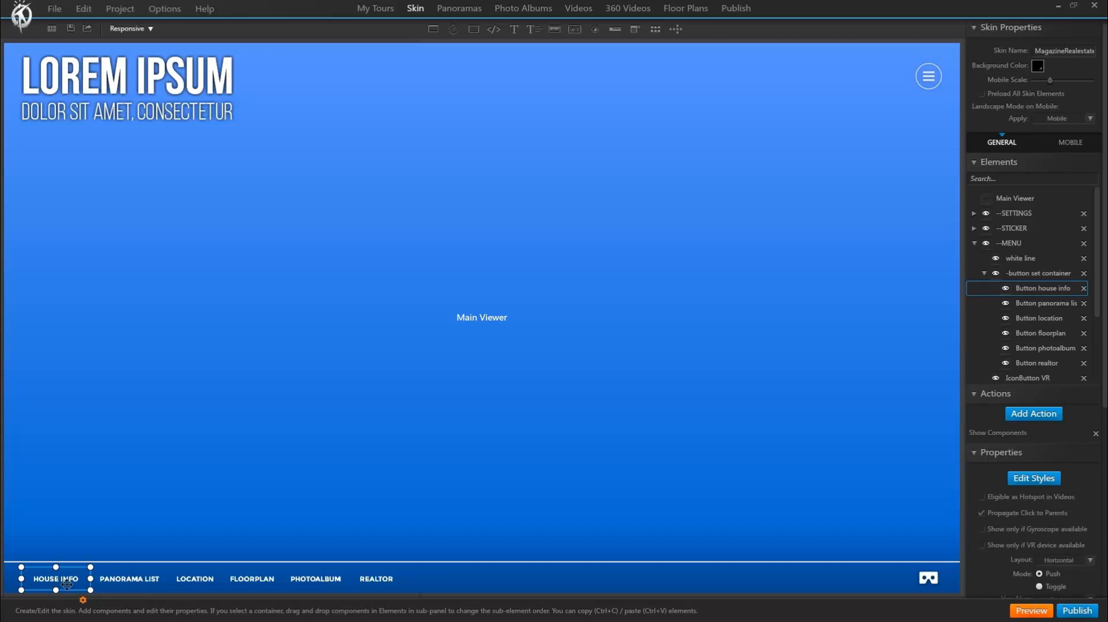
pyautogui.click(1025, 433)
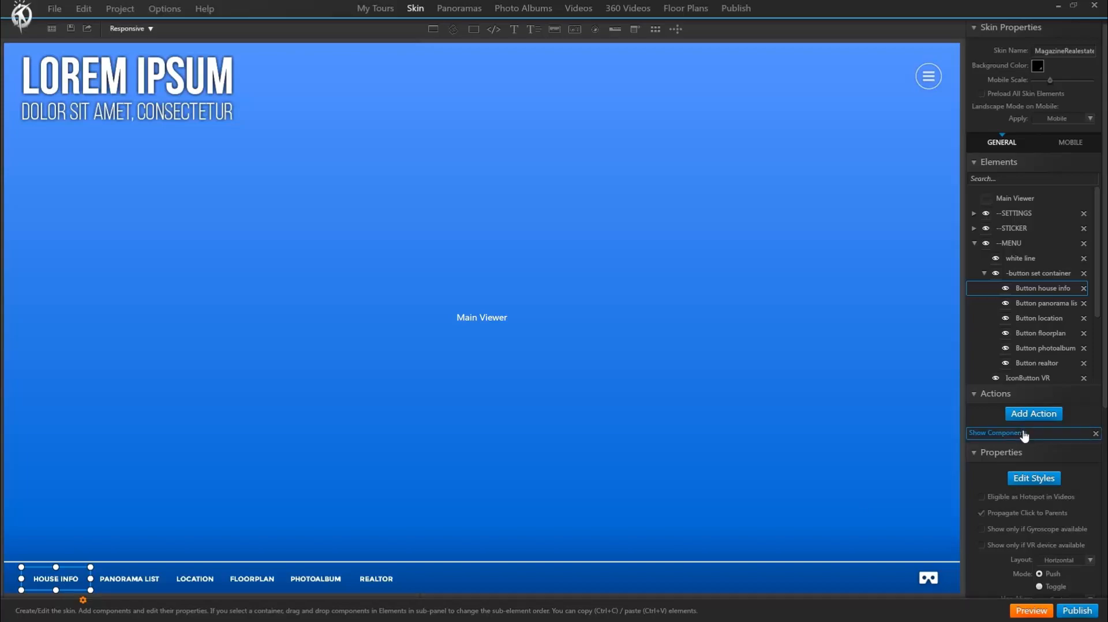
pyautogui.click(996, 433)
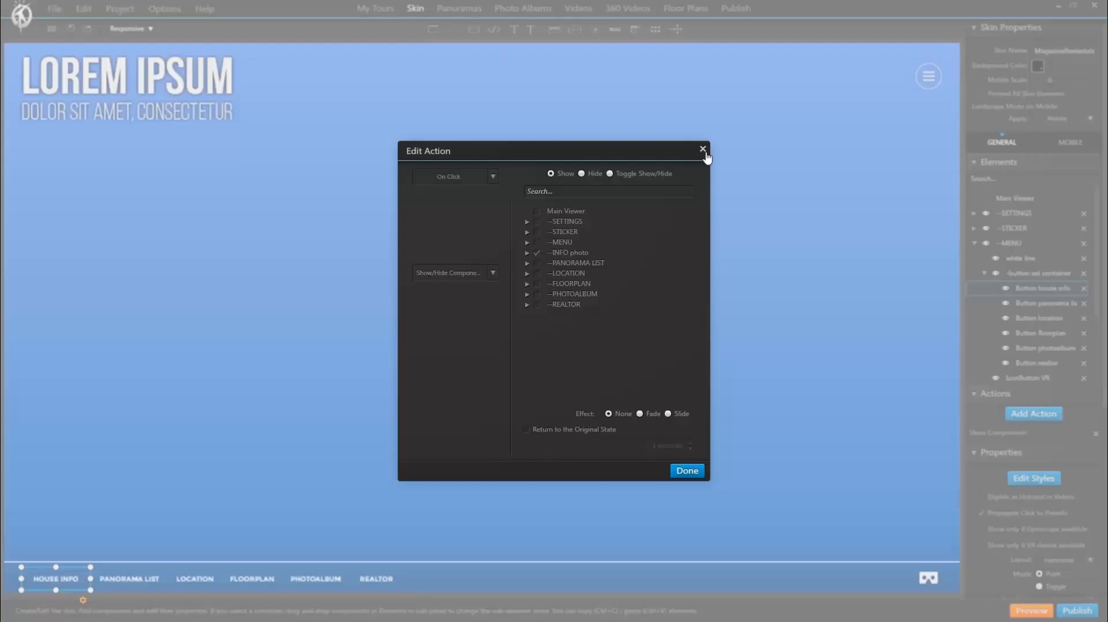
pyautogui.click(702, 149)
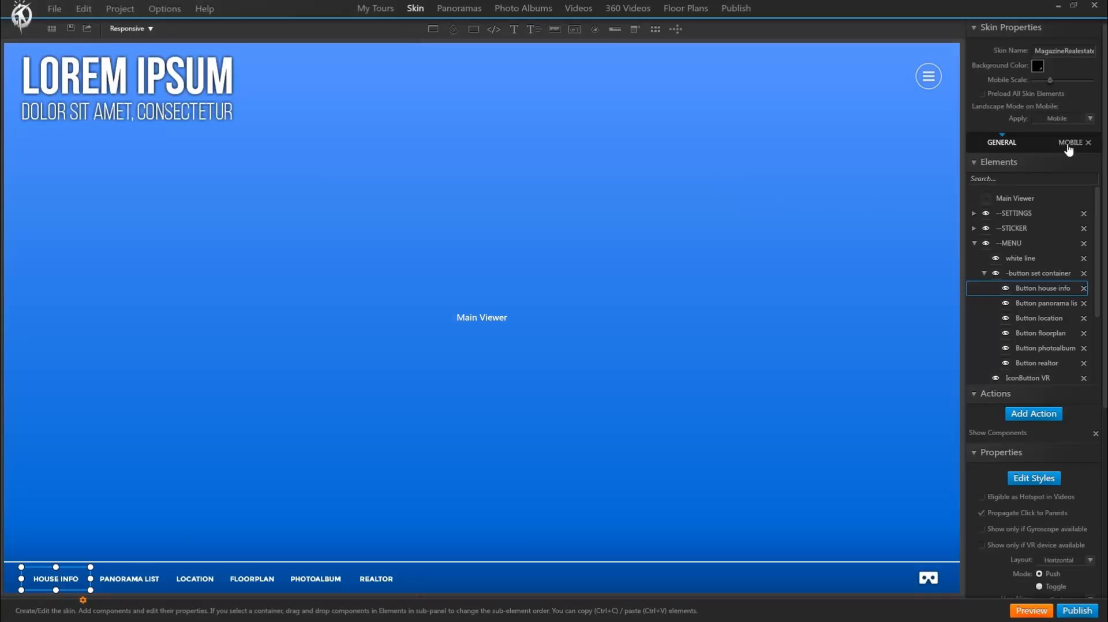
# Step: In the mobile skin, inspect House Info's Show Components action targeting INFO photo and close it
pyautogui.click(1073, 142)
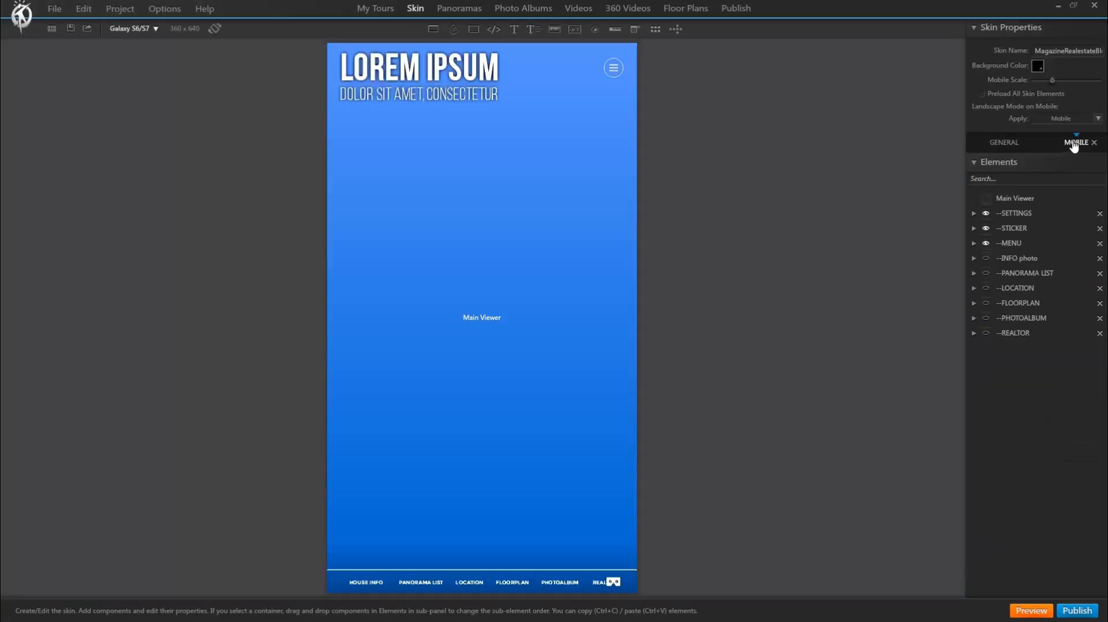
pyautogui.moveTo(436, 572)
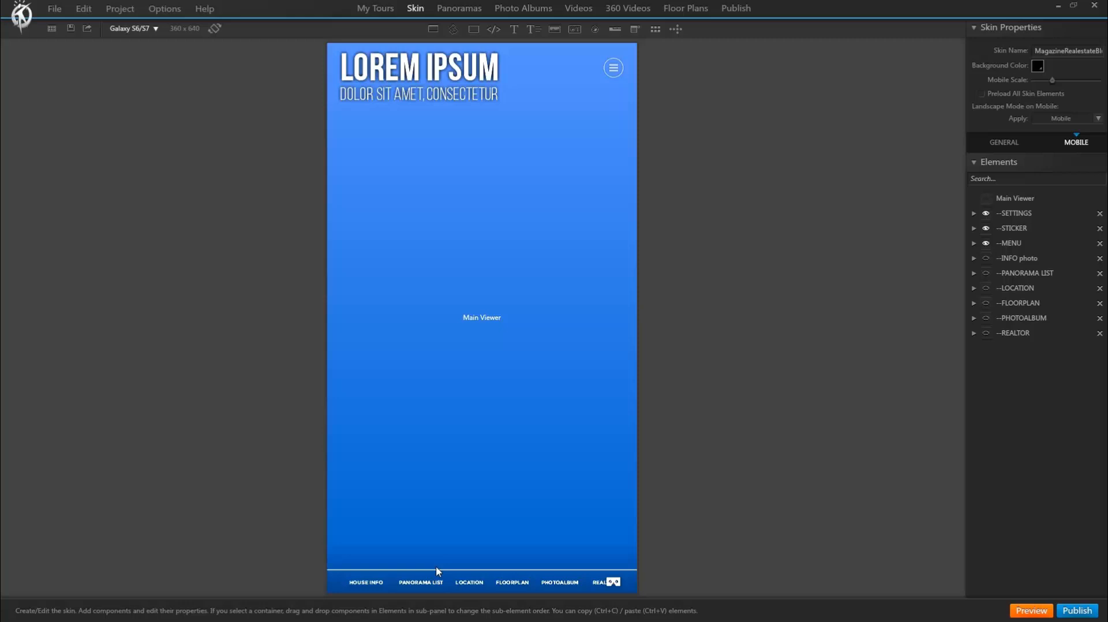
pyautogui.click(366, 583)
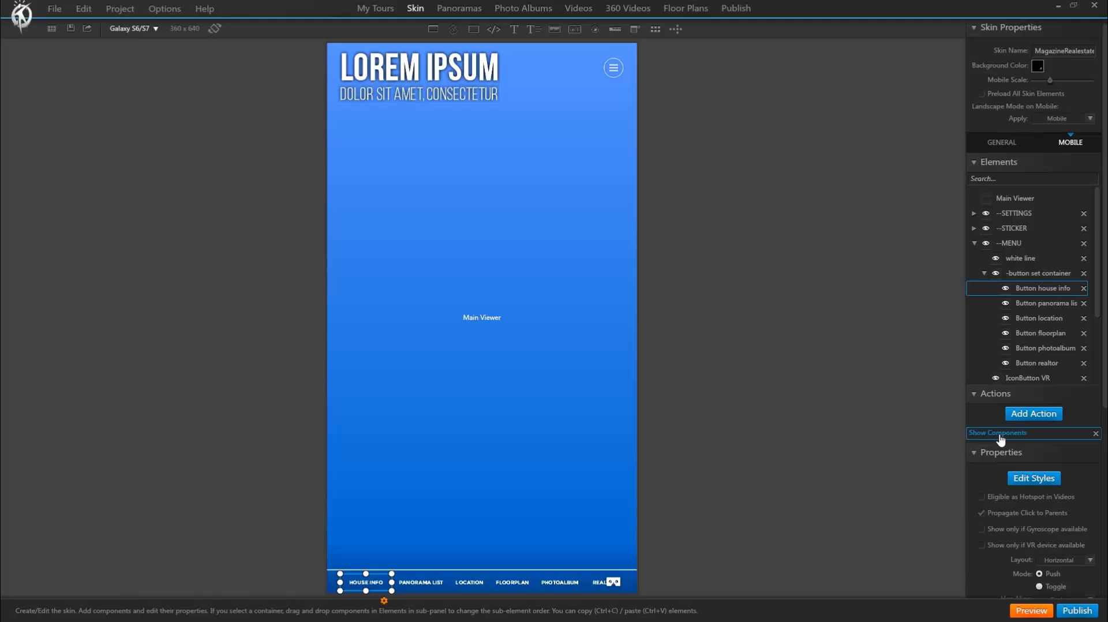
pyautogui.click(997, 432)
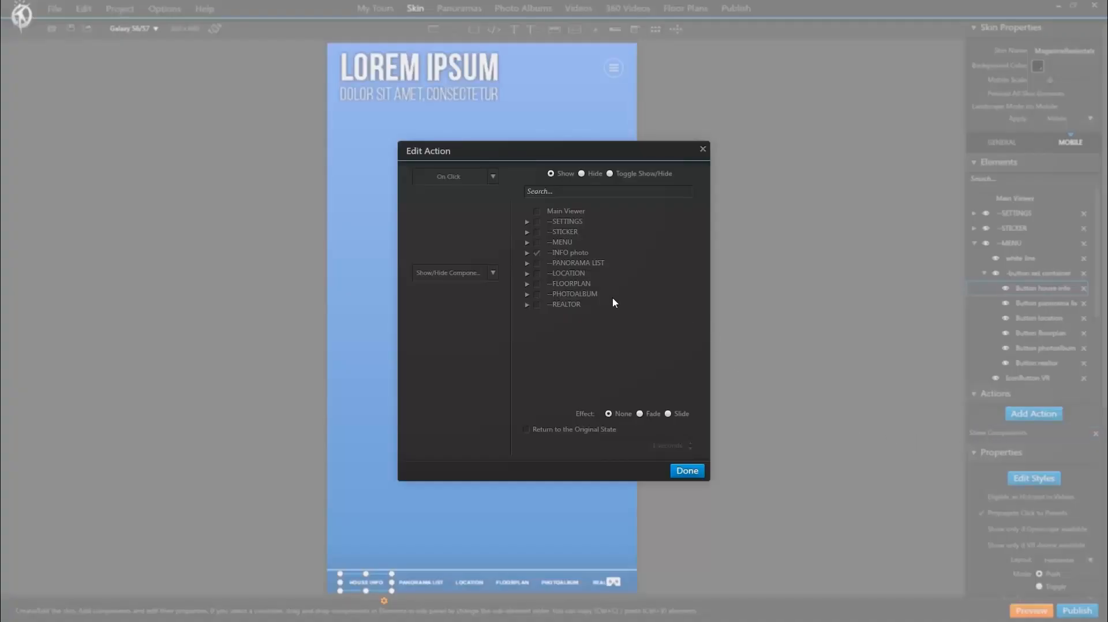
pyautogui.moveTo(558, 257)
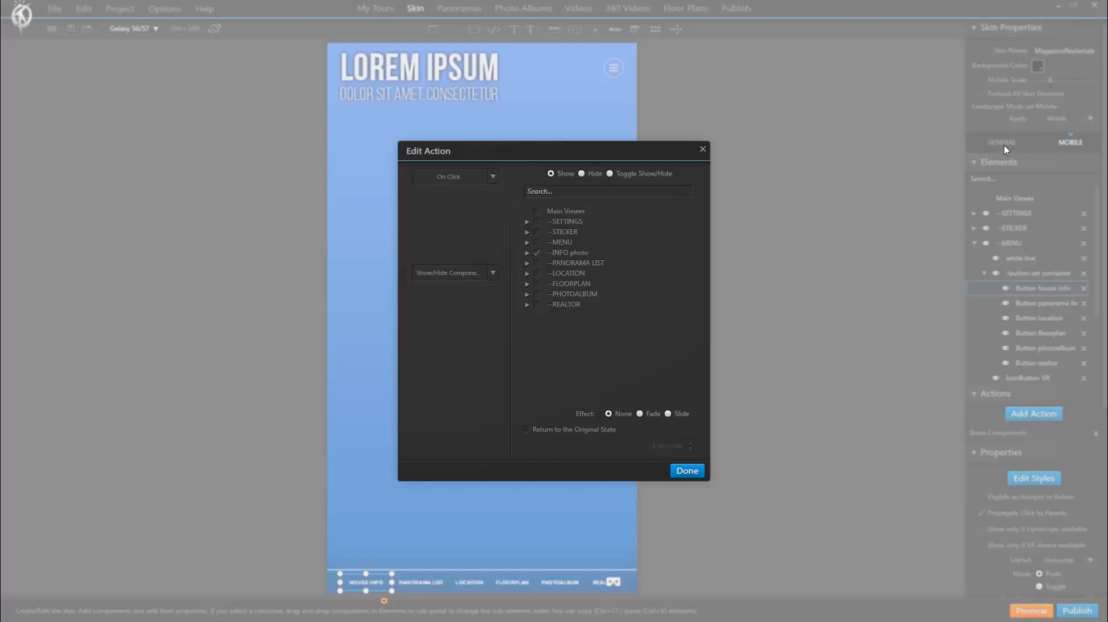
pyautogui.moveTo(777, 263)
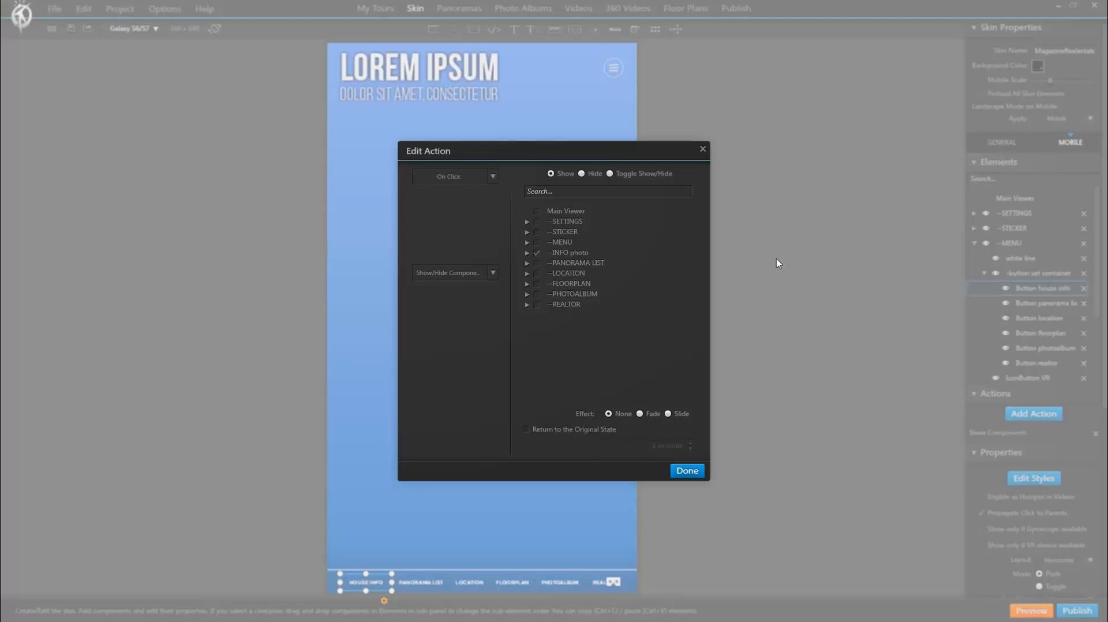
pyautogui.moveTo(767, 272)
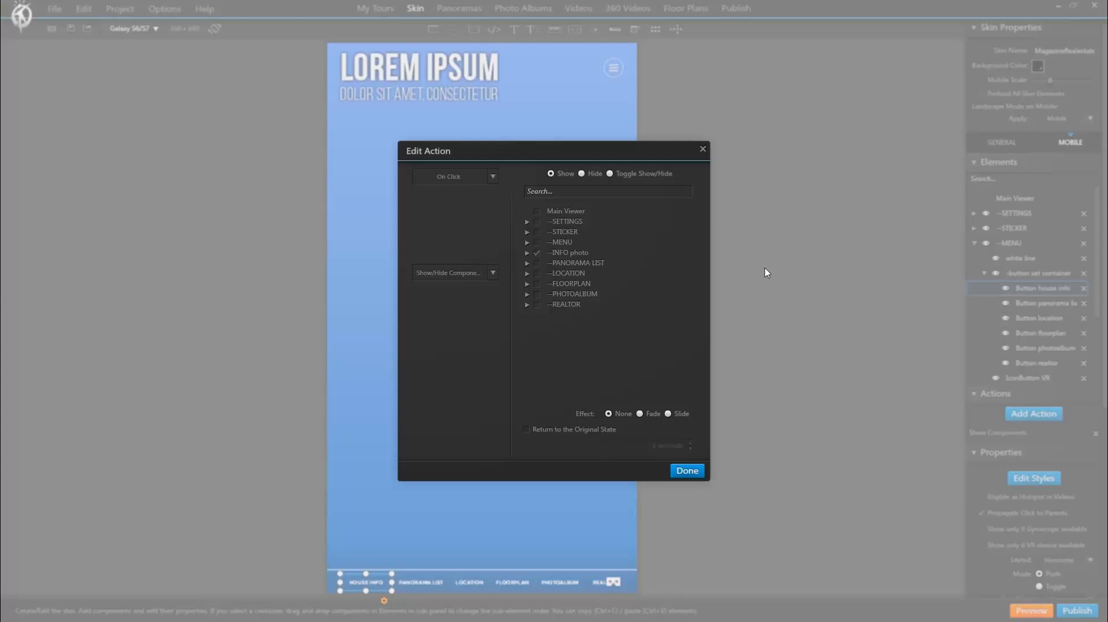
pyautogui.moveTo(733, 346)
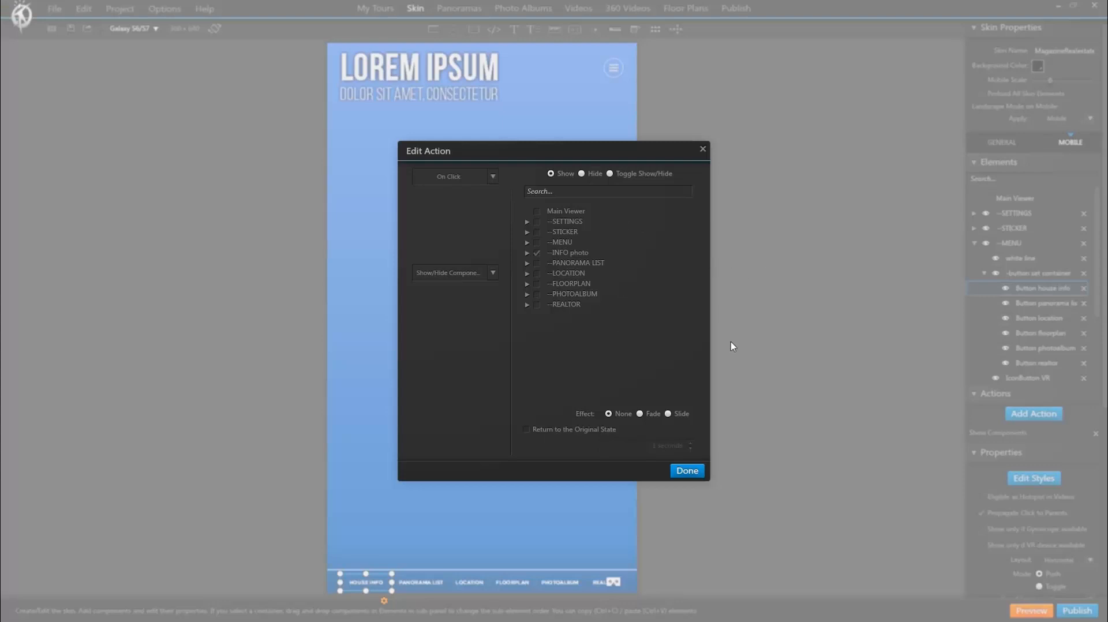
pyautogui.moveTo(1074, 149)
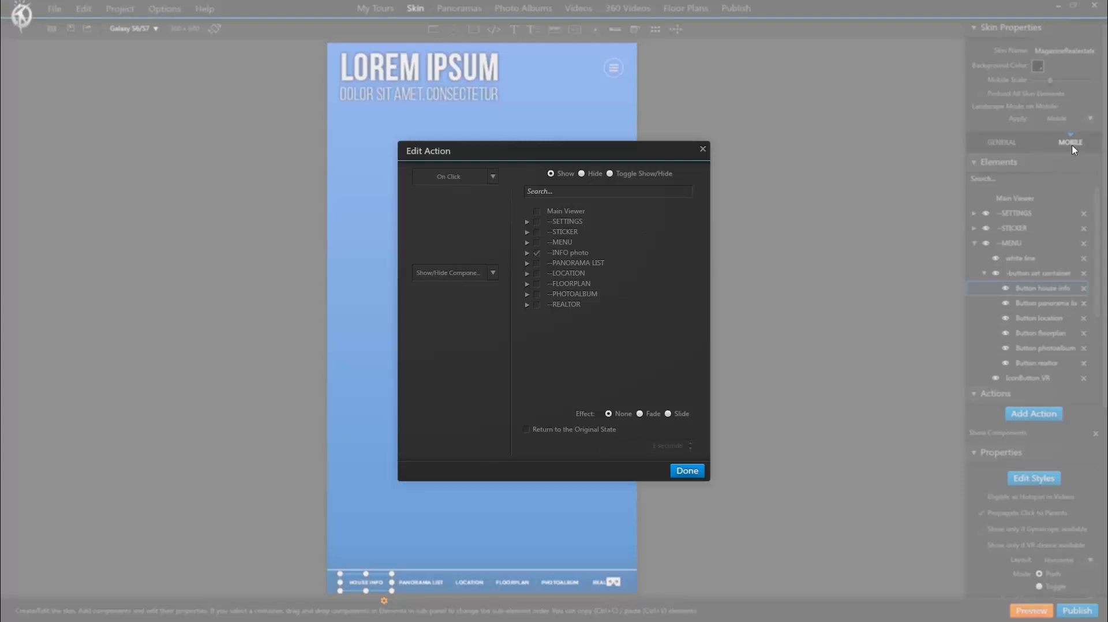
pyautogui.moveTo(990, 164)
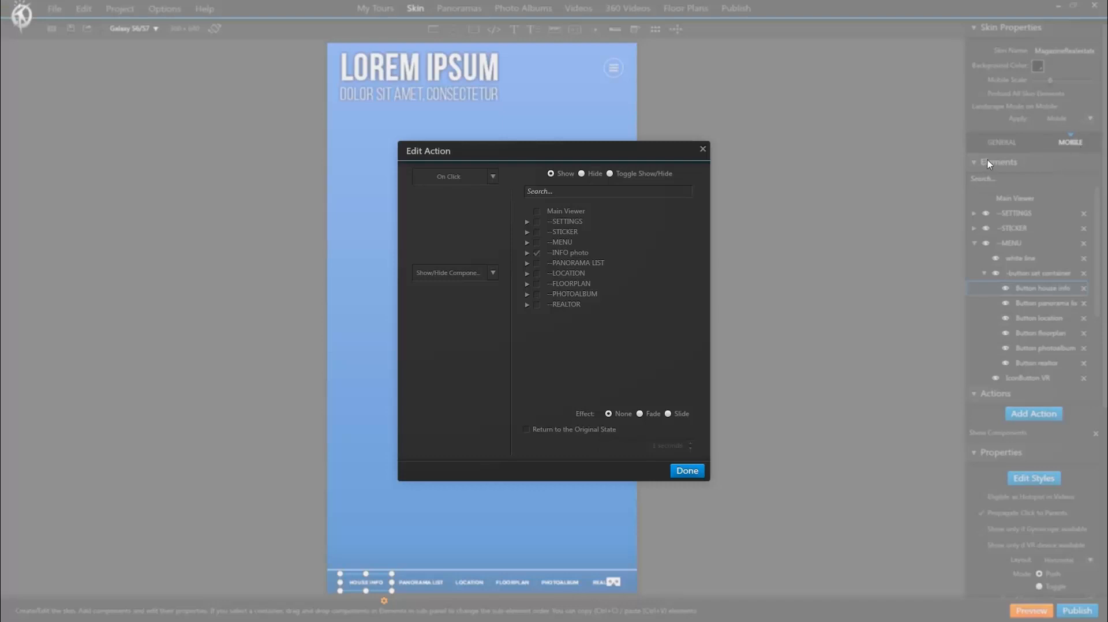
pyautogui.moveTo(858, 250)
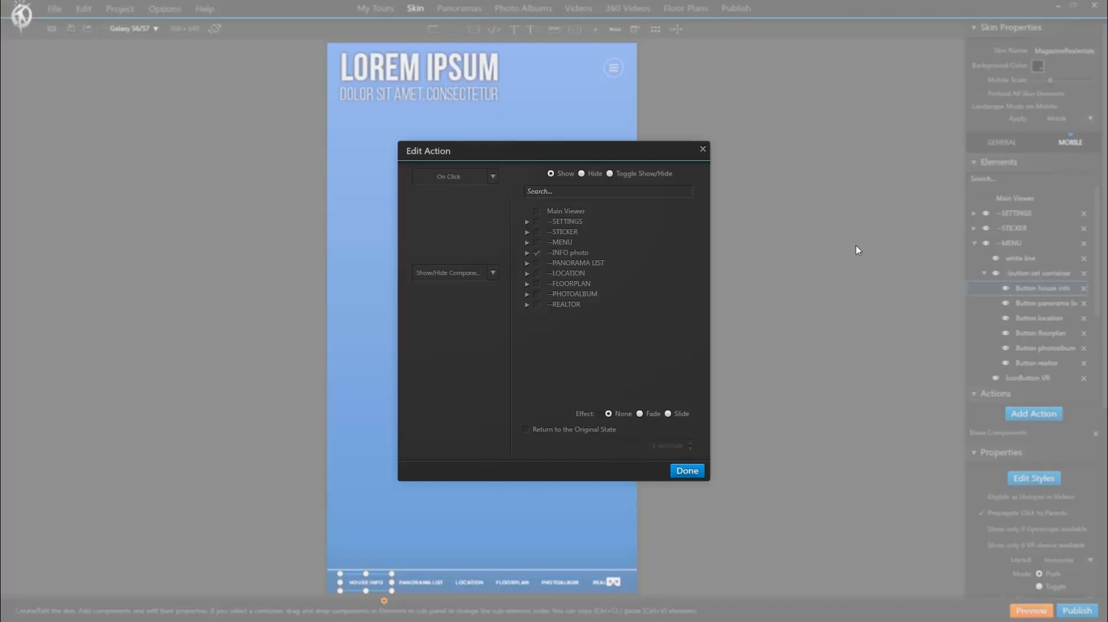
pyautogui.click(686, 470)
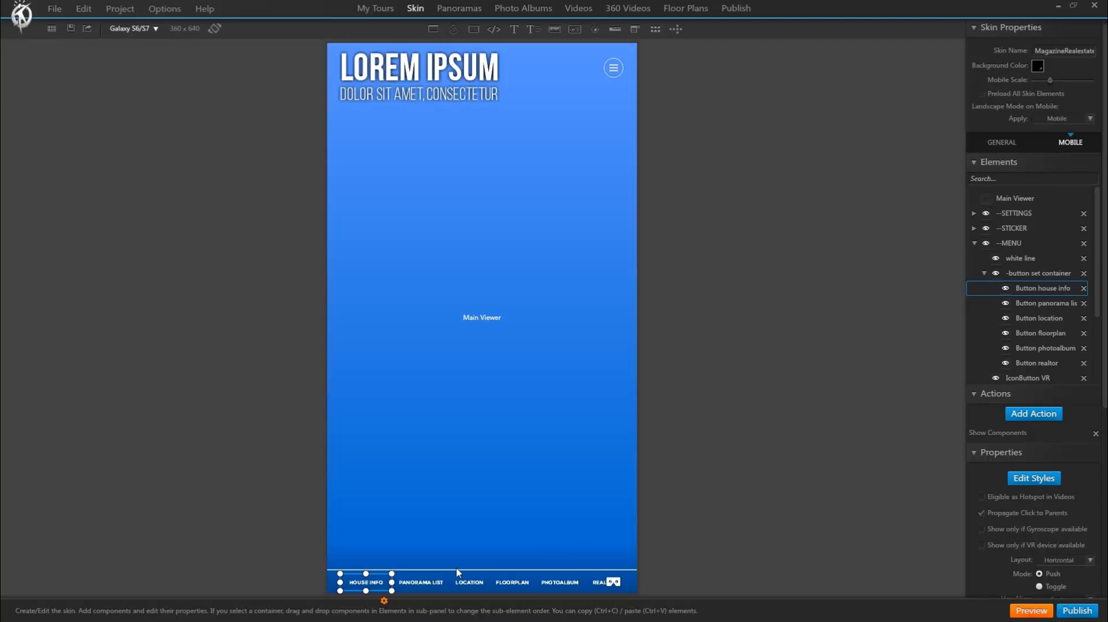
# Step: Select the Panorama List item, then switch back to the general skin version
pyautogui.click(1042, 302)
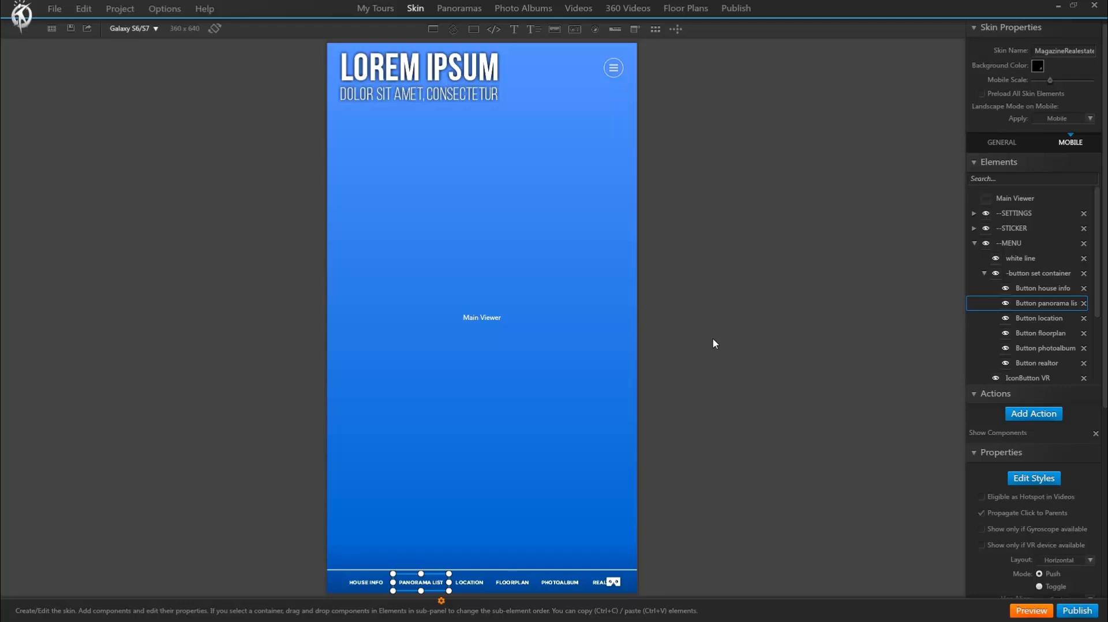
pyautogui.click(1002, 142)
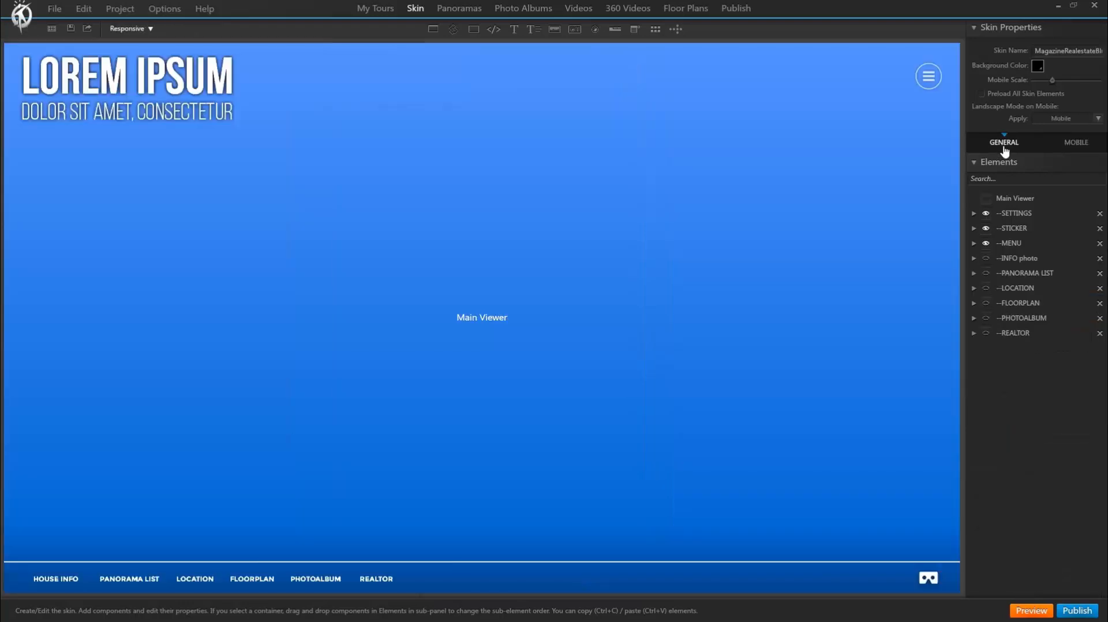
pyautogui.moveTo(559, 343)
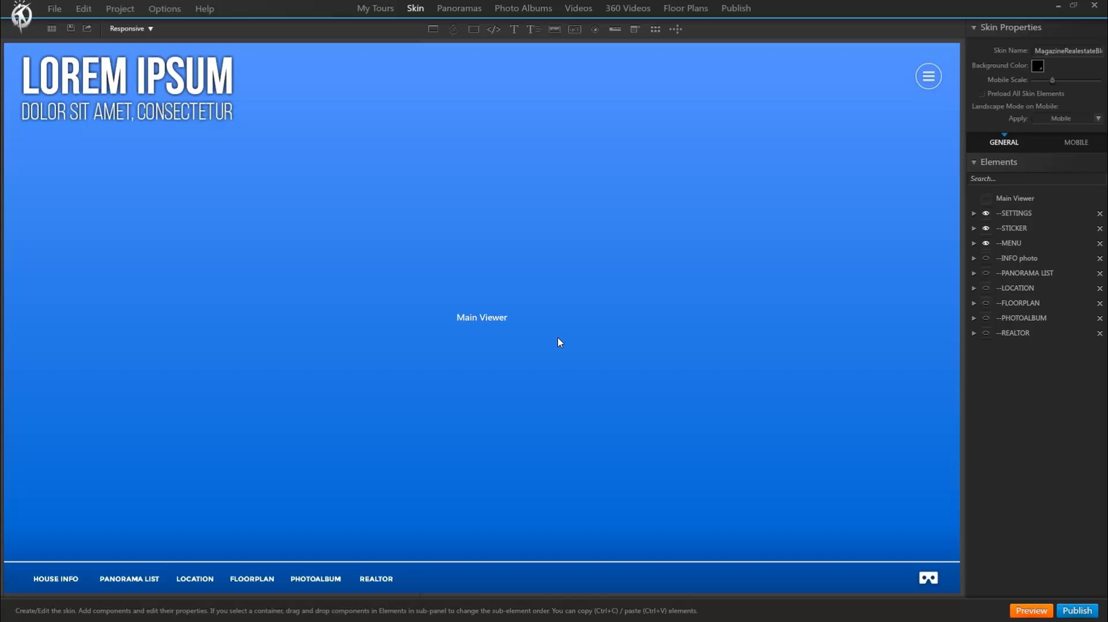
pyautogui.moveTo(68, 583)
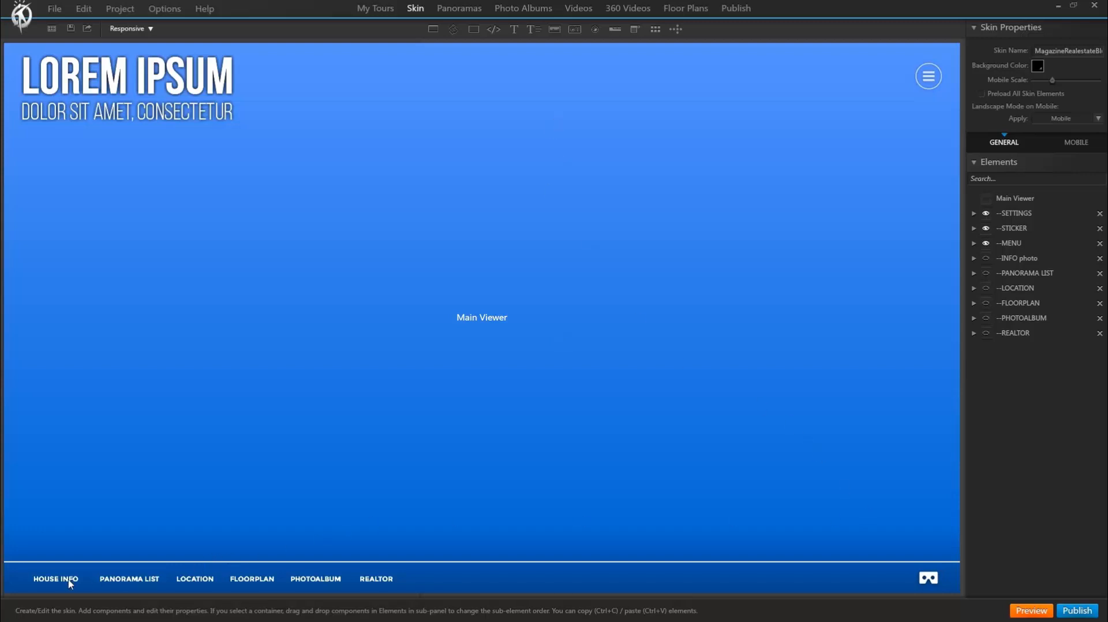
# Step: Add REALTOR to House Info's Show Components action in the general skin
pyautogui.click(56, 578)
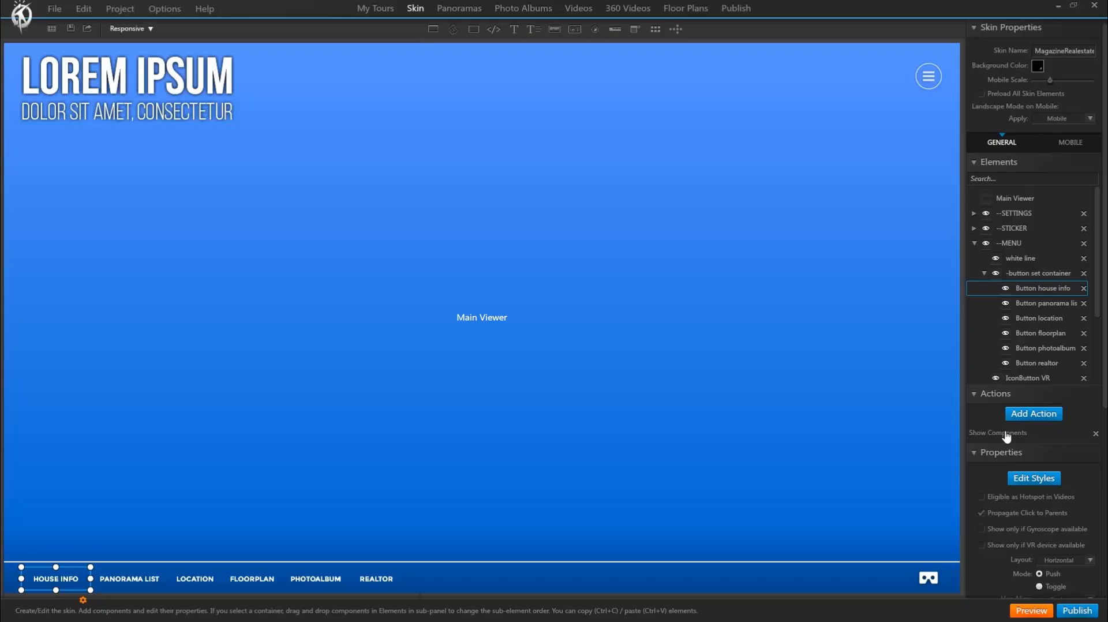
pyautogui.click(997, 432)
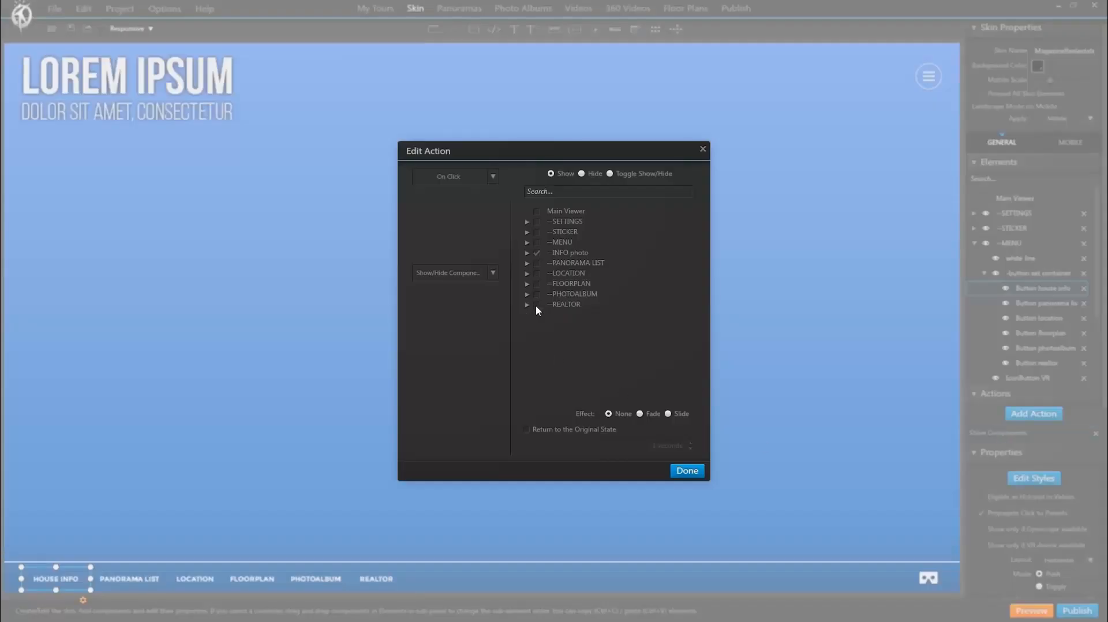
pyautogui.click(537, 303)
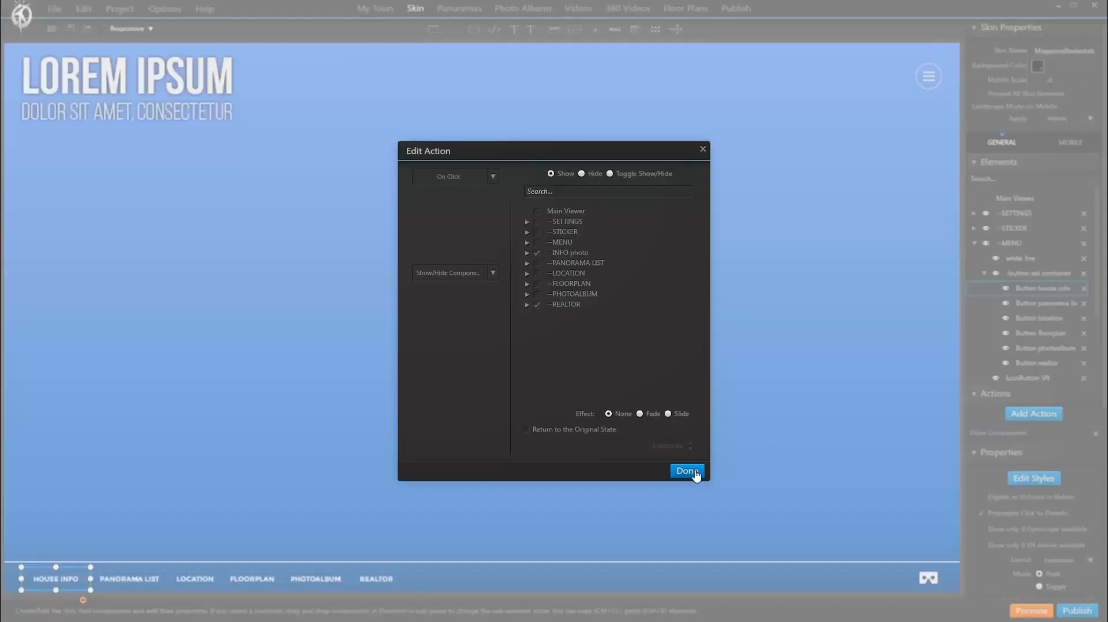
pyautogui.click(686, 471)
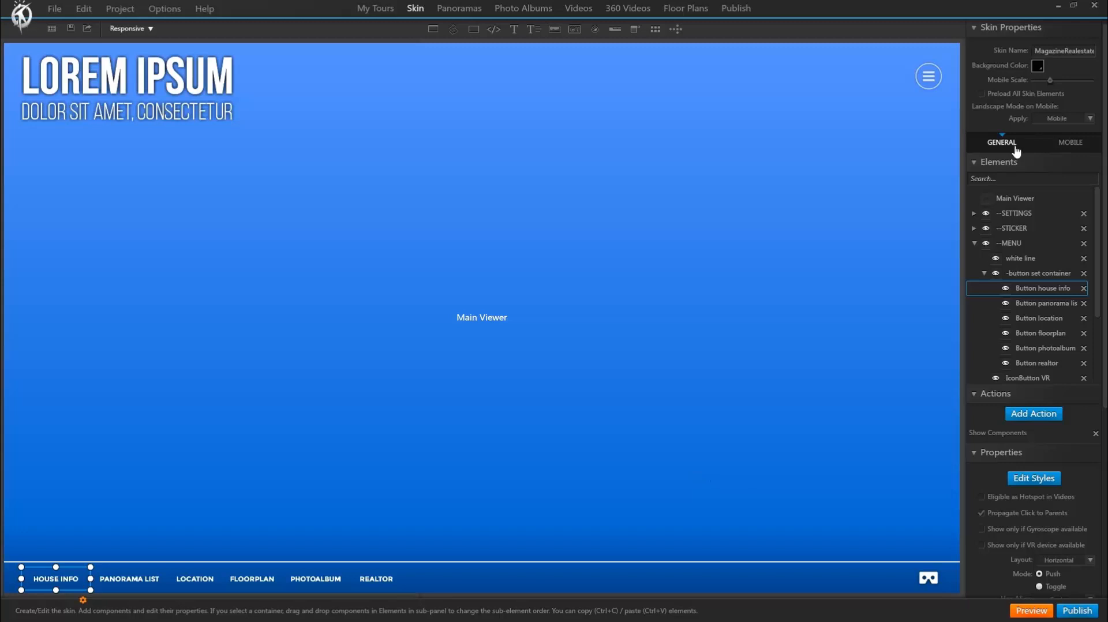
# Step: Confirm the mobile House Info action still shows only INFO photo, leaving it unchanged
pyautogui.click(1076, 142)
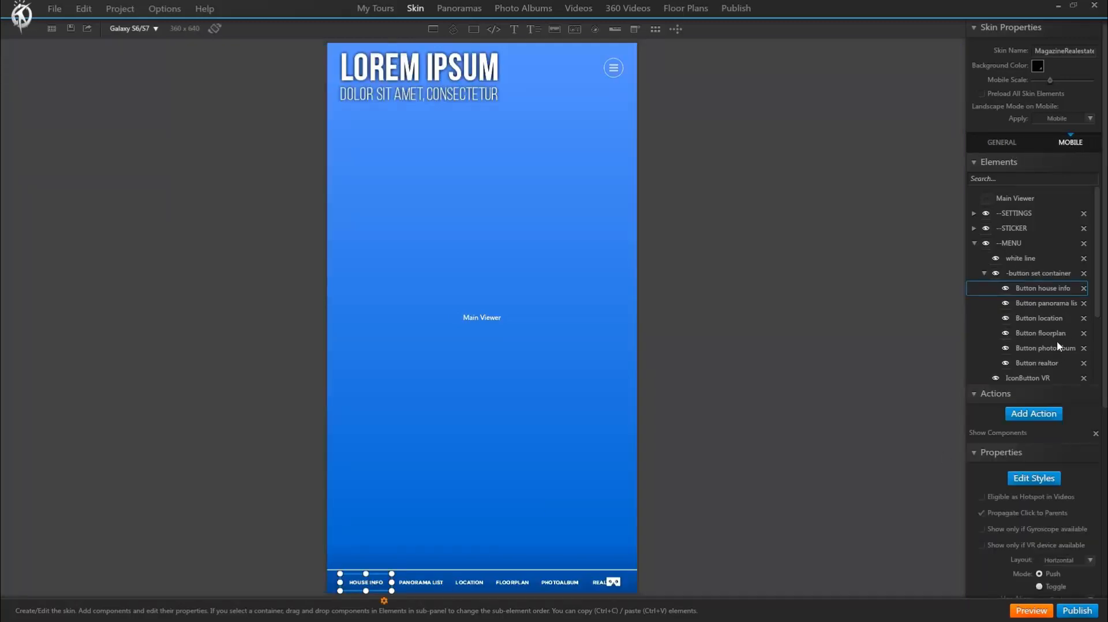
pyautogui.click(1032, 414)
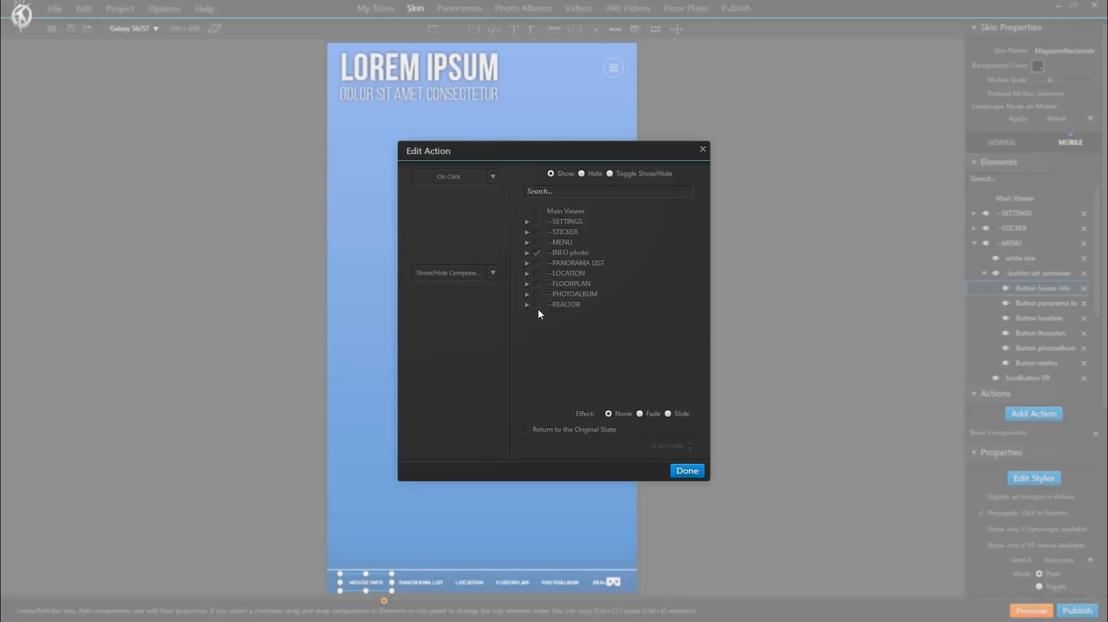
pyautogui.moveTo(546, 338)
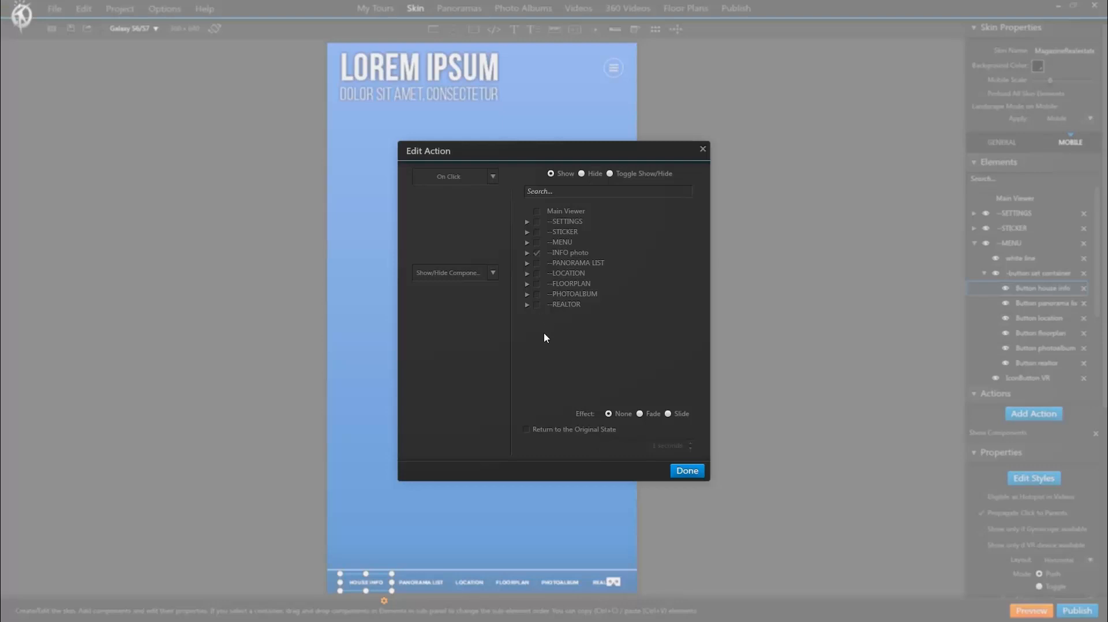
pyautogui.moveTo(661, 382)
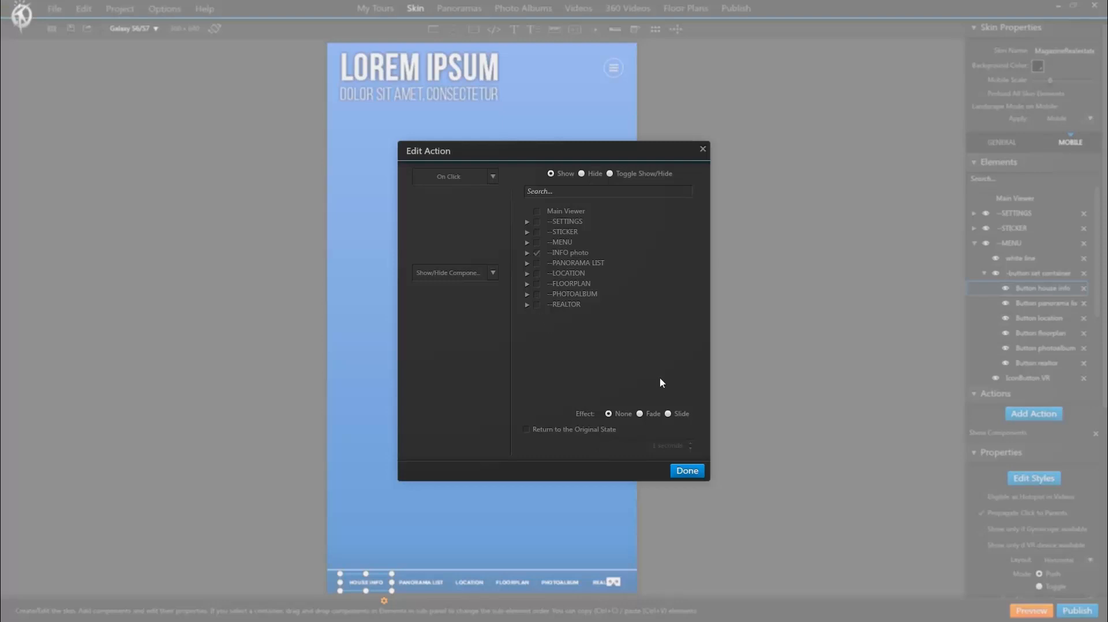
pyautogui.click(686, 471)
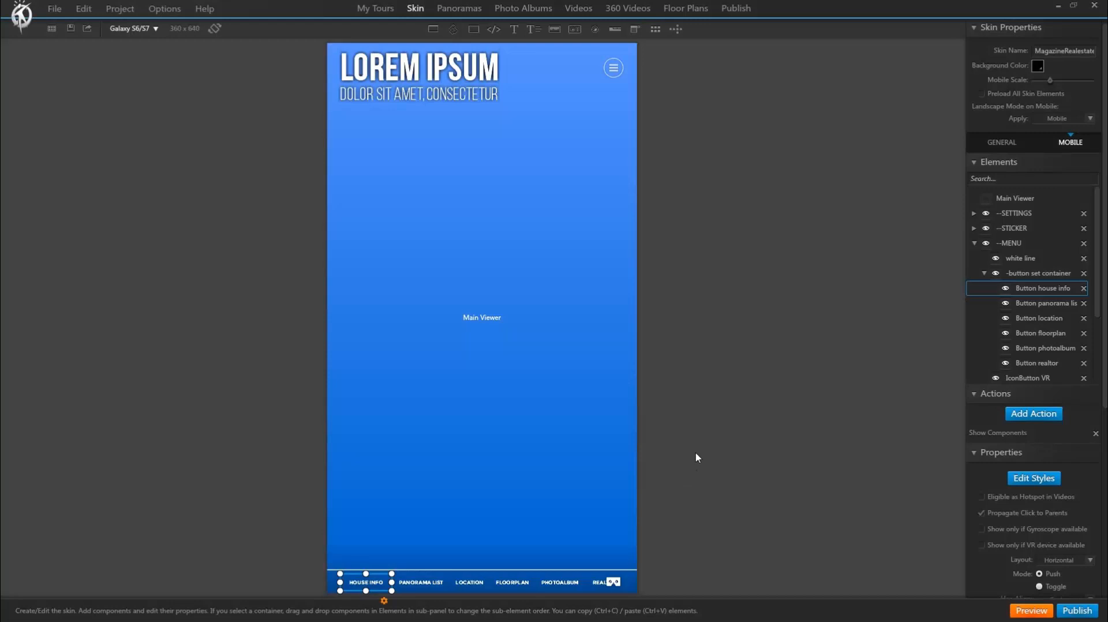
pyautogui.moveTo(610, 407)
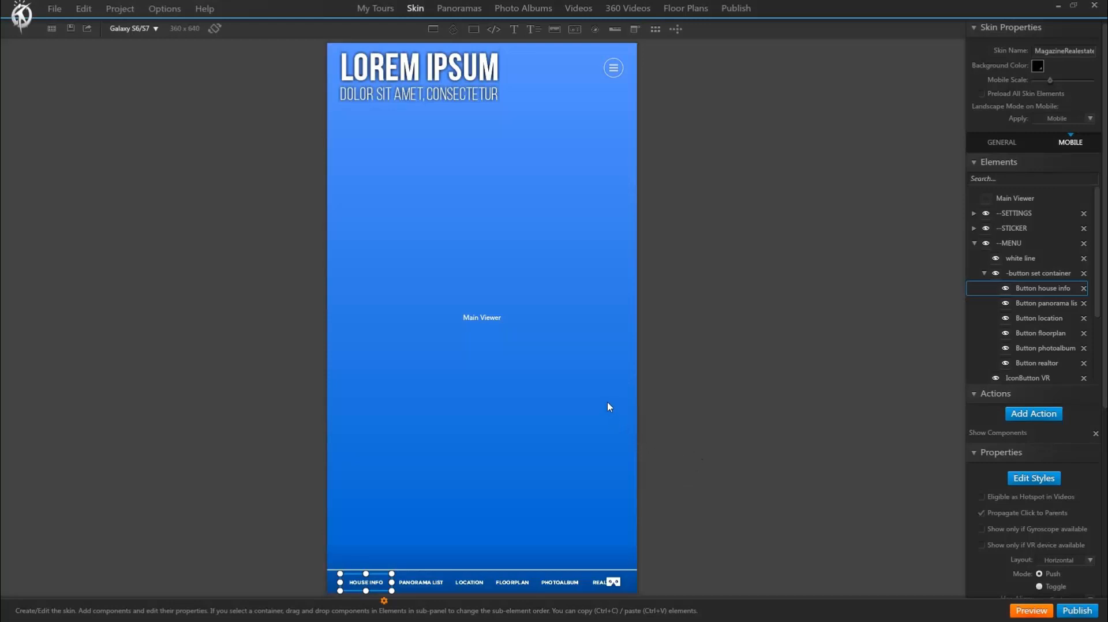